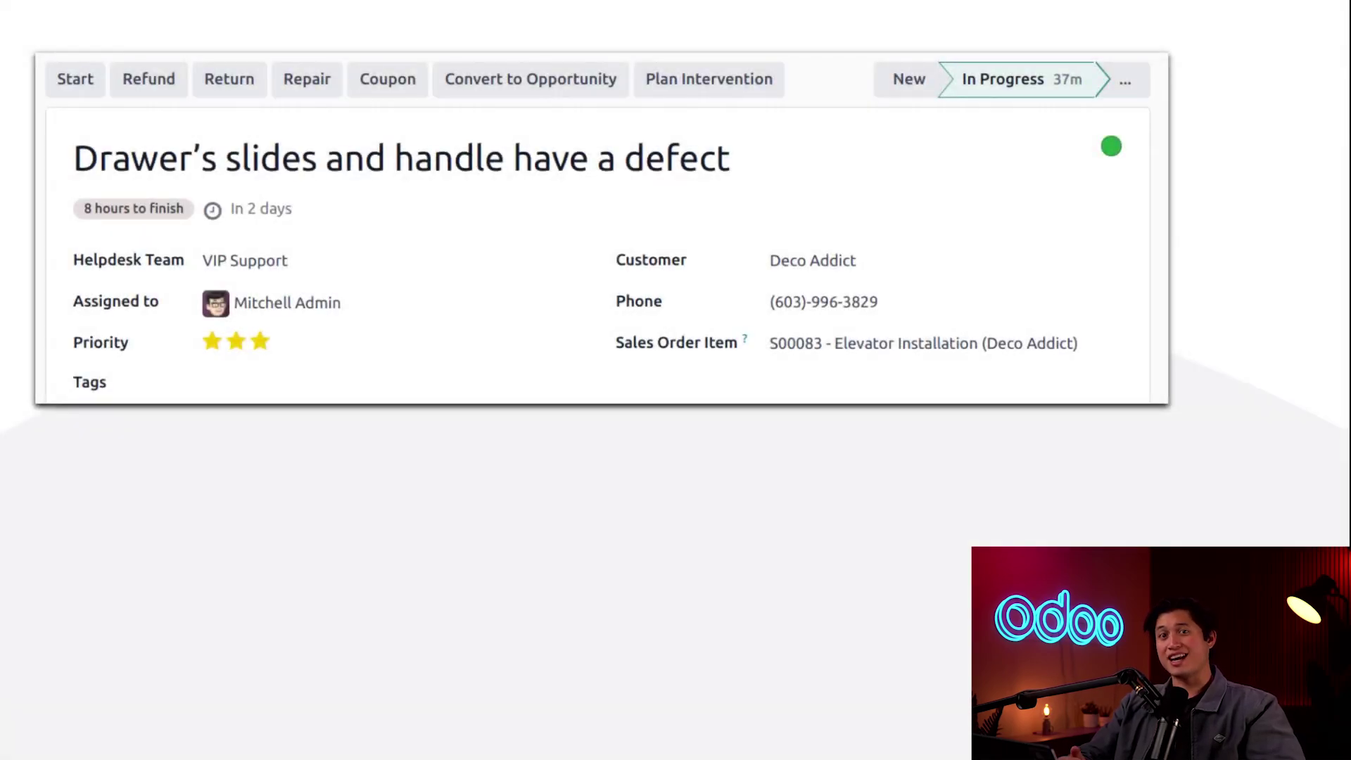
# Bring up the Helpdesk overview dashboard with the VIP Support and Customer Care teams.
pyautogui.click(147, 79)
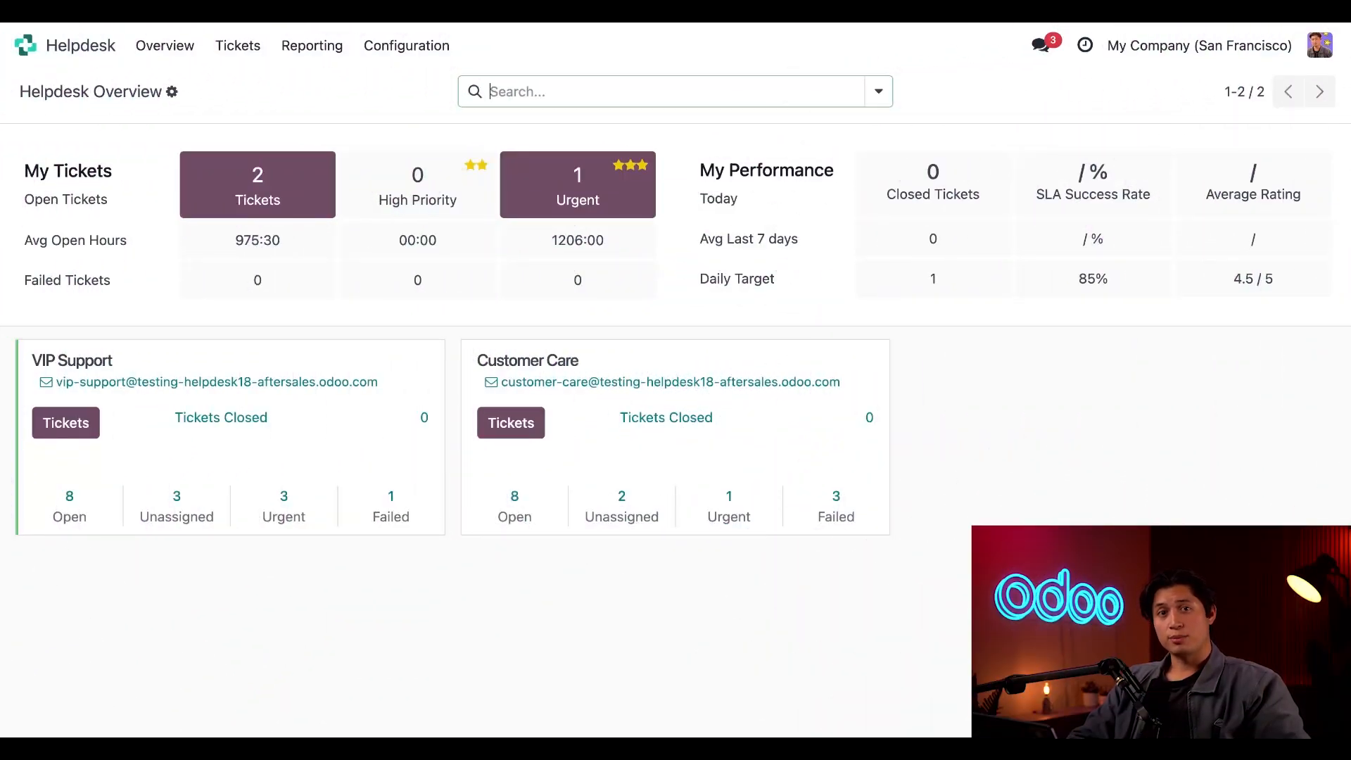
# Show the Customer Care team's After-Sales section from Configuration > Helpdesk Teams.
pyautogui.click(405, 45)
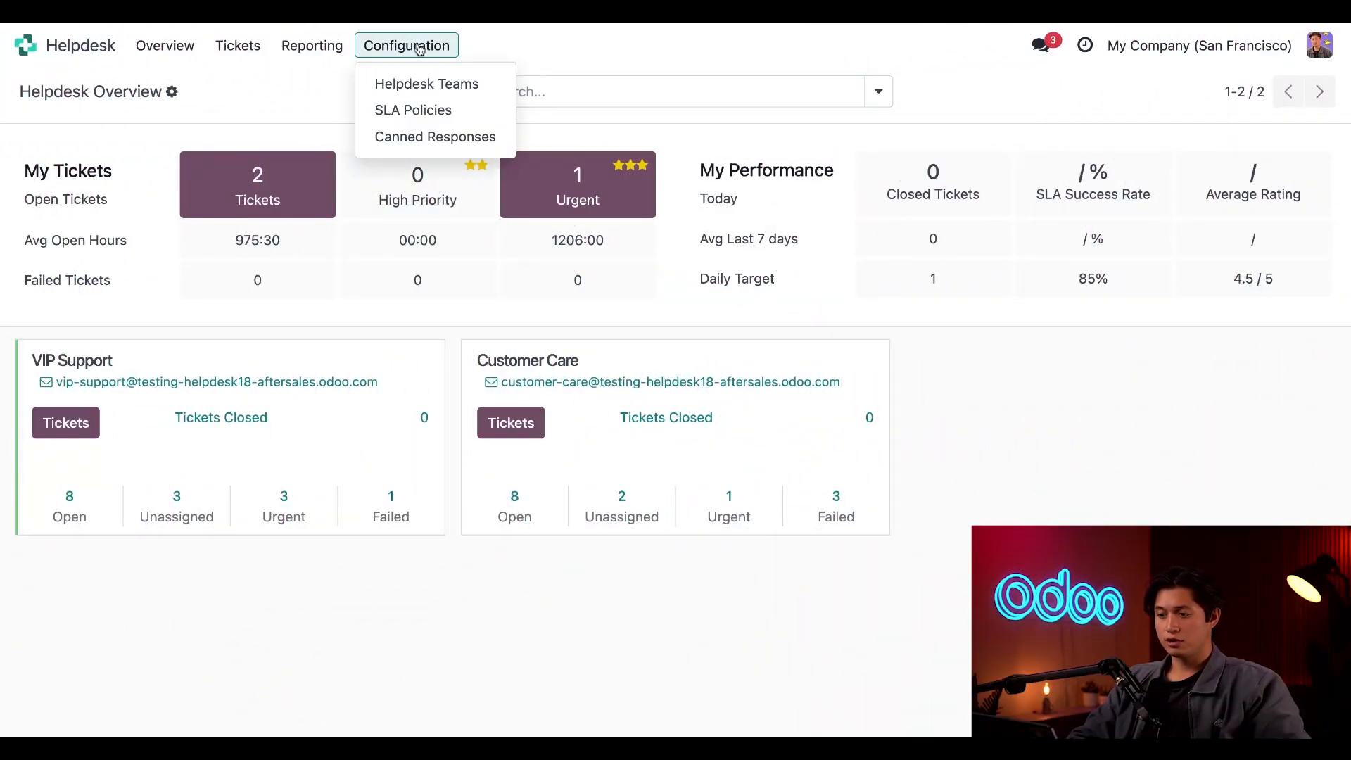
pyautogui.click(425, 83)
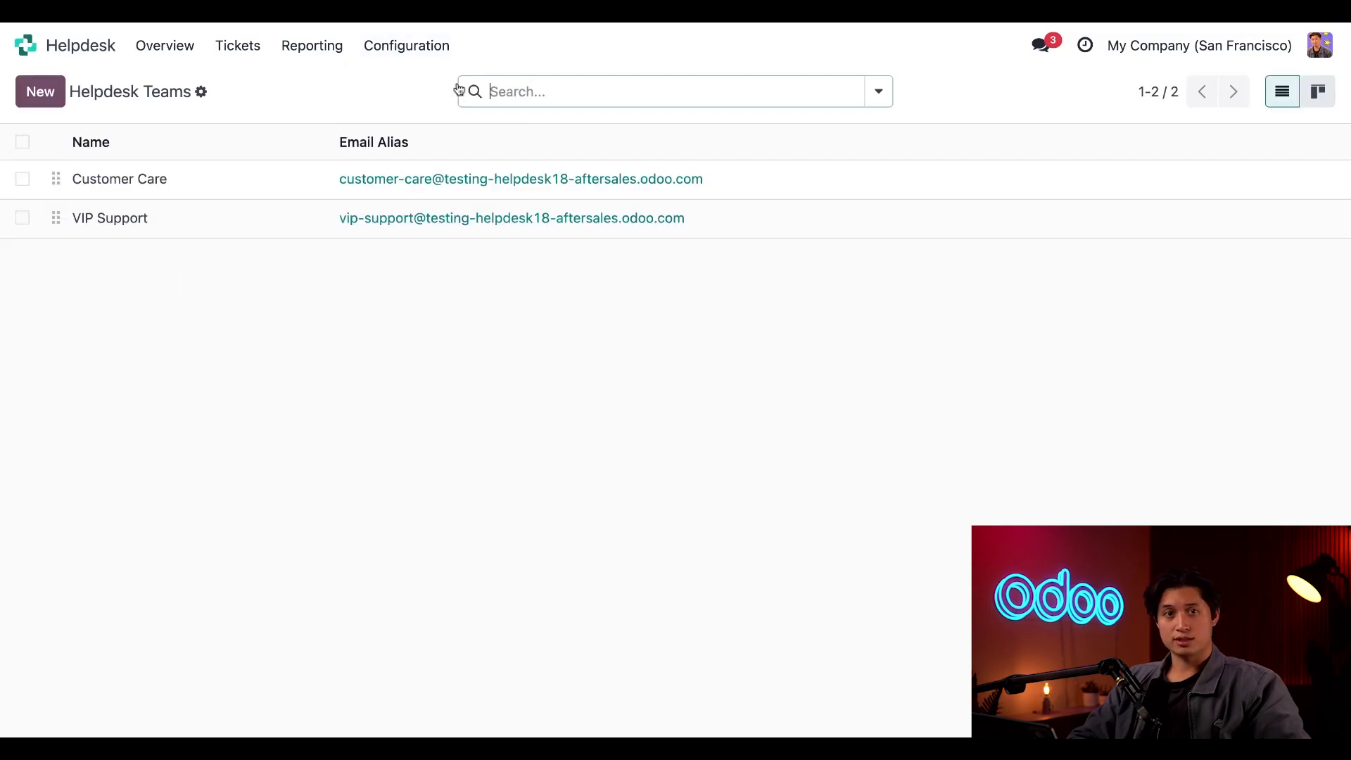
pyautogui.moveTo(536, 393)
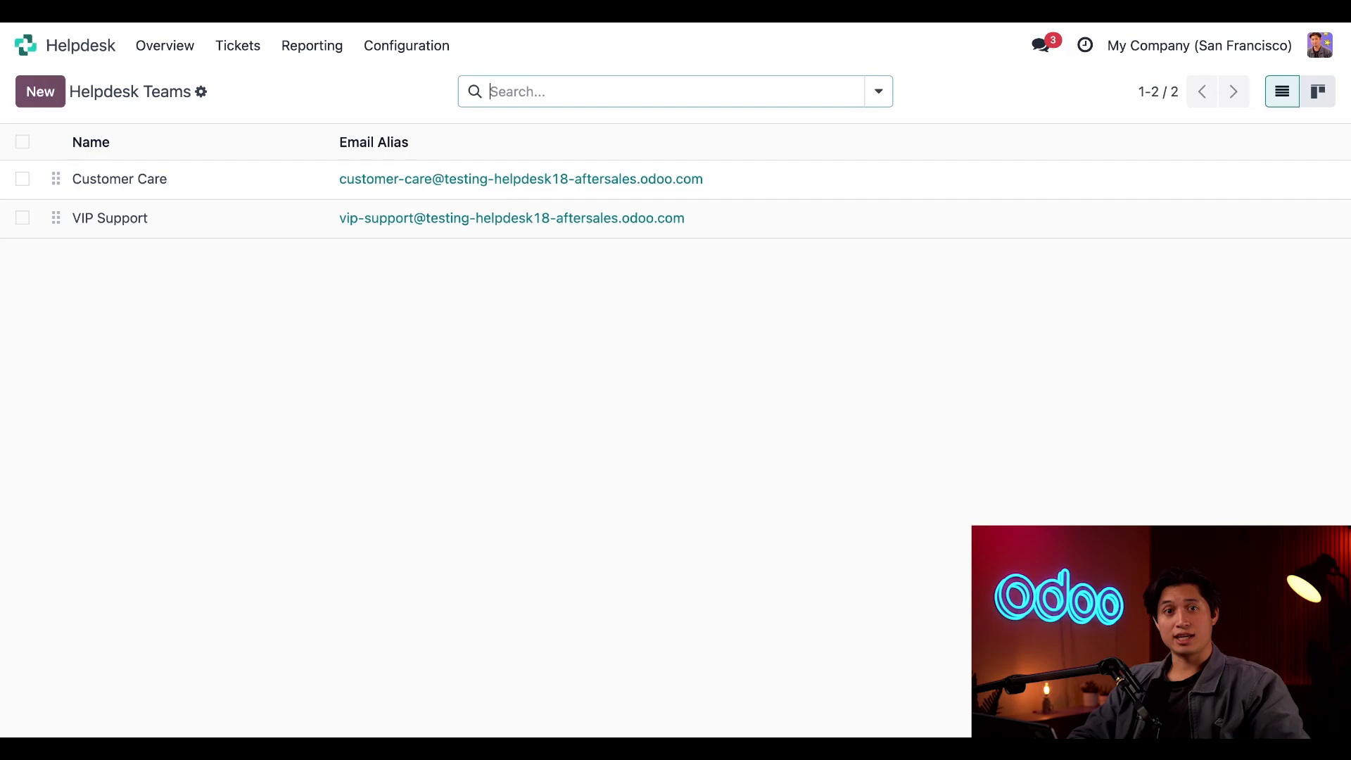
pyautogui.moveTo(179, 239)
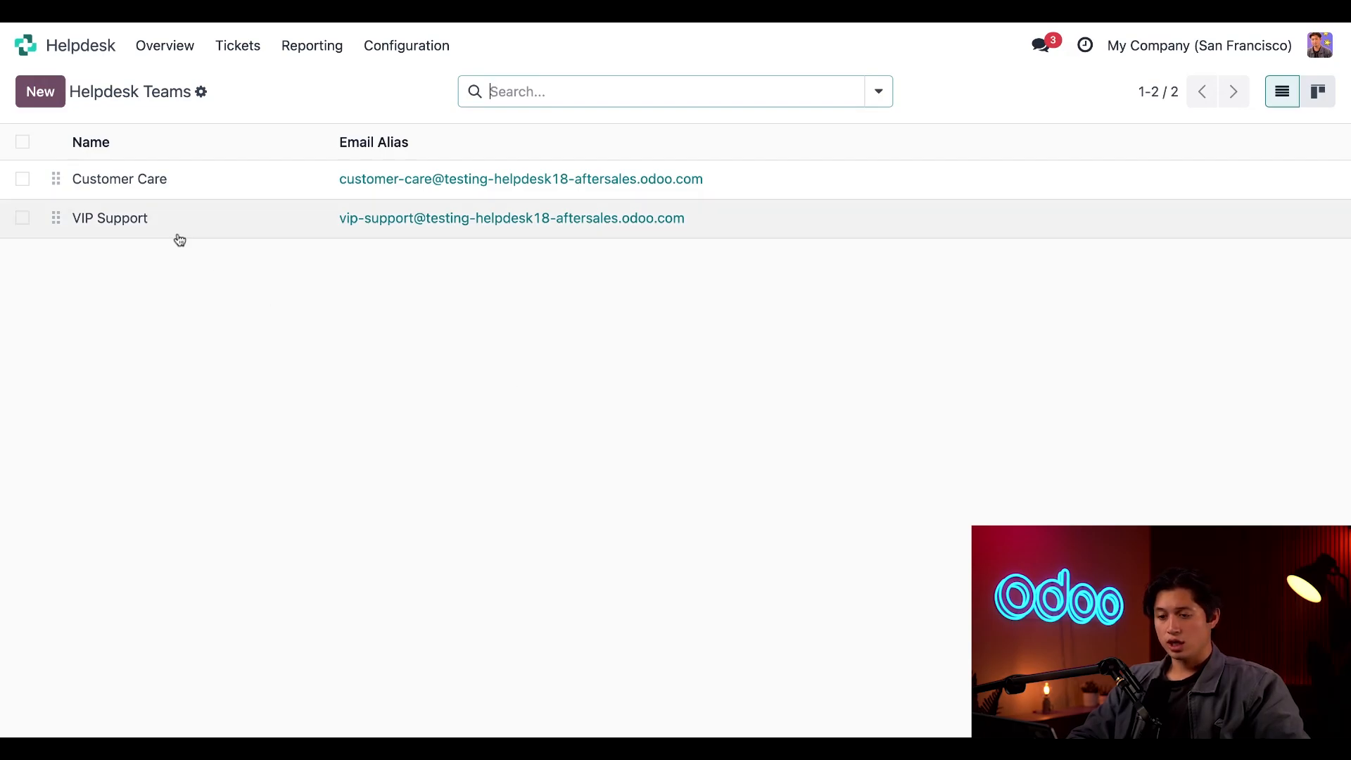
pyautogui.click(119, 179)
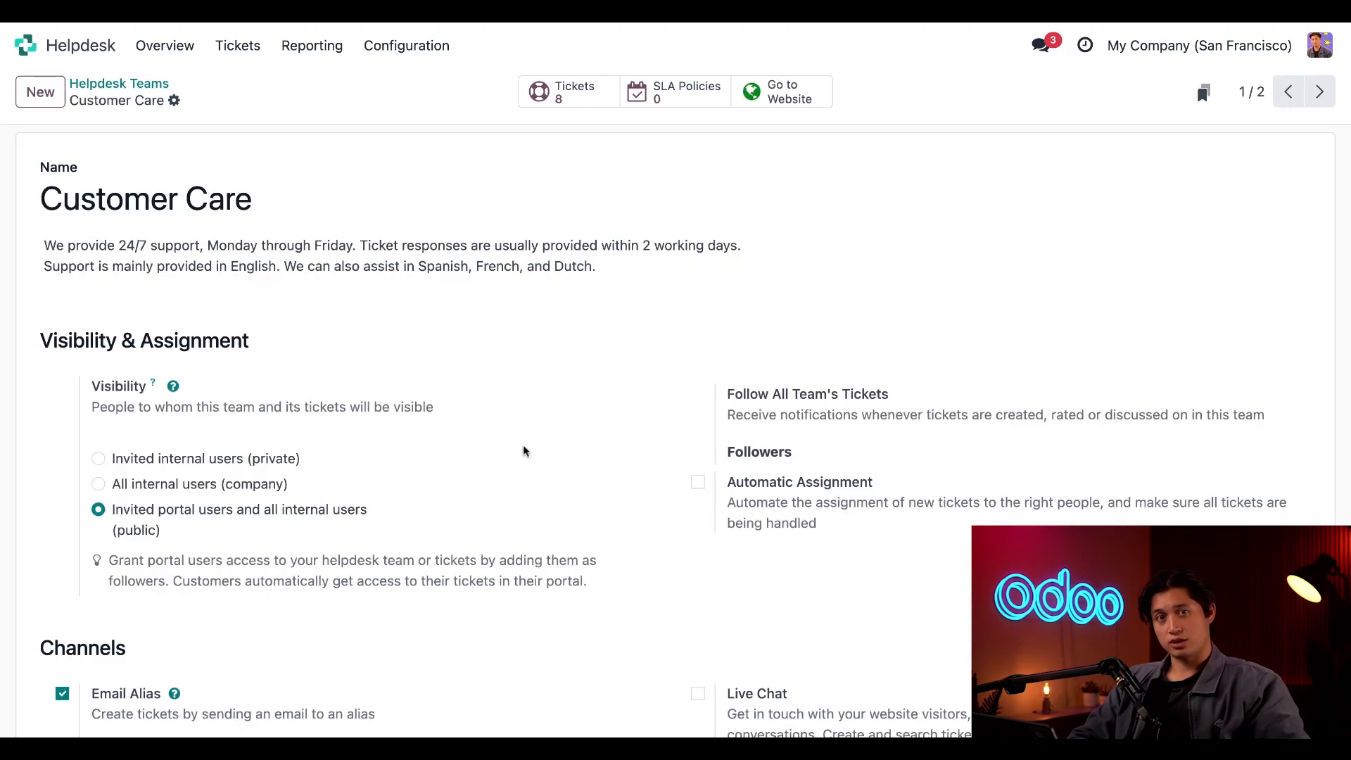
pyautogui.scroll(-3)
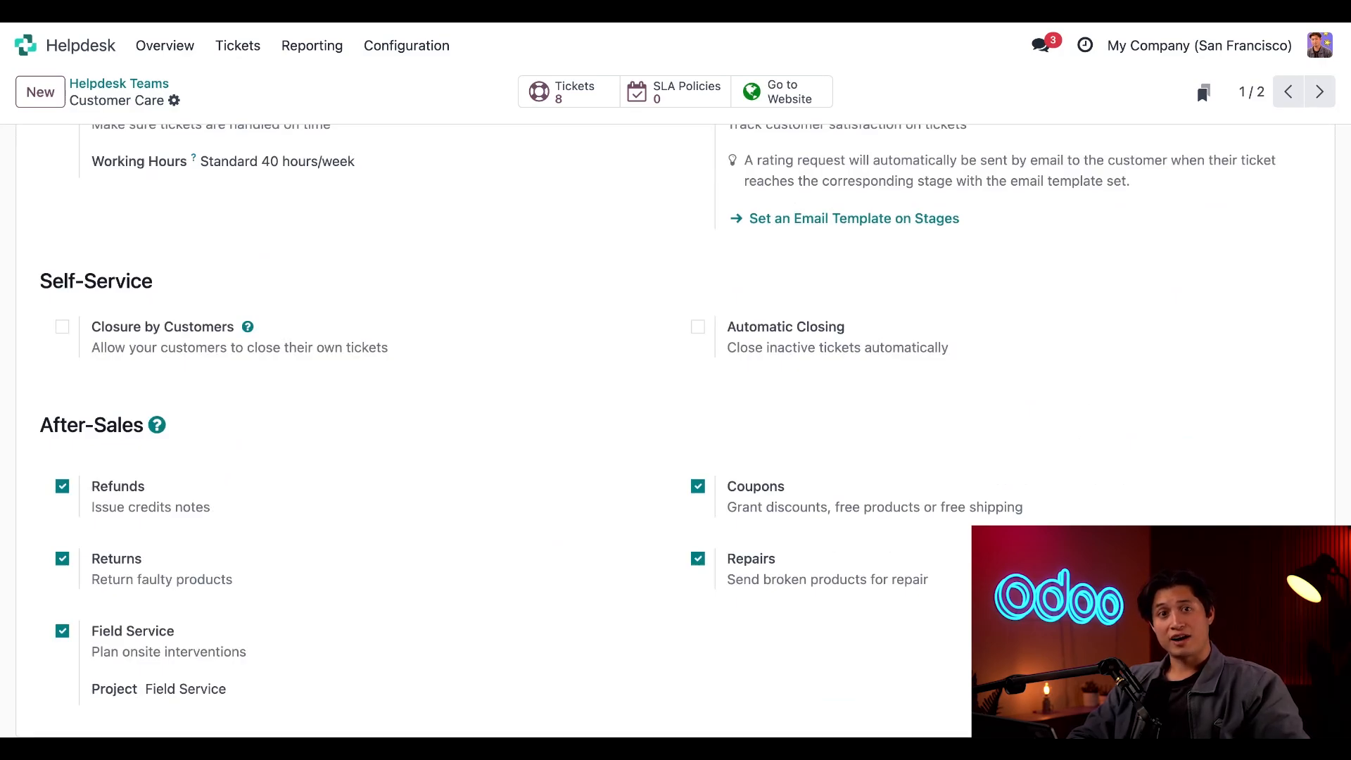
pyautogui.moveTo(275, 512)
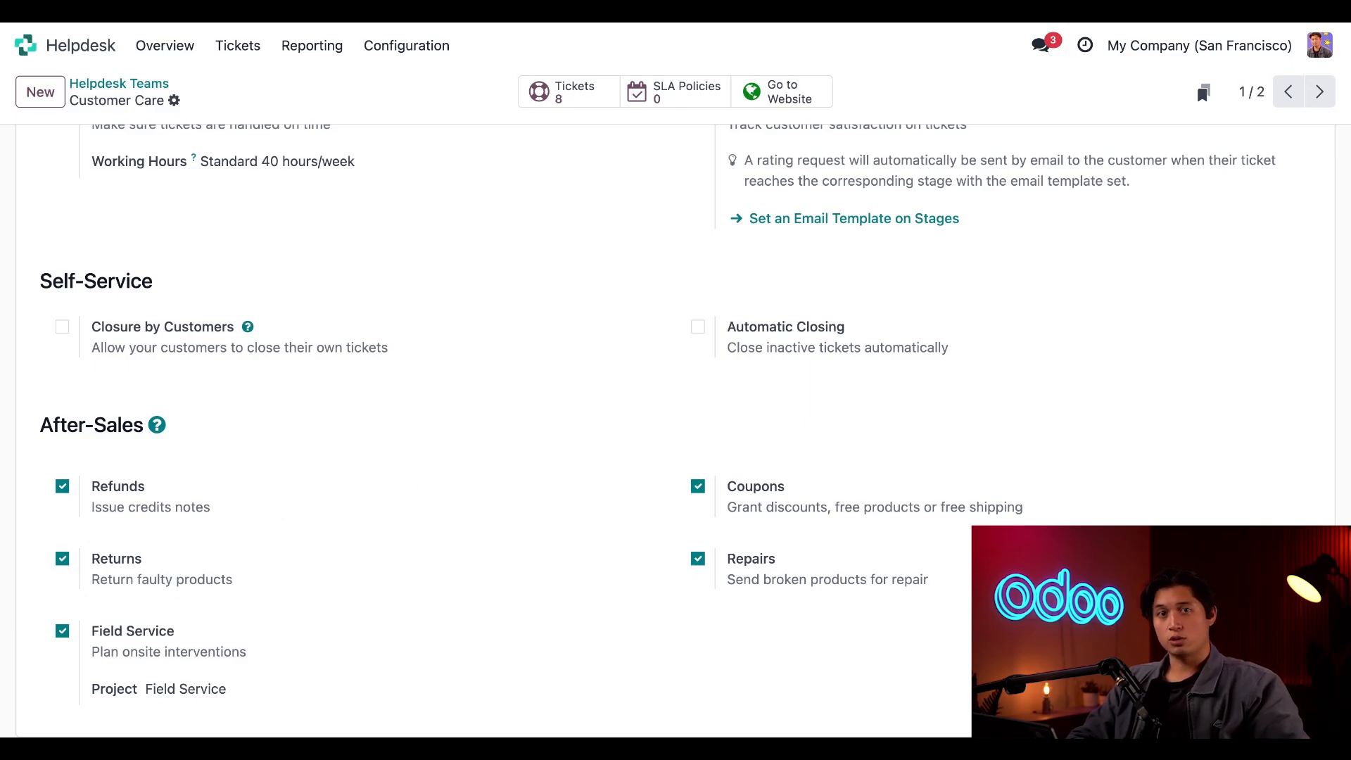
pyautogui.moveTo(777, 530)
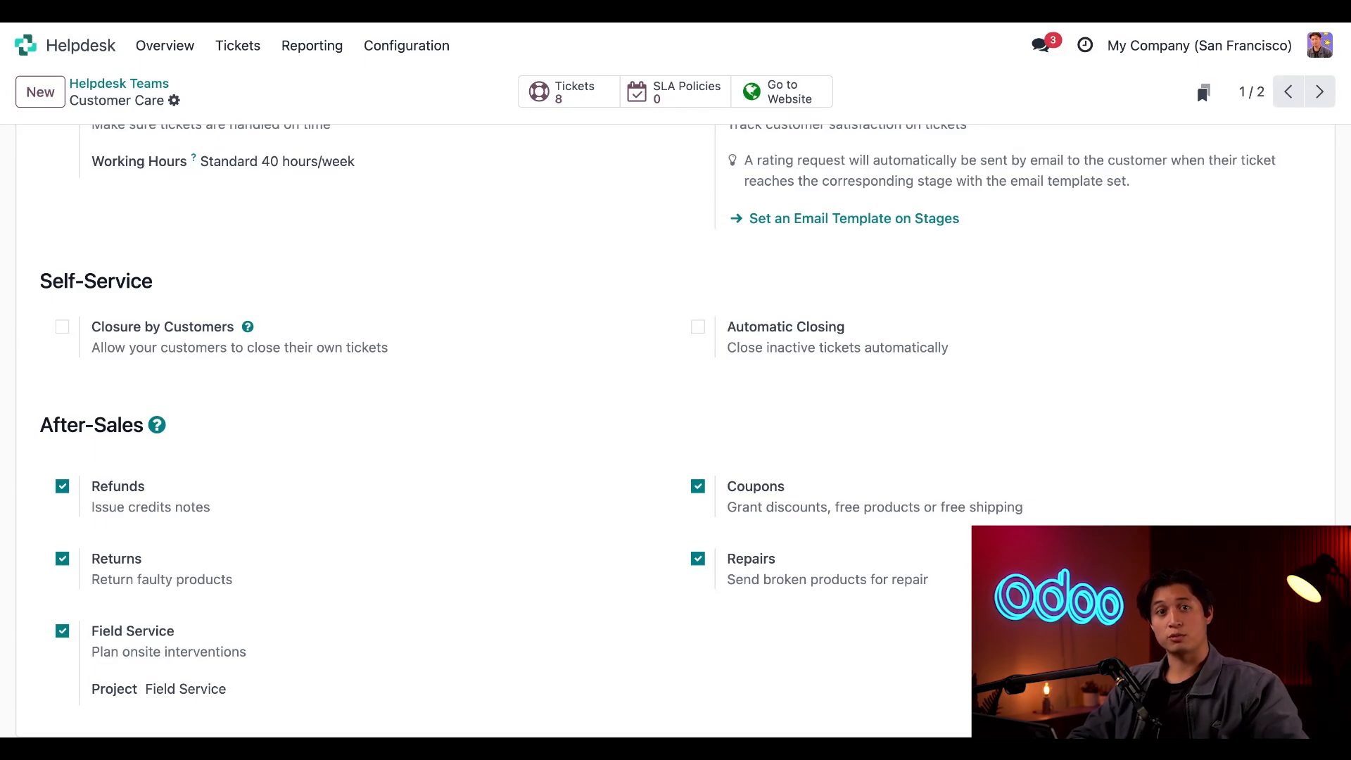
pyautogui.moveTo(466, 552)
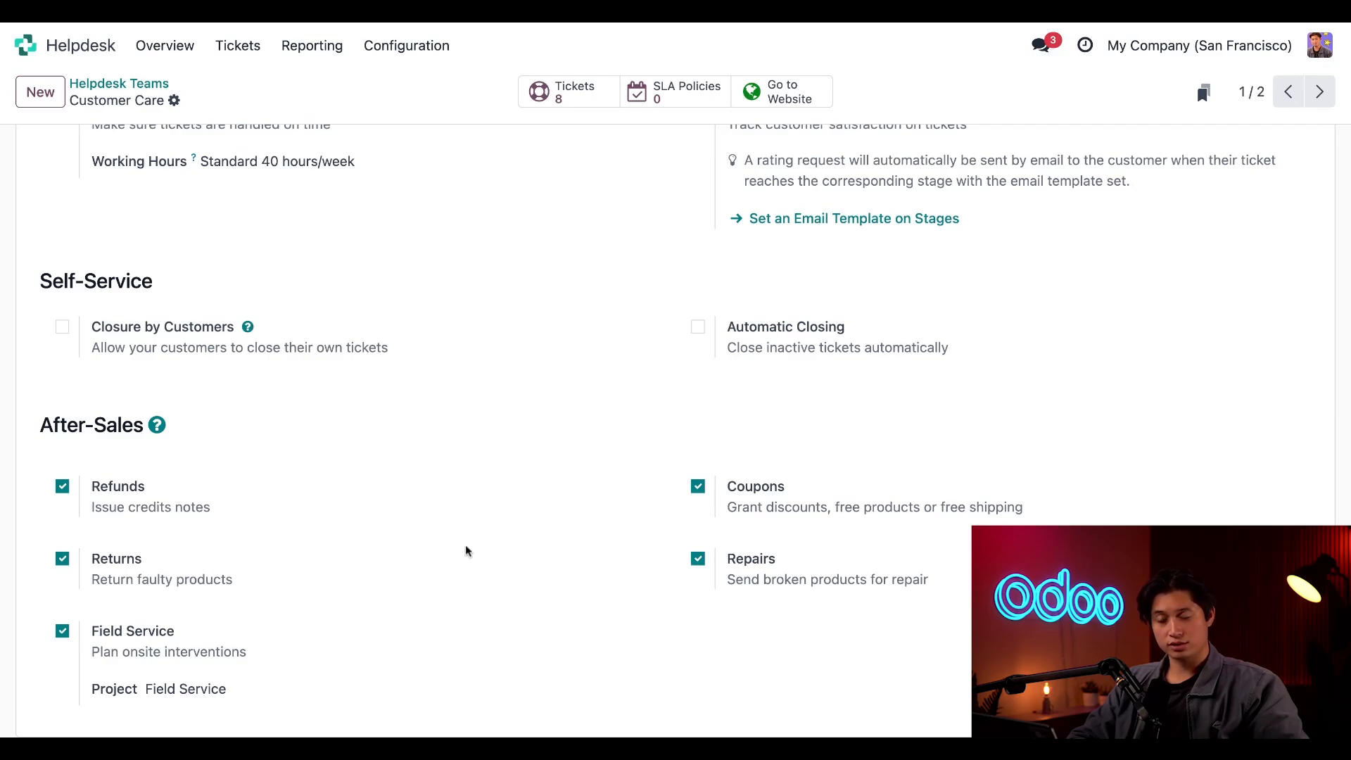
pyautogui.moveTo(774, 580)
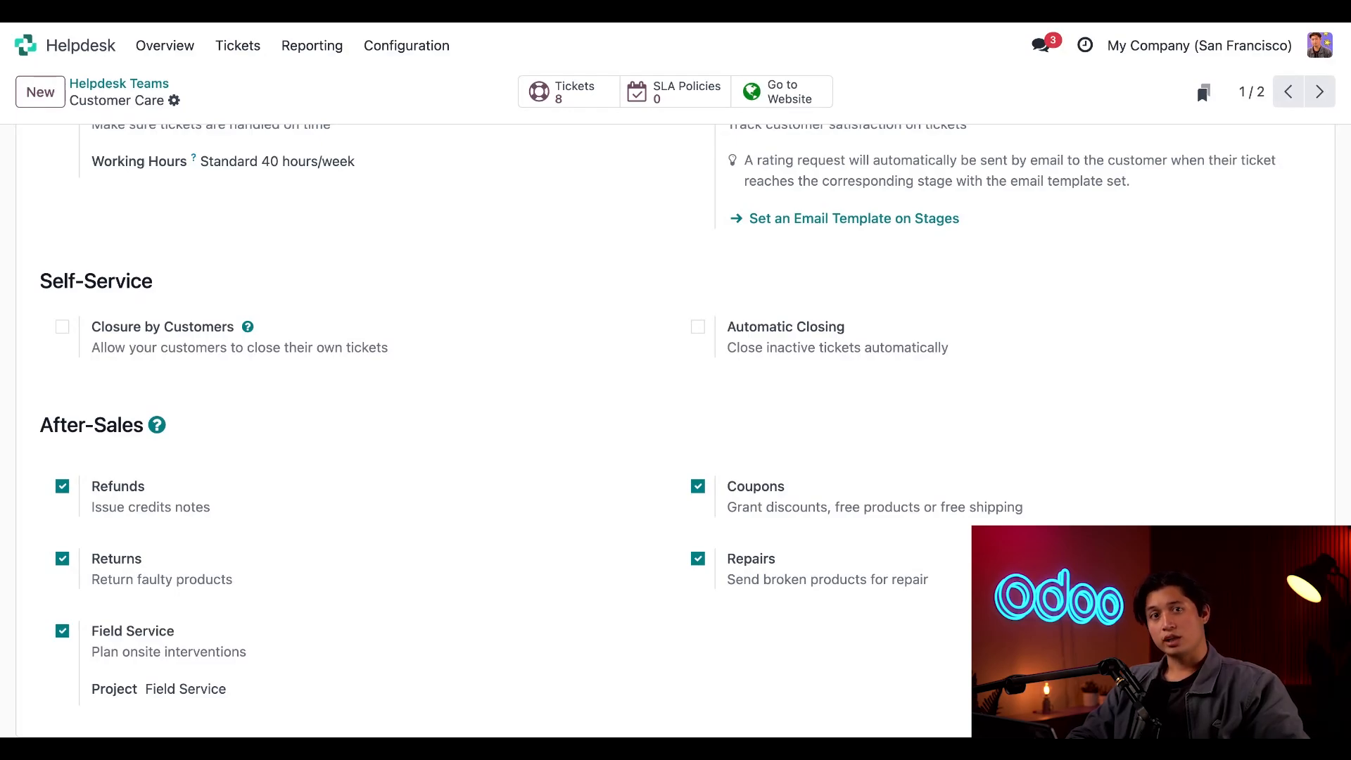
# Re-select Field Service as the Customer Care team's Field Service project.
pyautogui.click(185, 688)
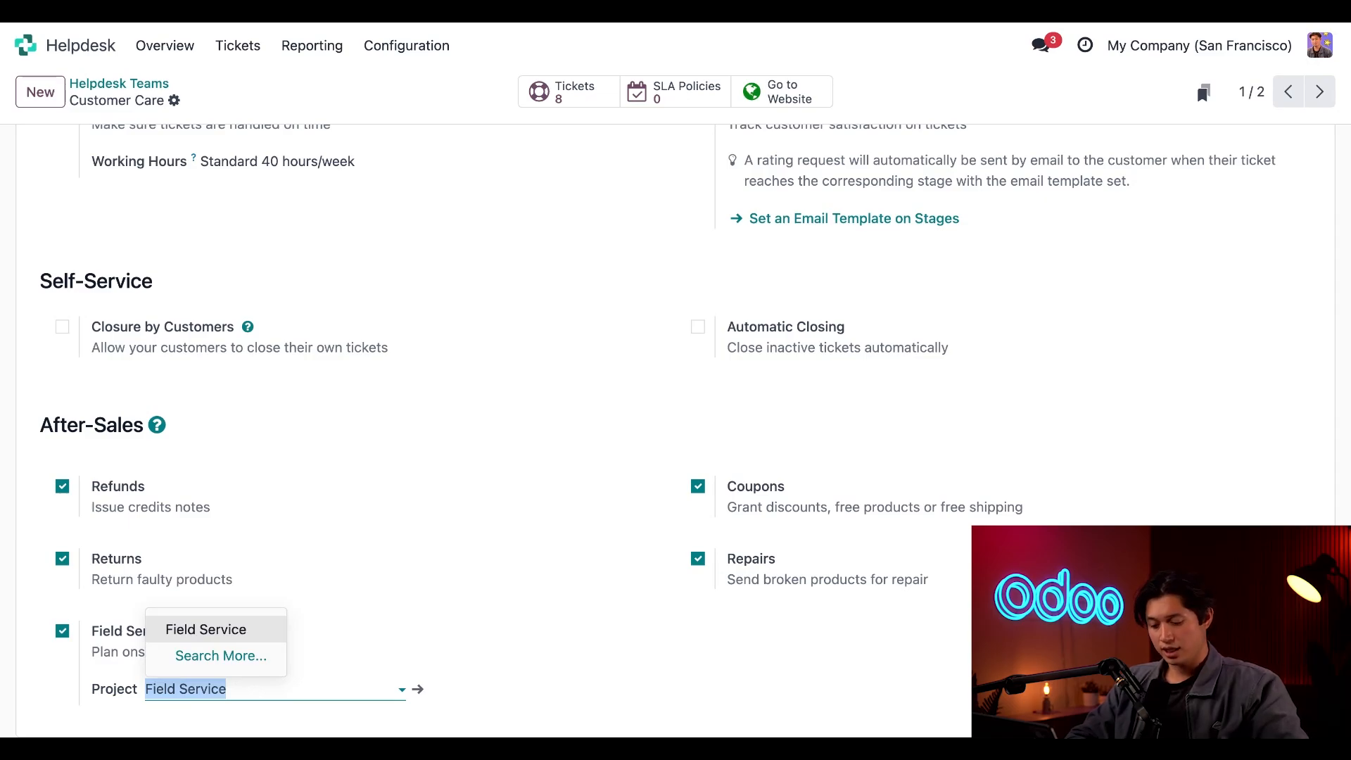
pyautogui.write('something')
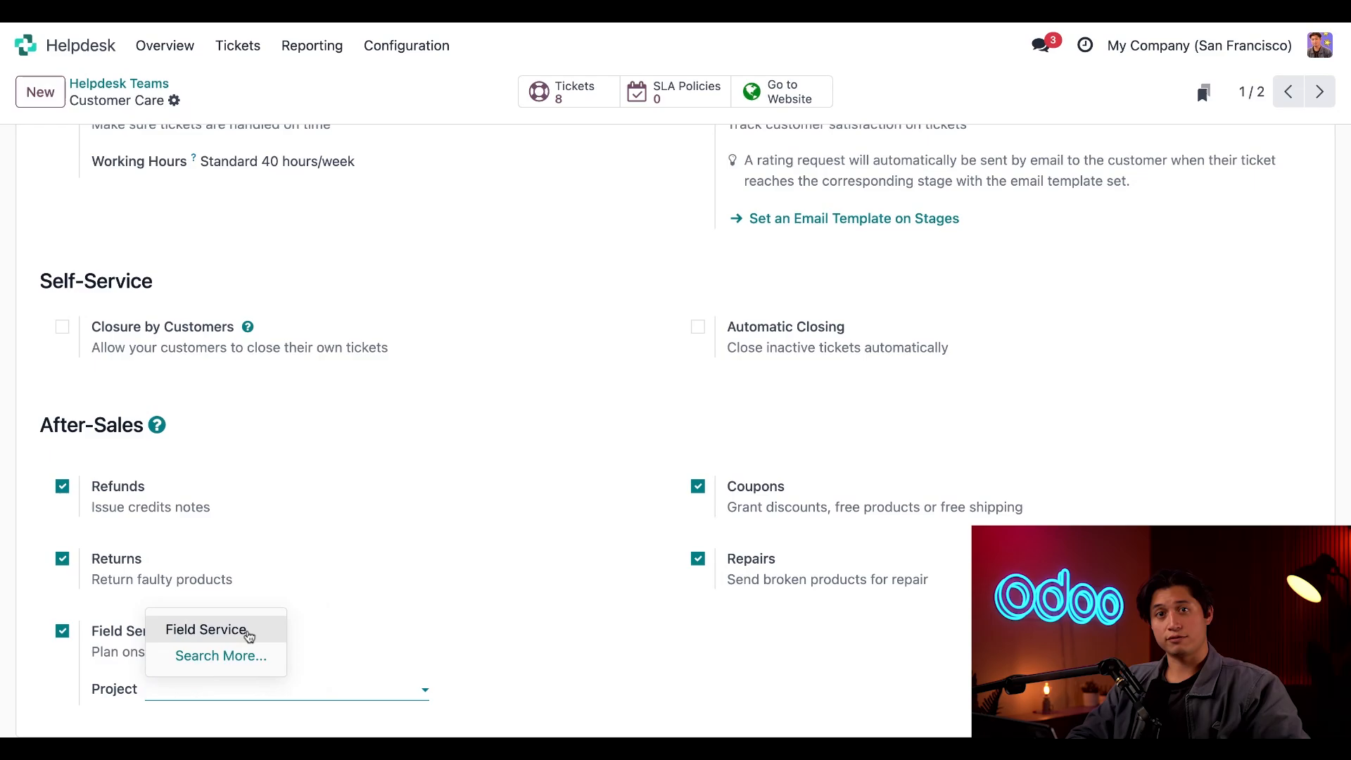
pyautogui.click(206, 629)
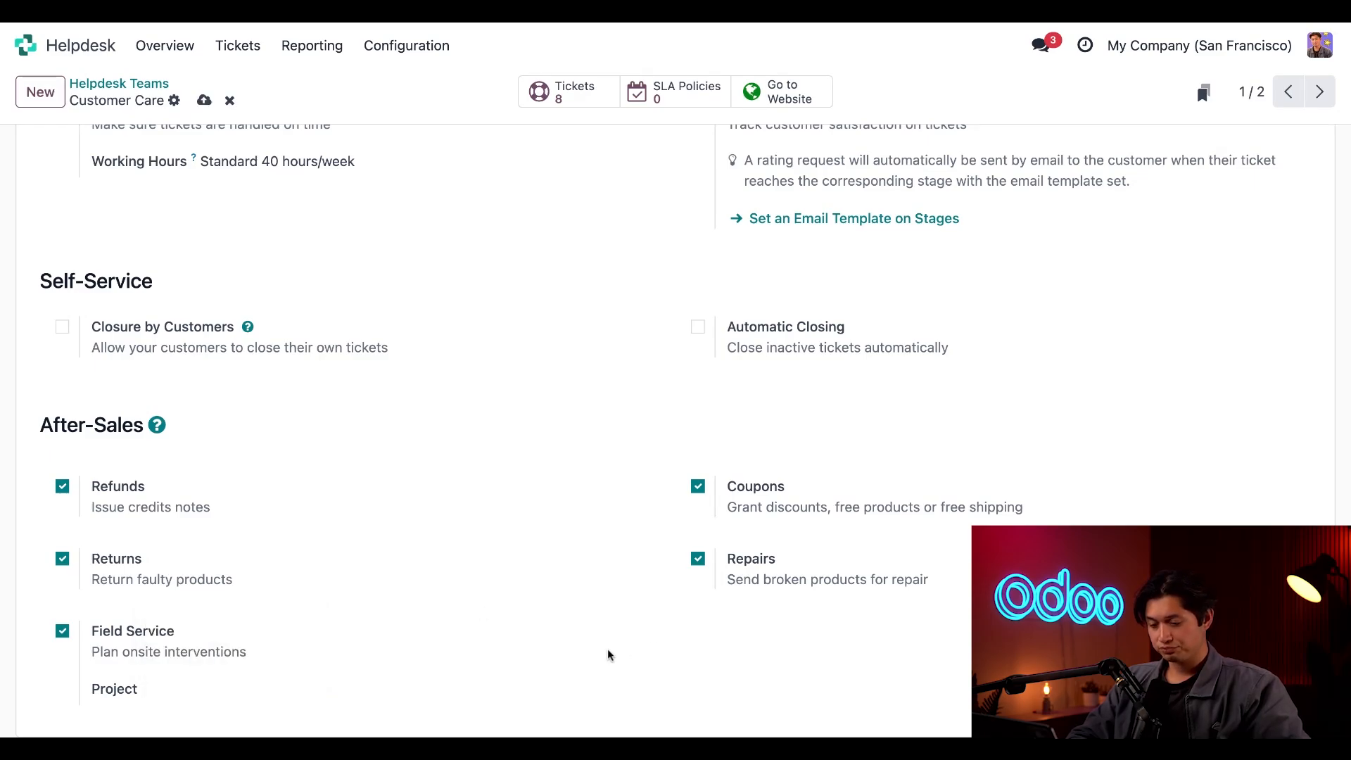
pyautogui.click(259, 688)
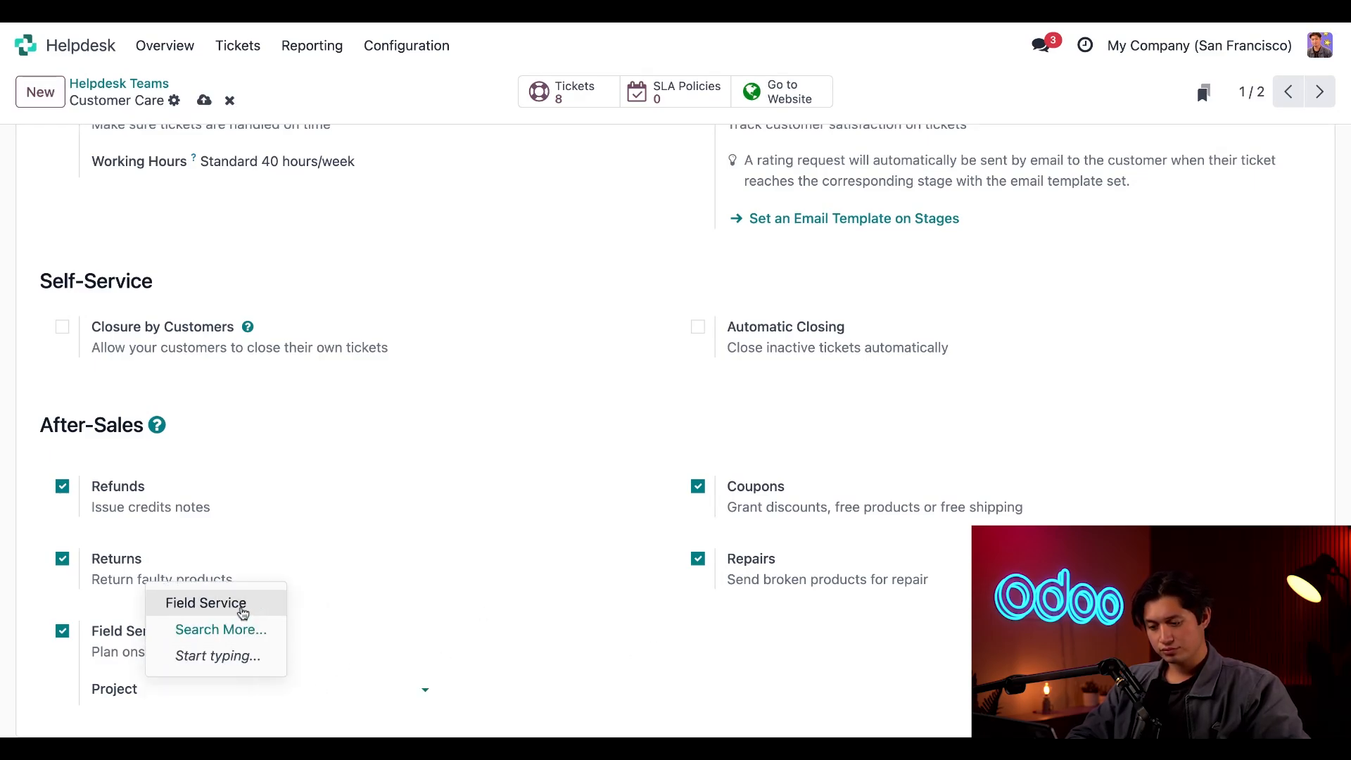
pyautogui.click(205, 604)
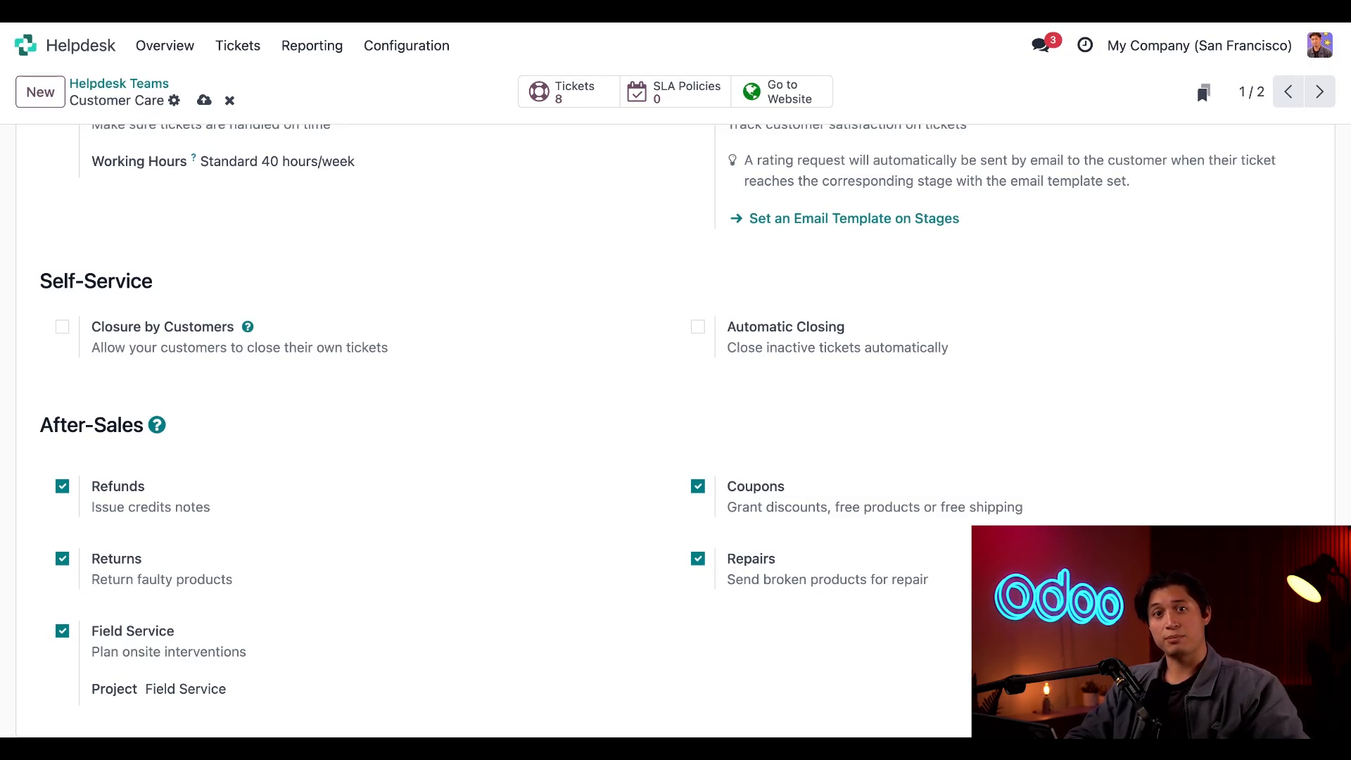
pyautogui.scroll(3)
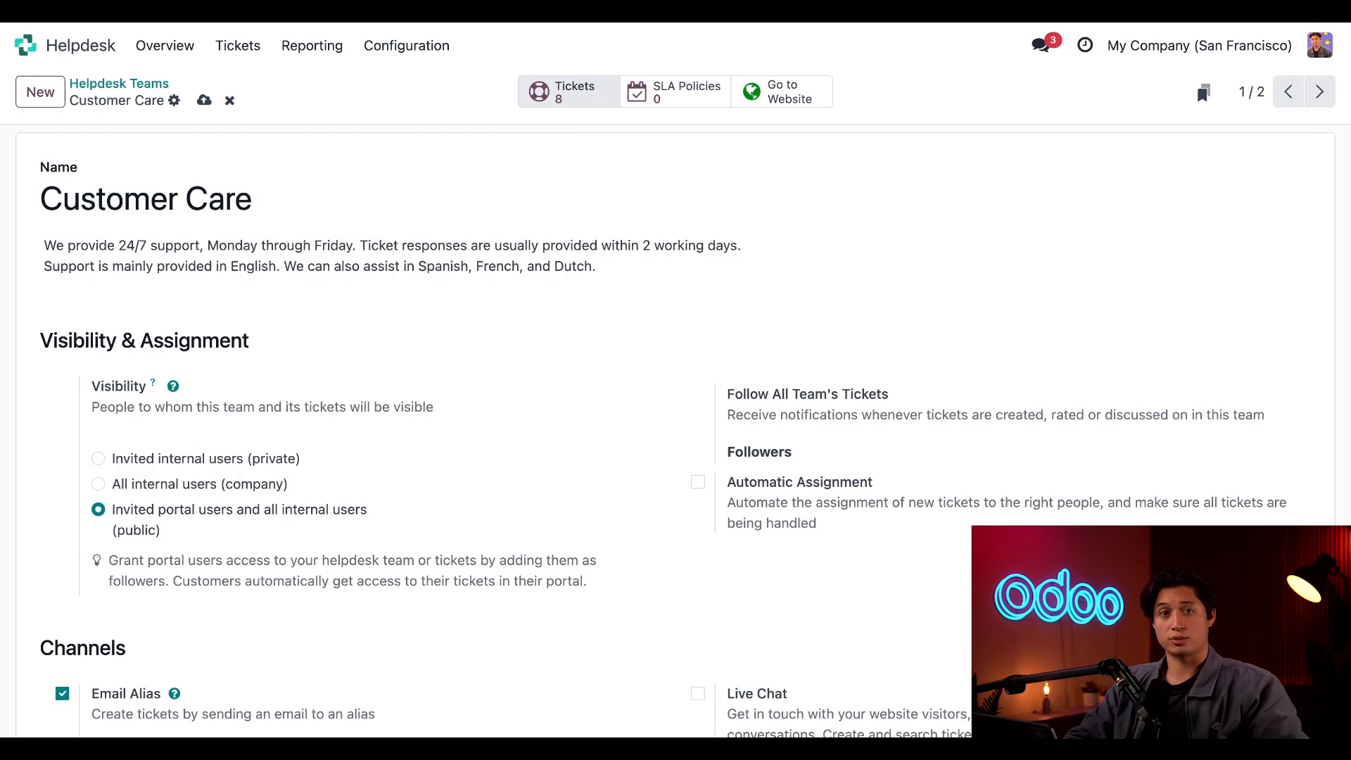
pyautogui.click(568, 91)
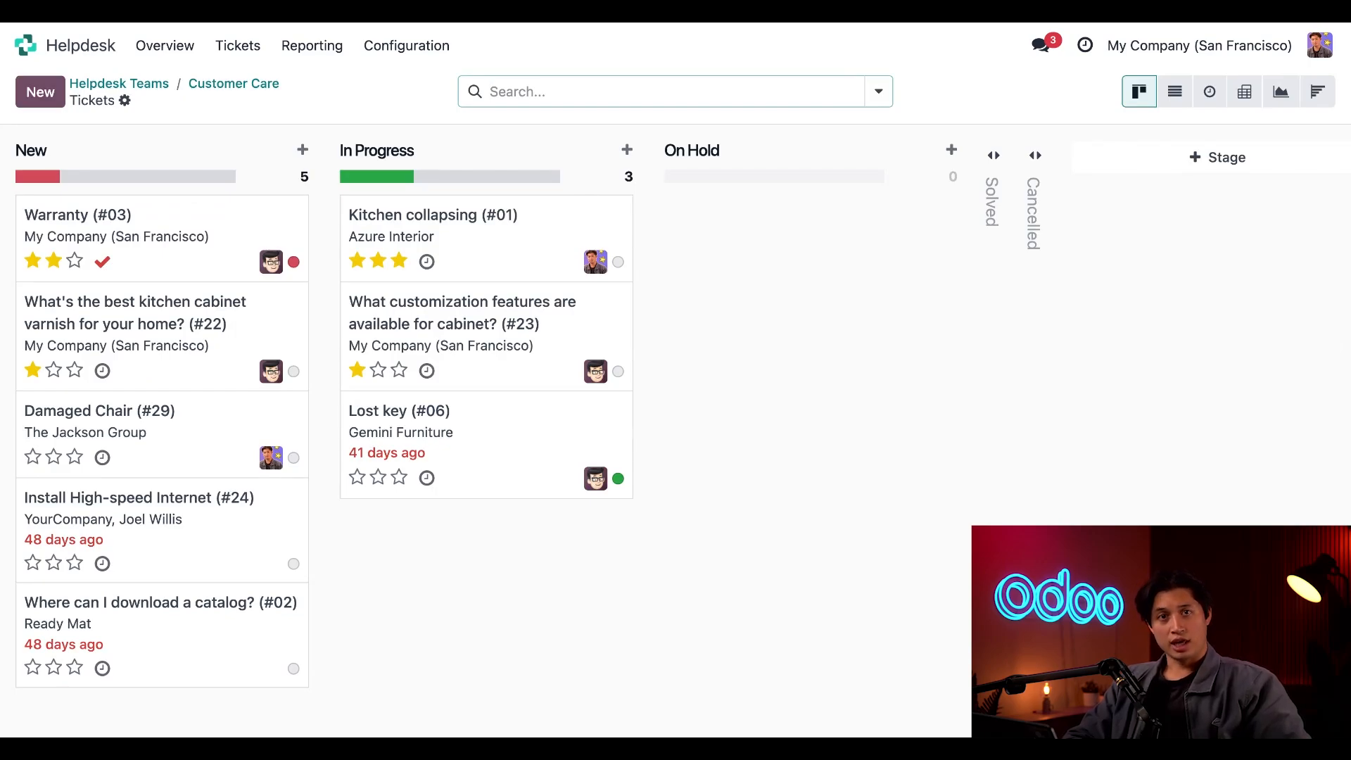
pyautogui.moveTo(351, 431)
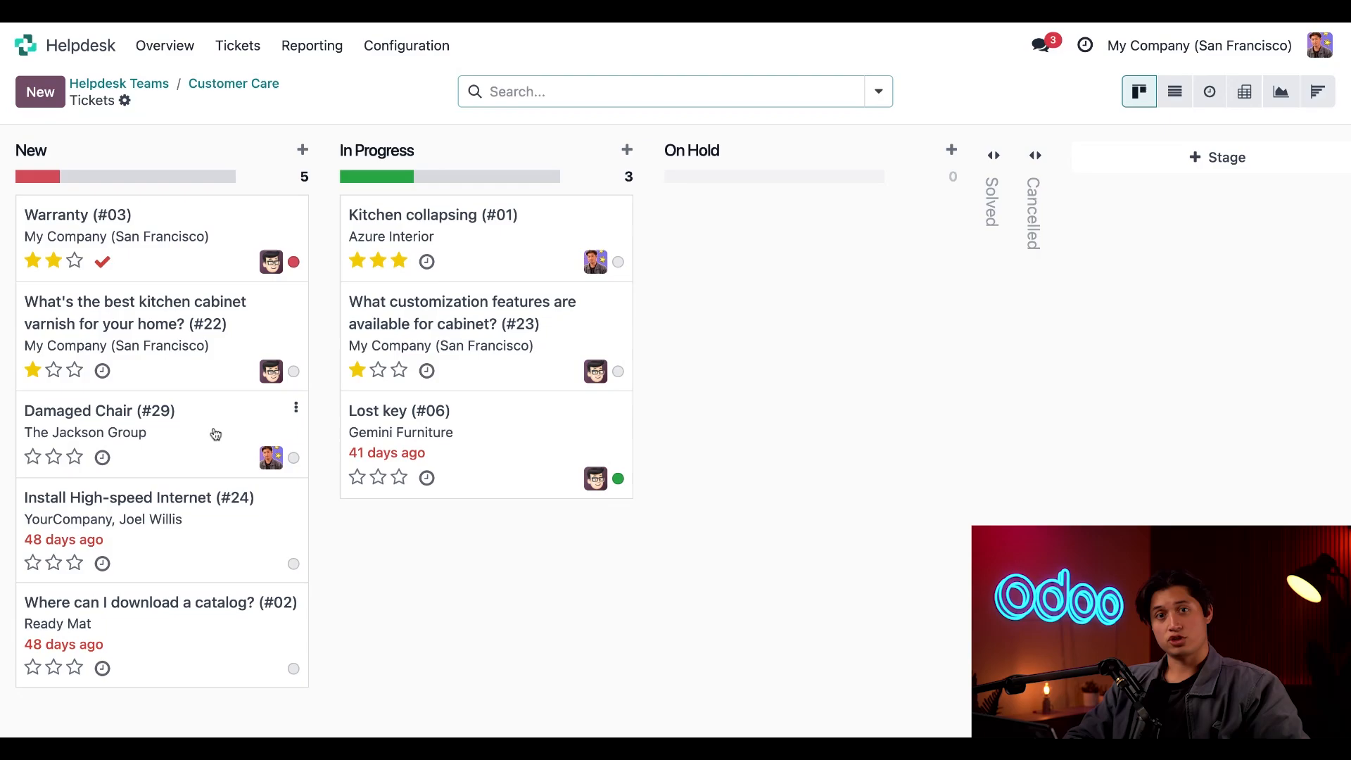
pyautogui.click(98, 409)
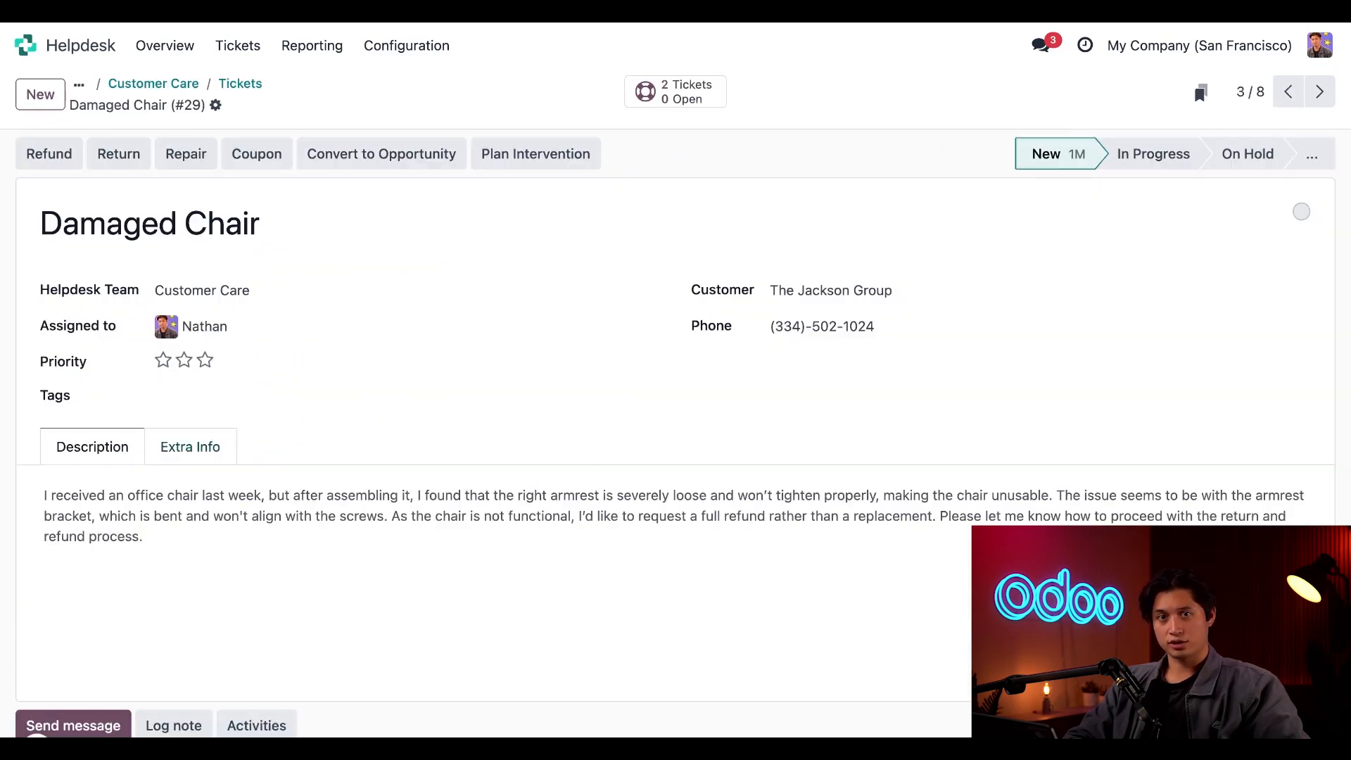
pyautogui.moveTo(576, 446)
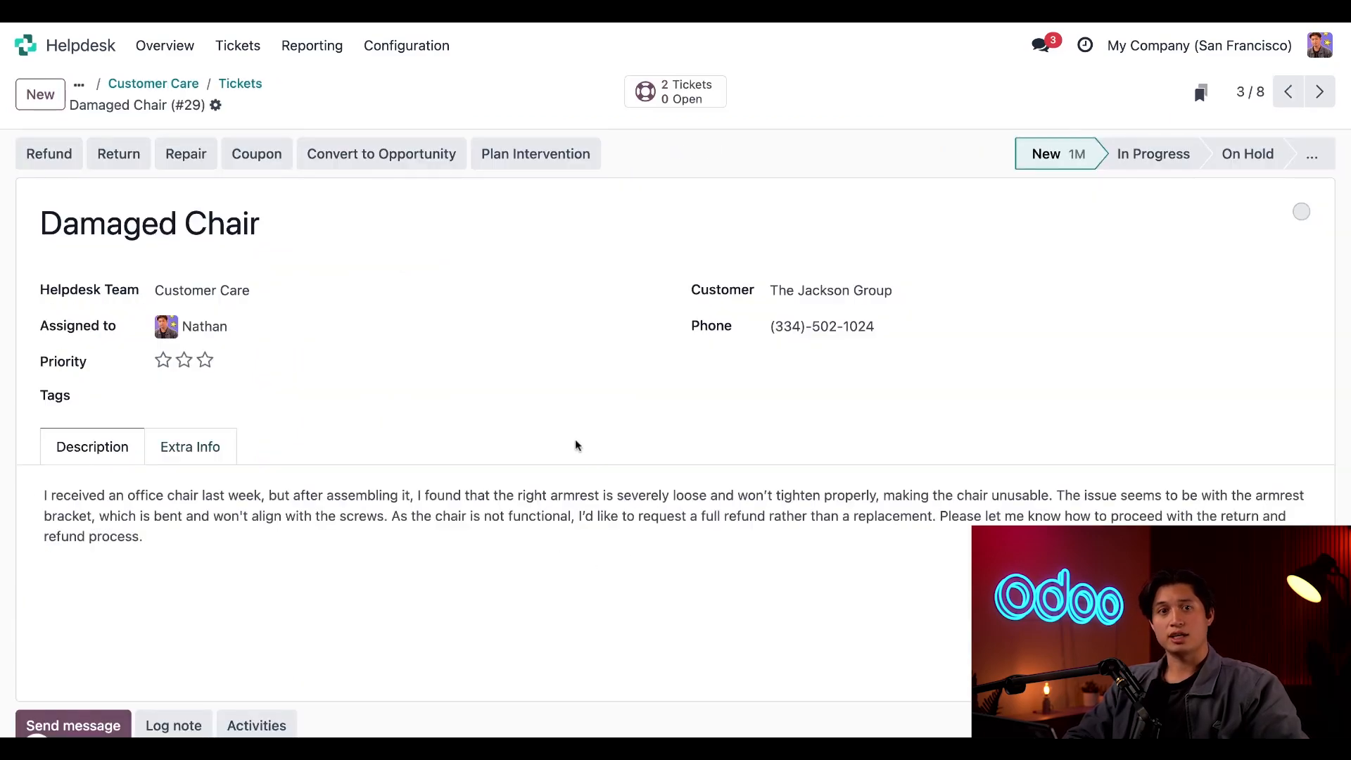
pyautogui.moveTo(381, 153)
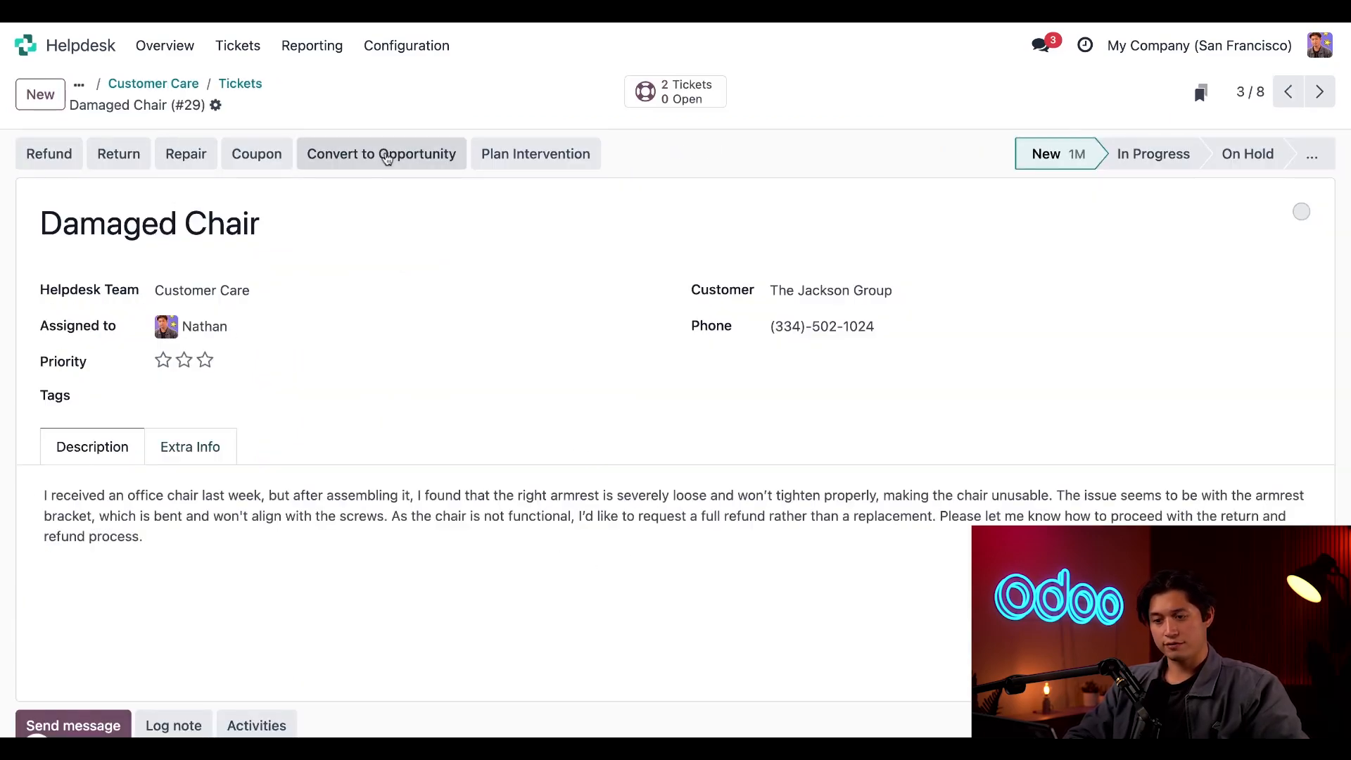
pyautogui.moveTo(479, 314)
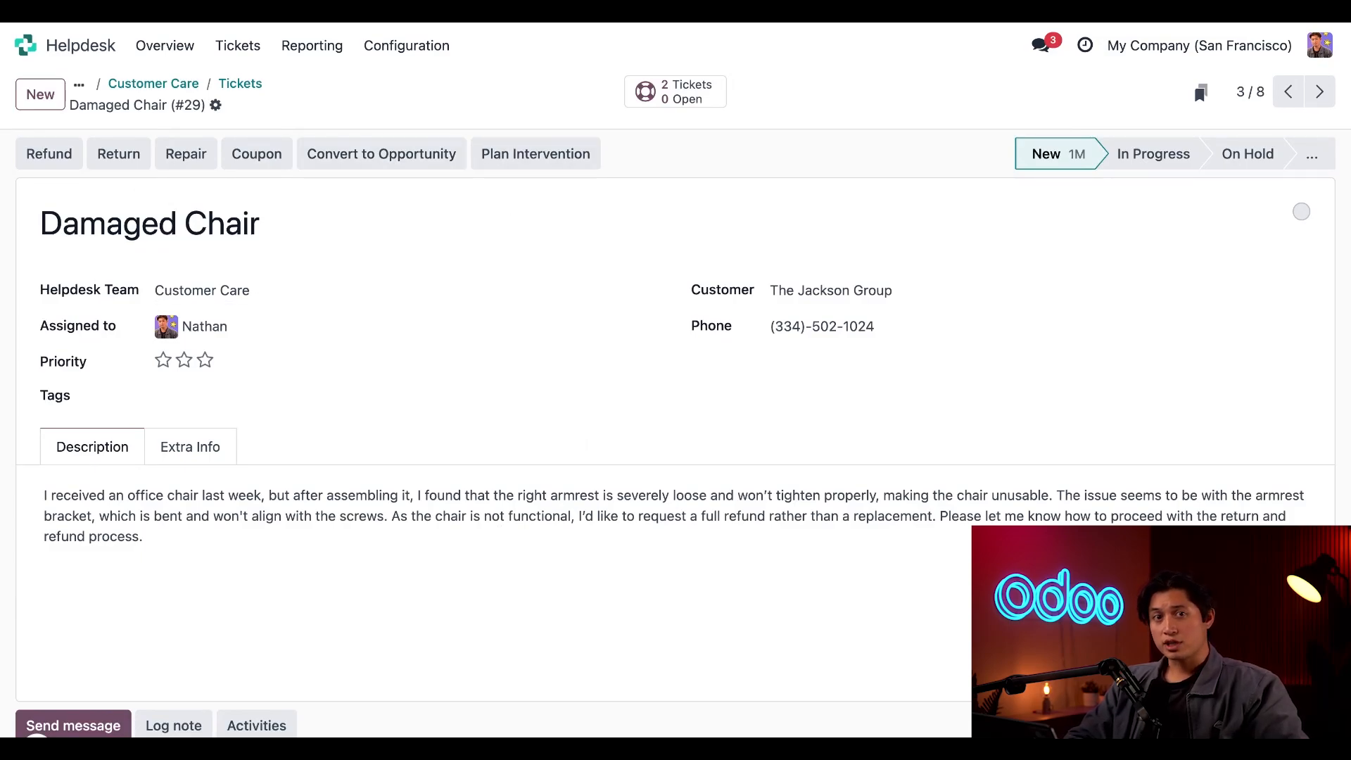
pyautogui.moveTo(294, 252)
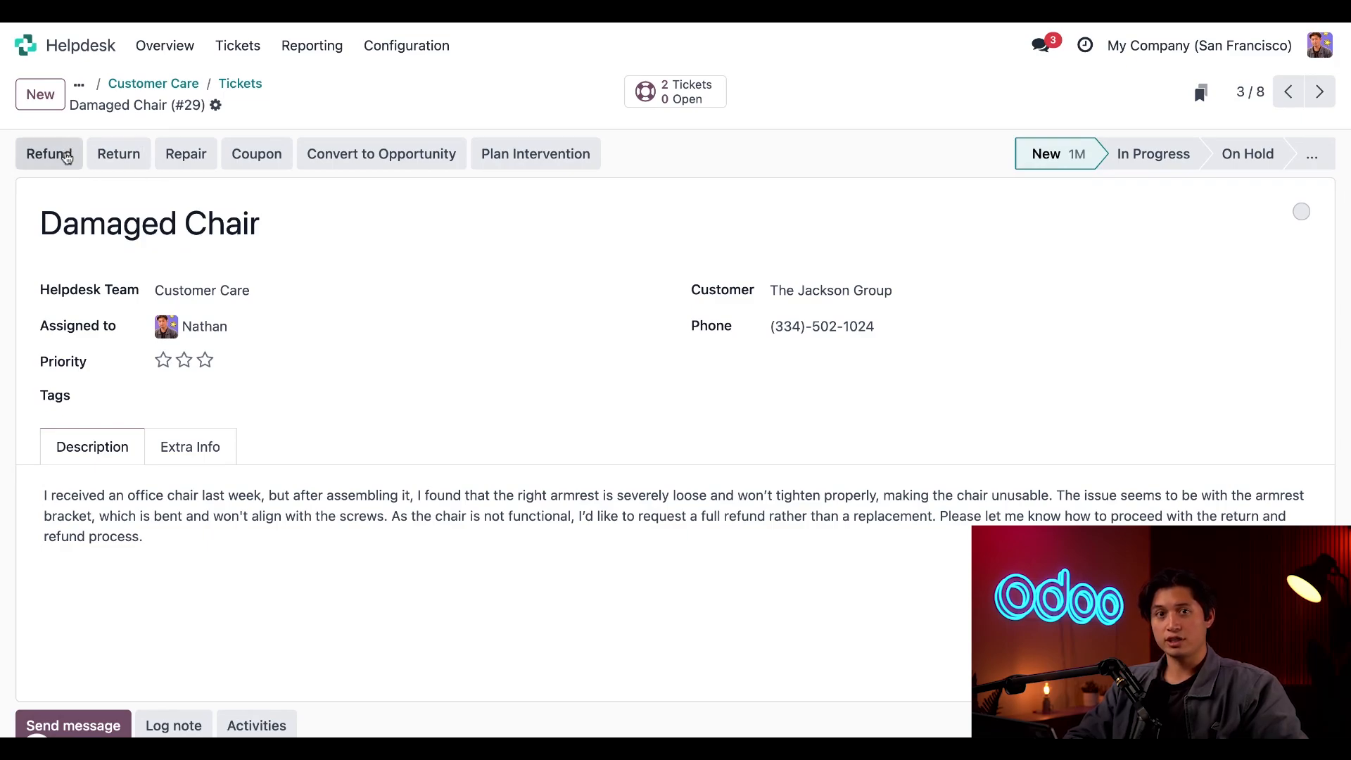
pyautogui.moveTo(321, 275)
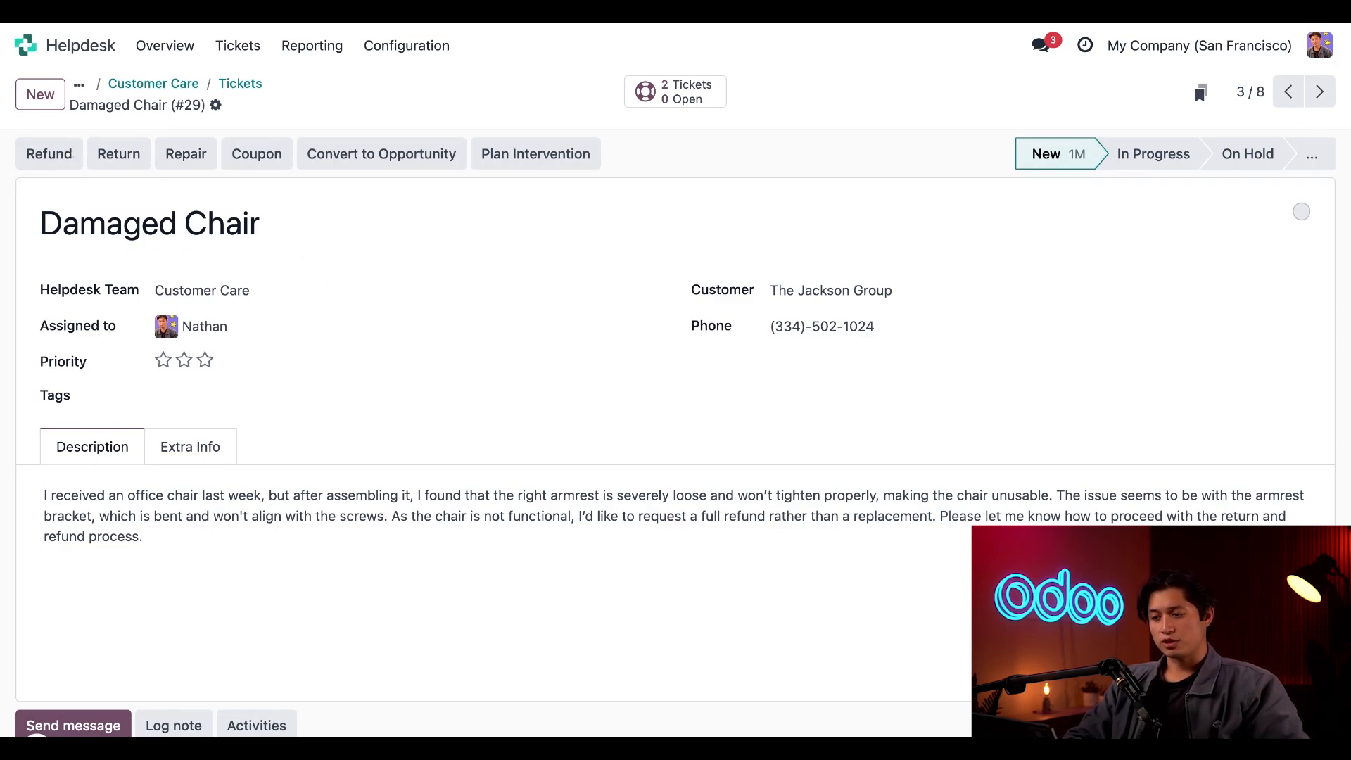
pyautogui.click(474, 224)
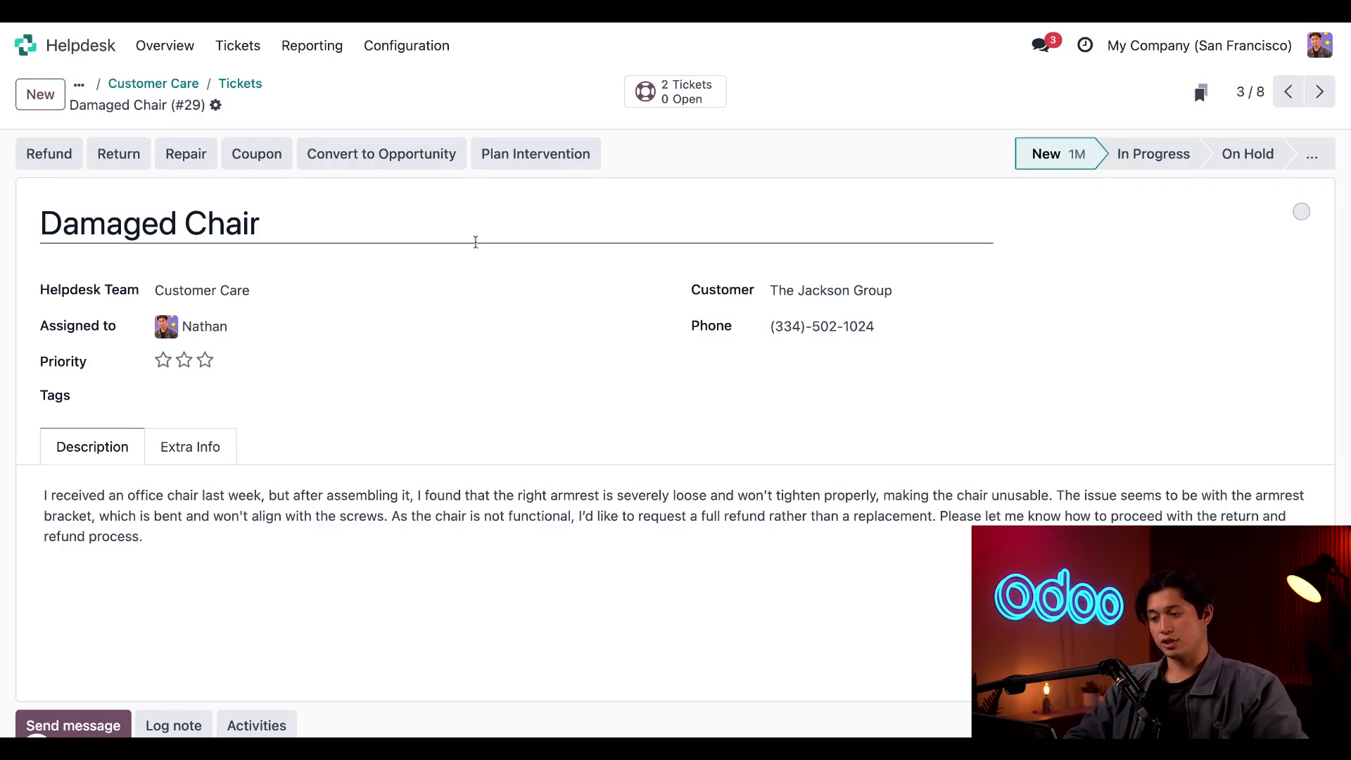
pyautogui.moveTo(406, 167)
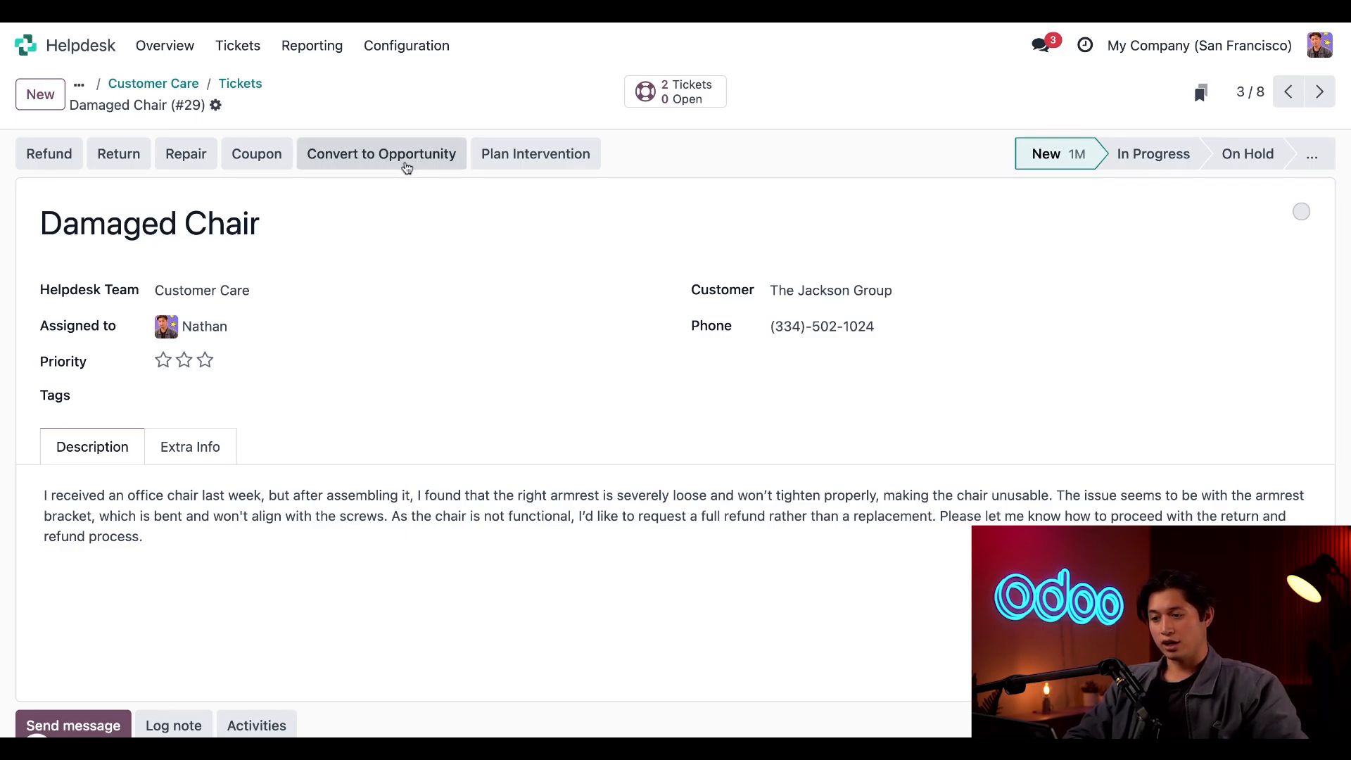
pyautogui.moveTo(415, 186)
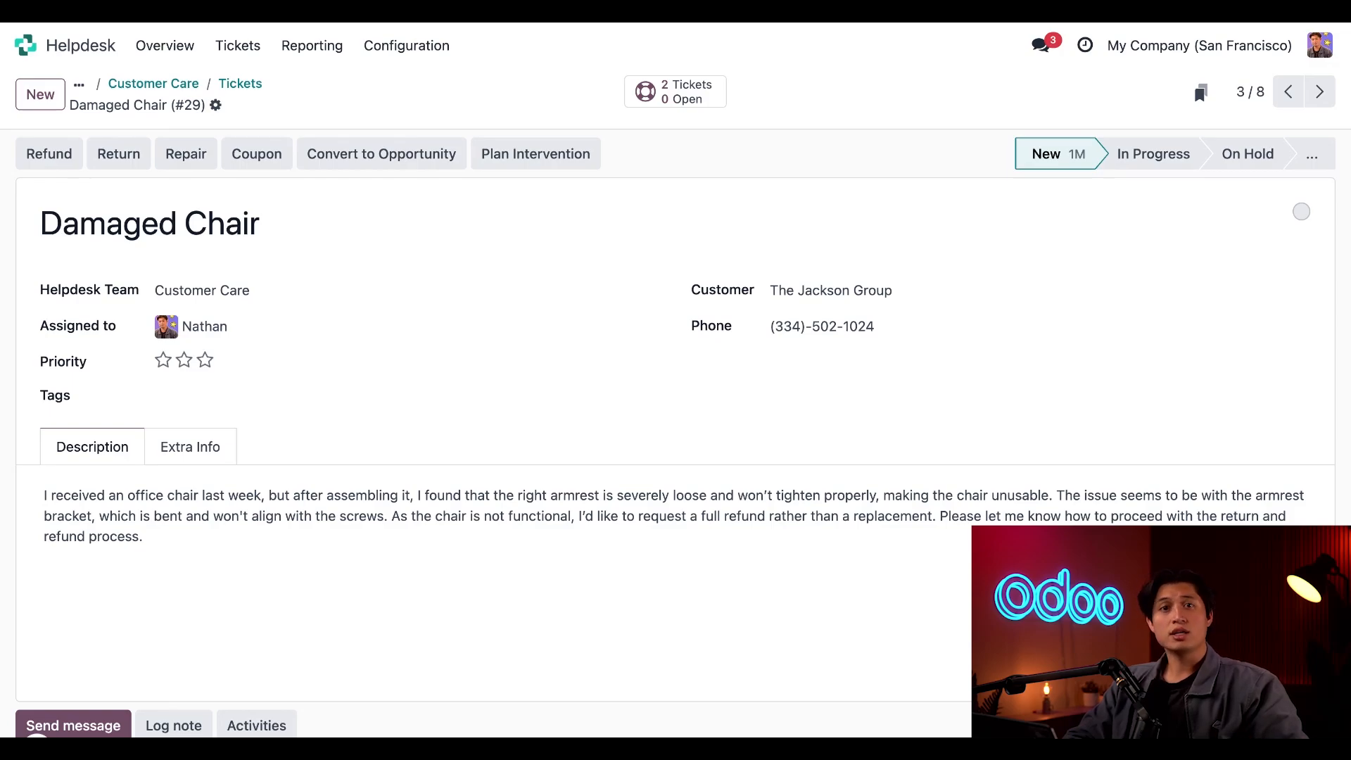
pyautogui.moveTo(338, 456)
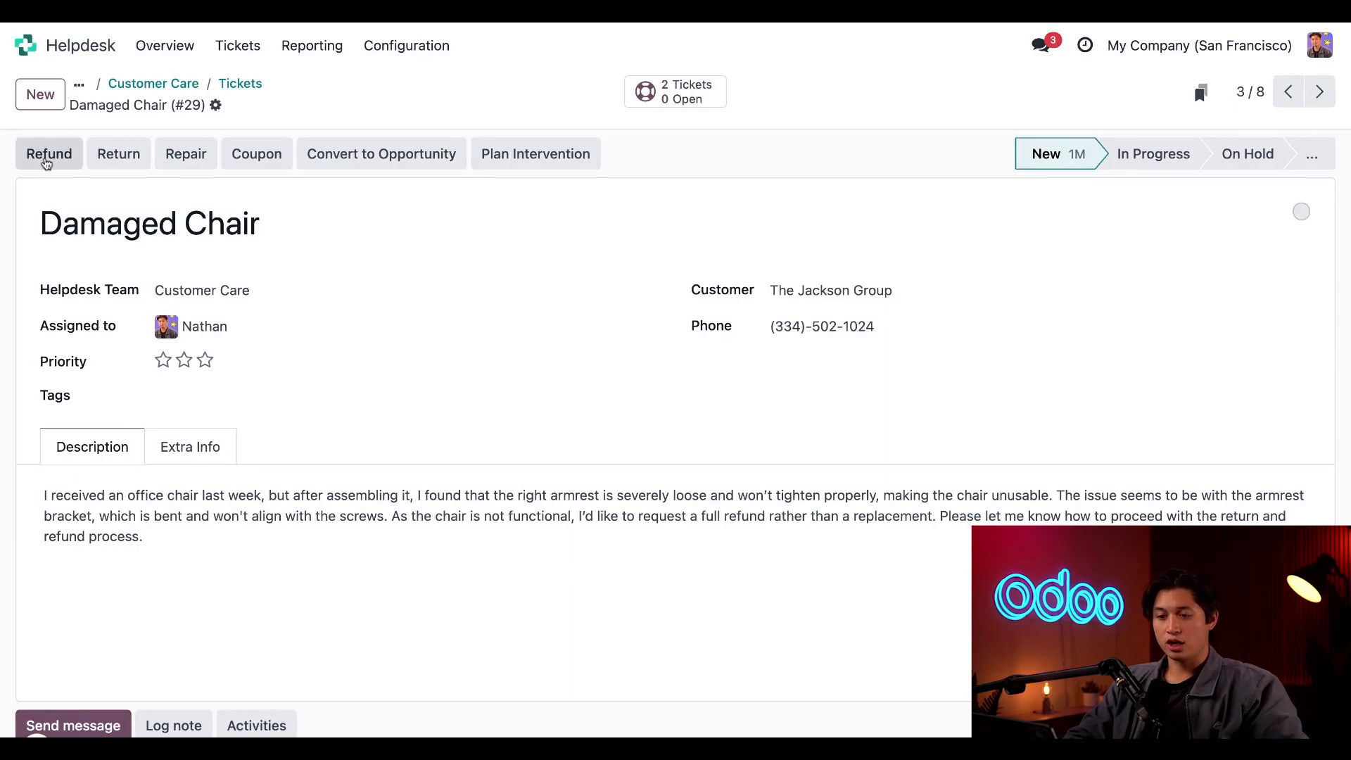
# Reverse invoice INV/2024/00006 from order S00038 as the Damaged Chair ticket's refund.
pyautogui.click(48, 154)
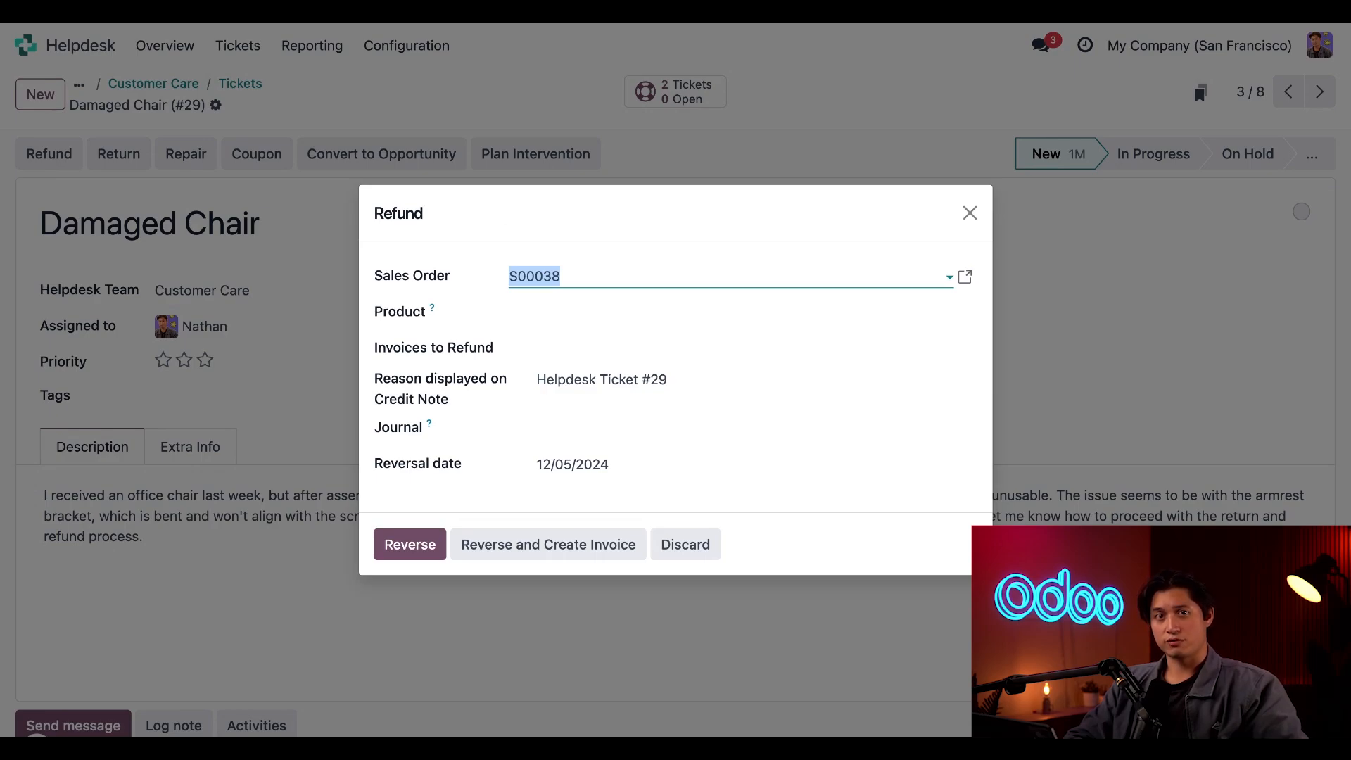
pyautogui.moveTo(590, 294)
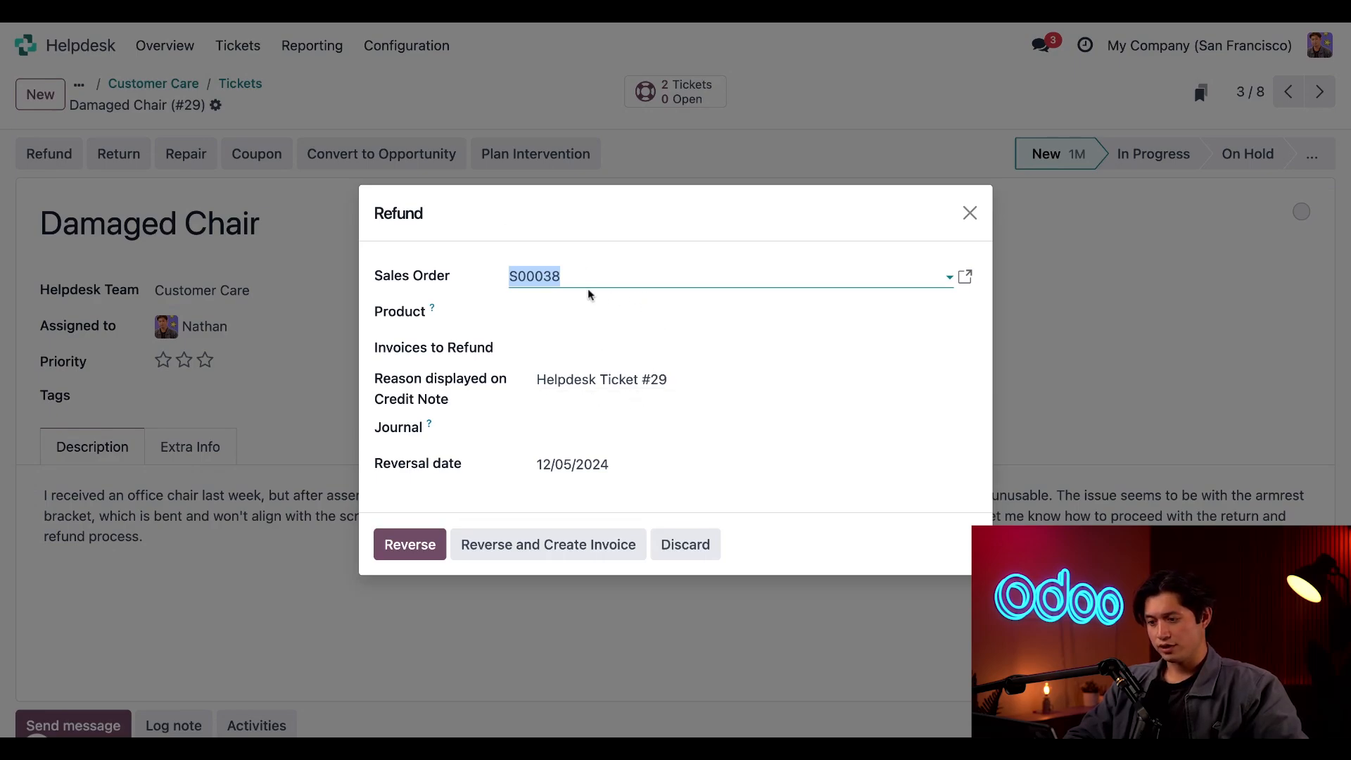
pyautogui.moveTo(627, 259)
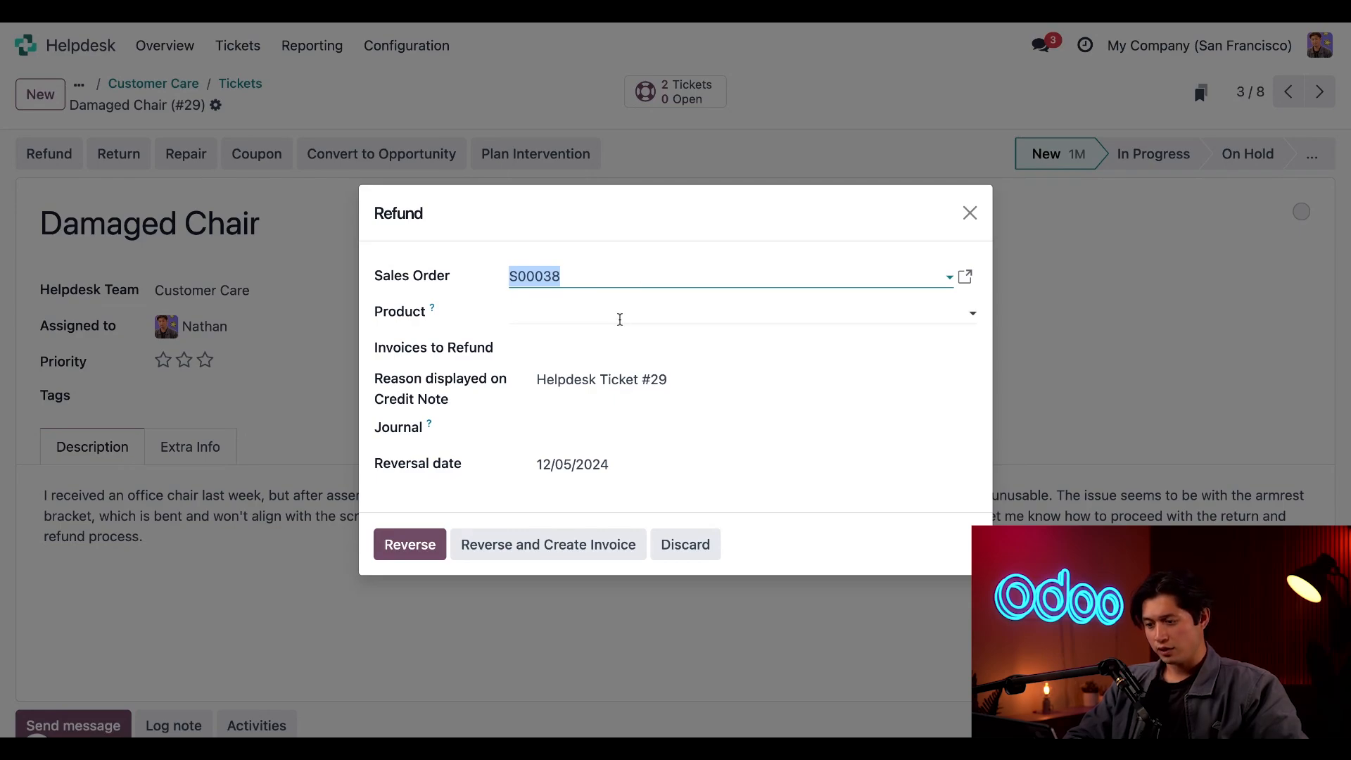
pyautogui.click(742, 347)
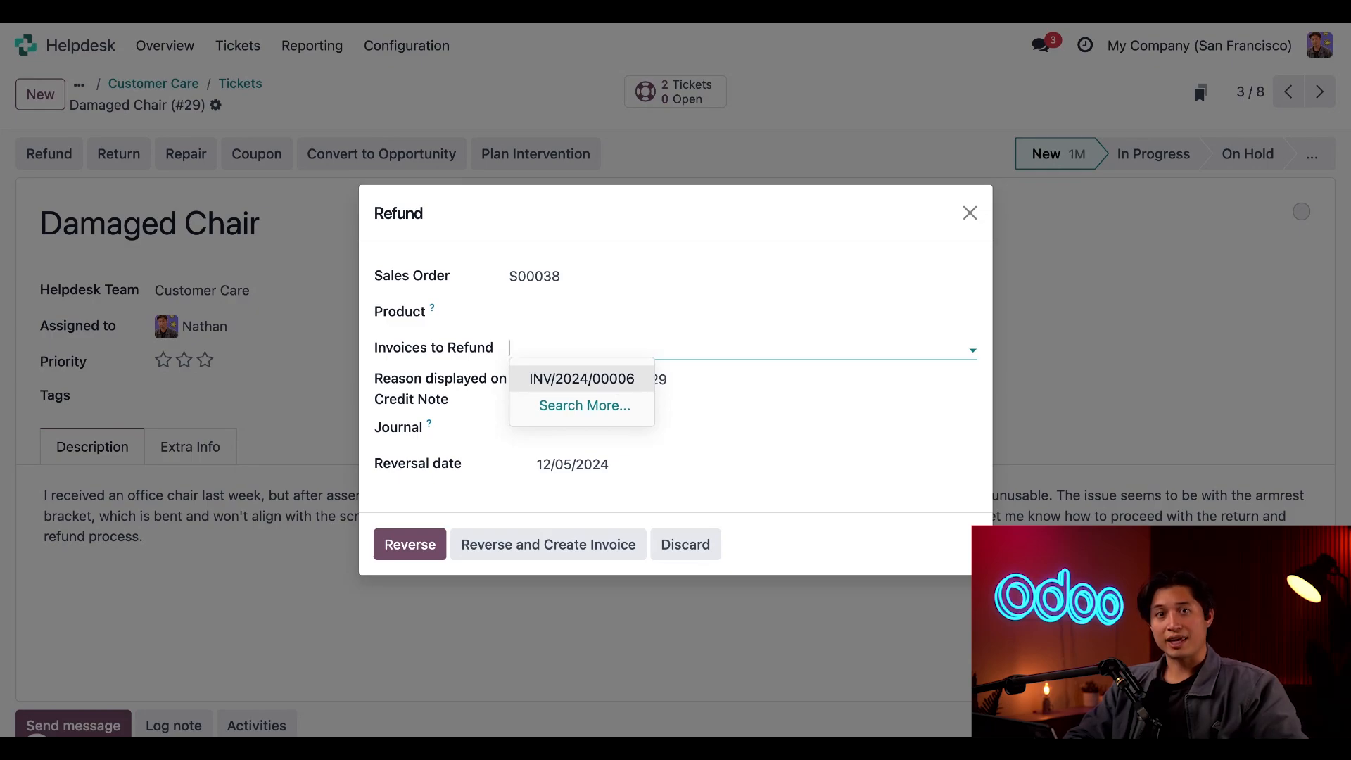
pyautogui.click(581, 379)
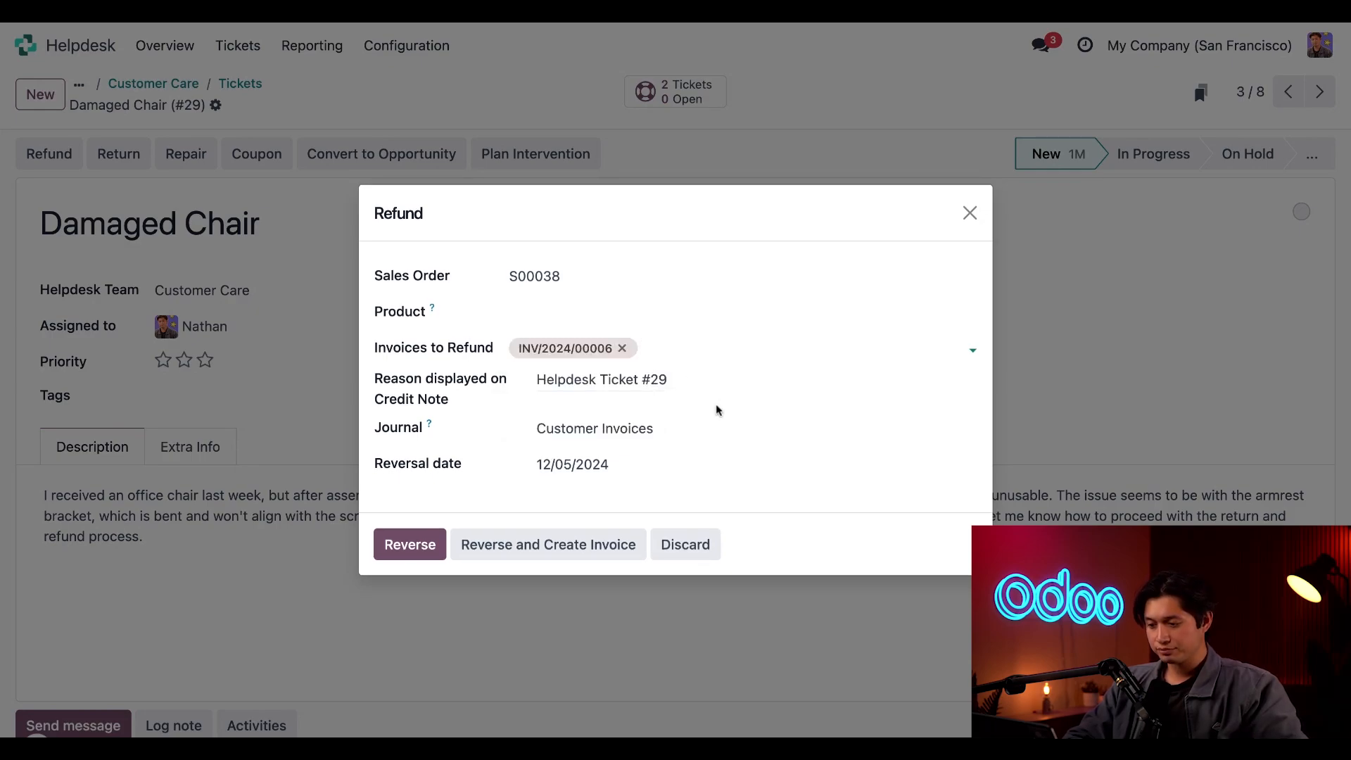
pyautogui.moveTo(479, 488)
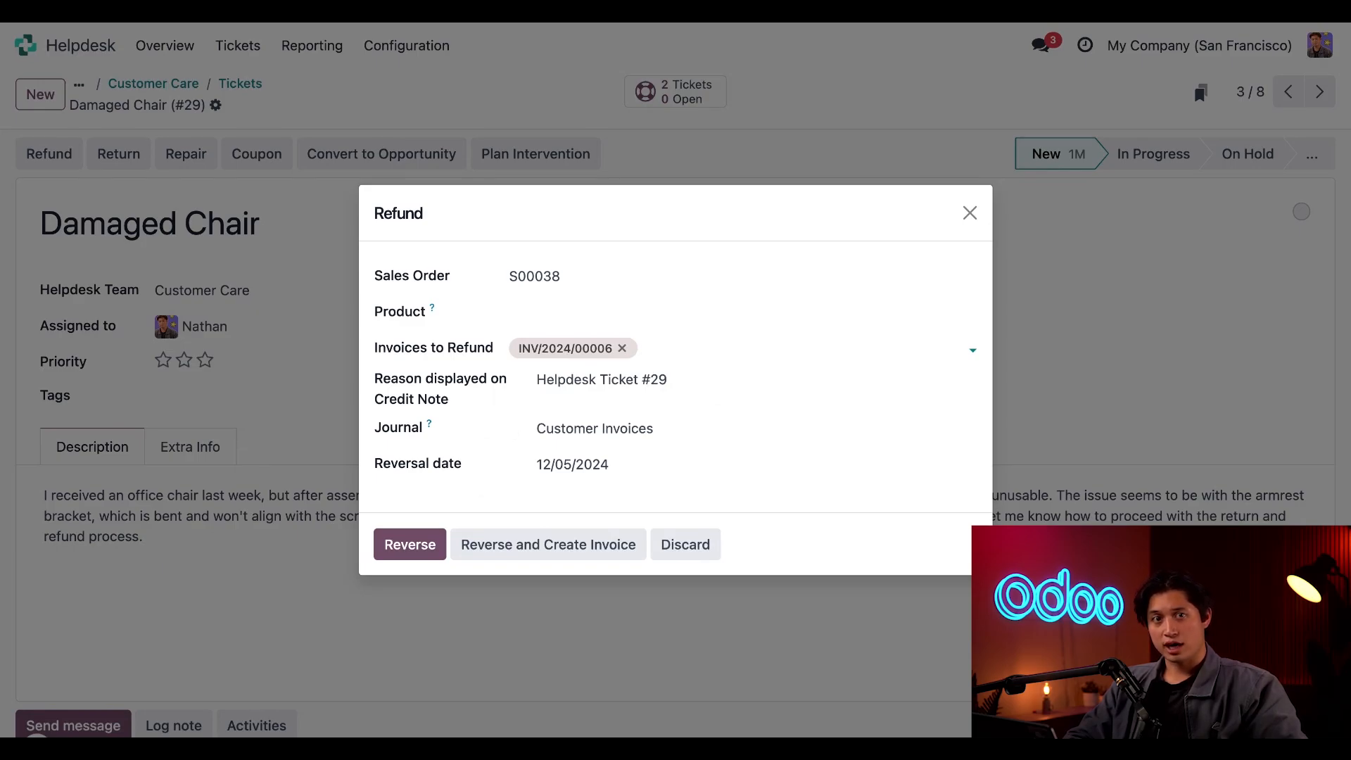
pyautogui.moveTo(409, 543)
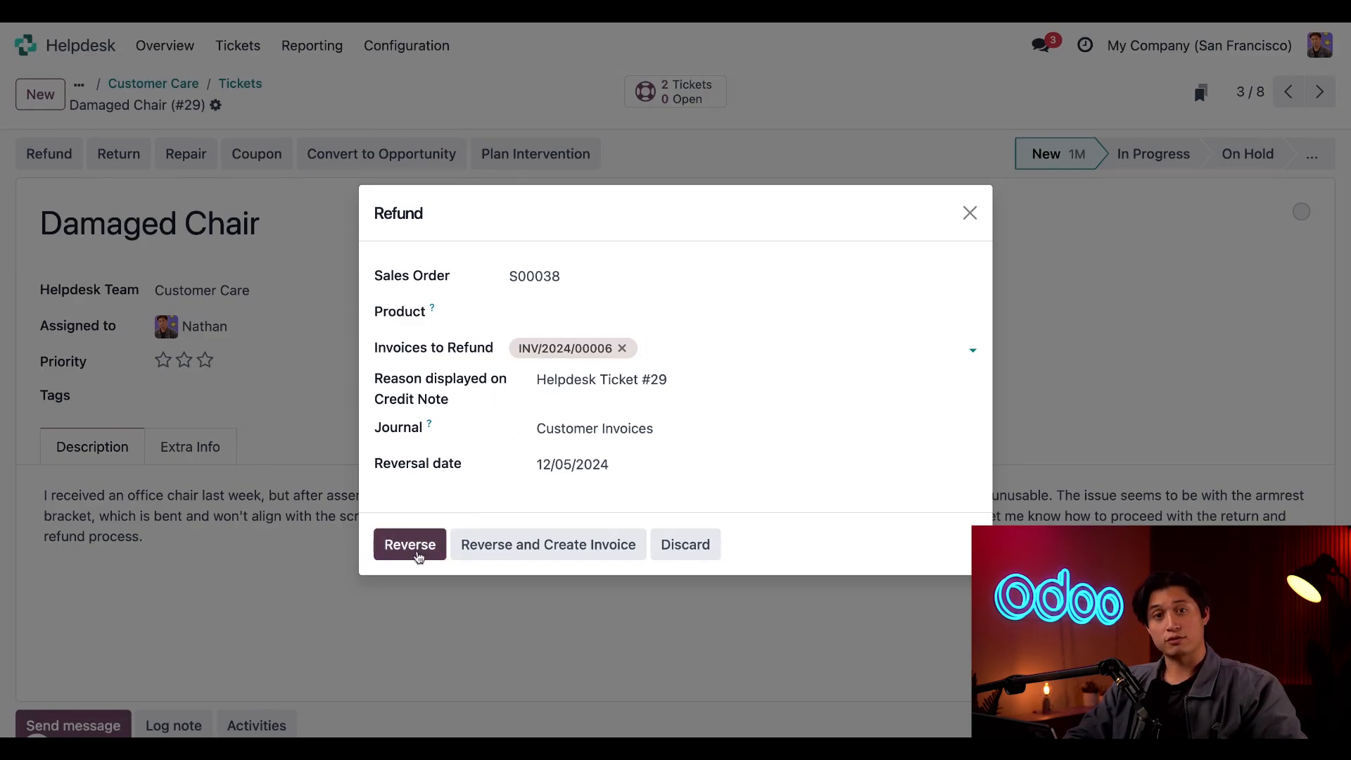
pyautogui.moveTo(480, 506)
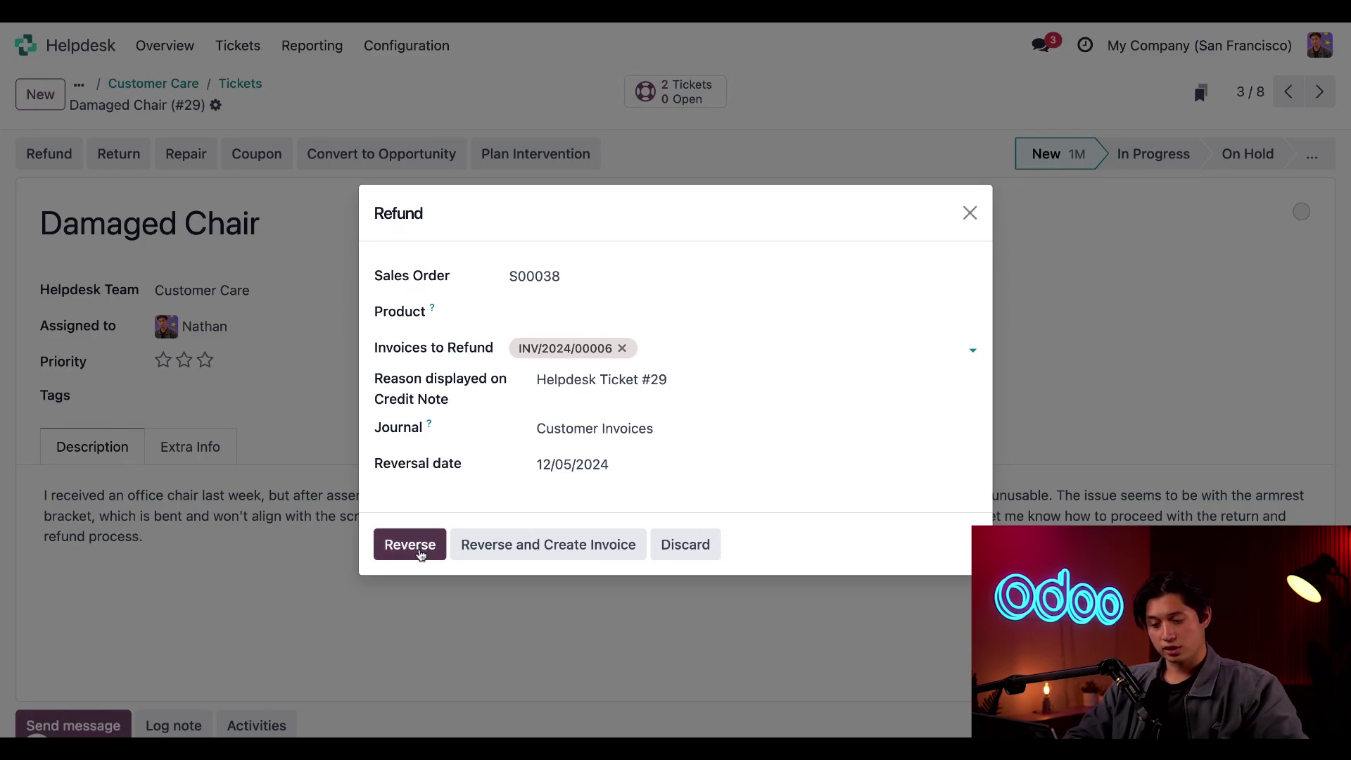
pyautogui.click(410, 543)
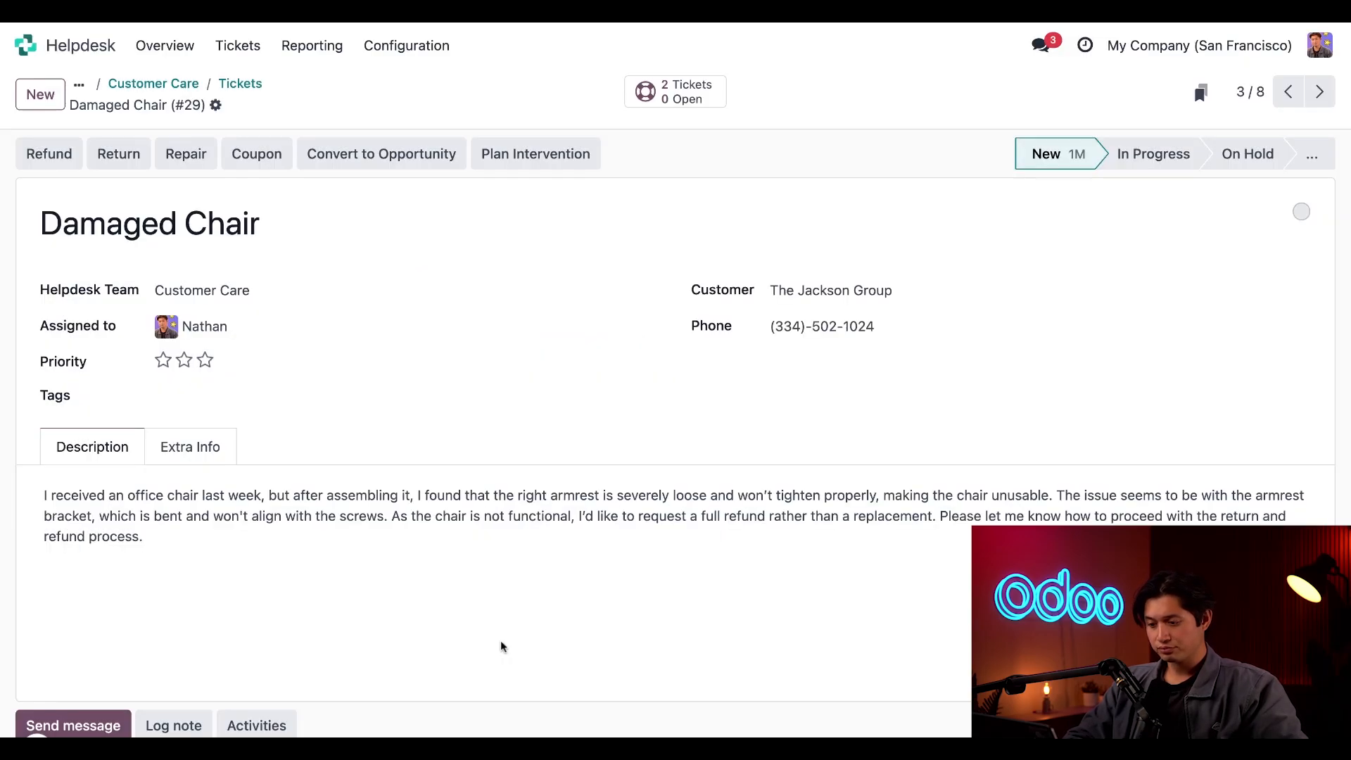
# Confirm the draft Office Chair credit note so it posts as RINV/2024/00007.
pyautogui.click(48, 153)
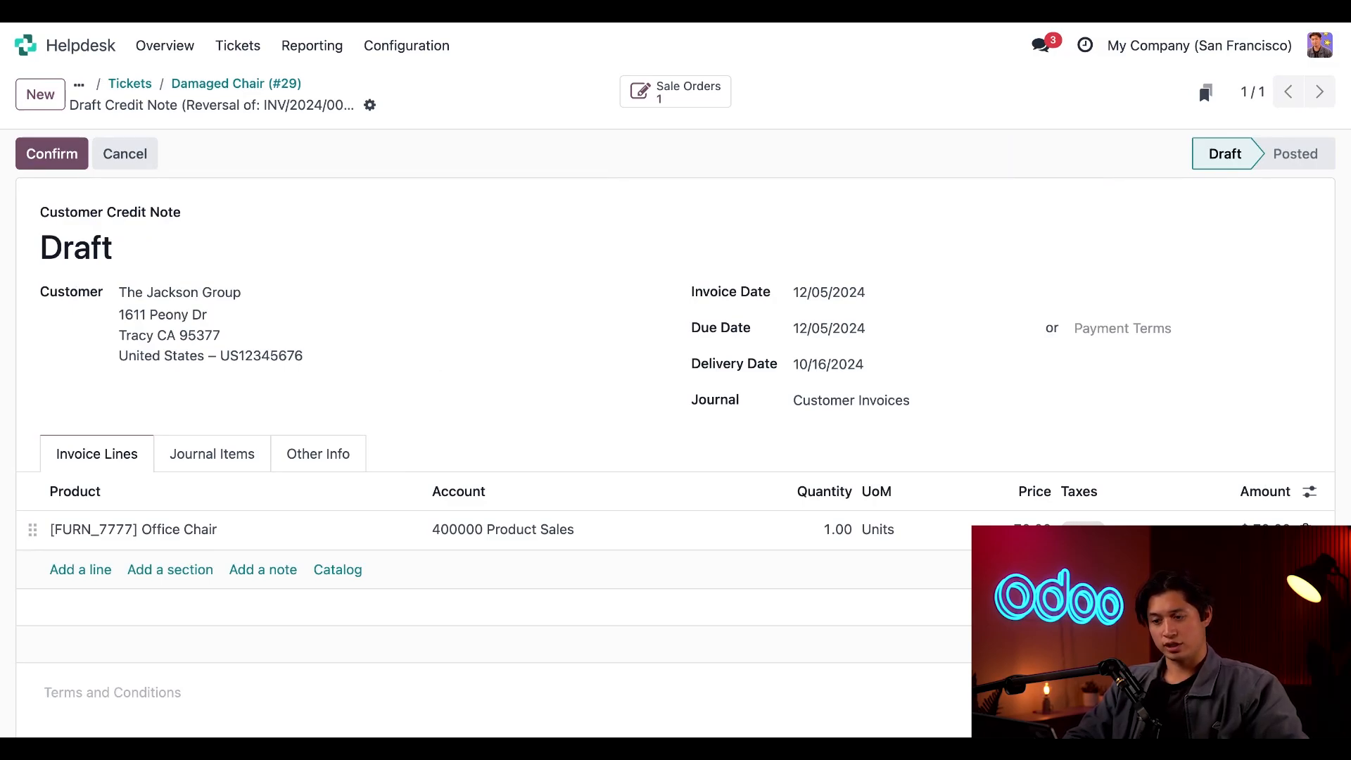
pyautogui.click(51, 153)
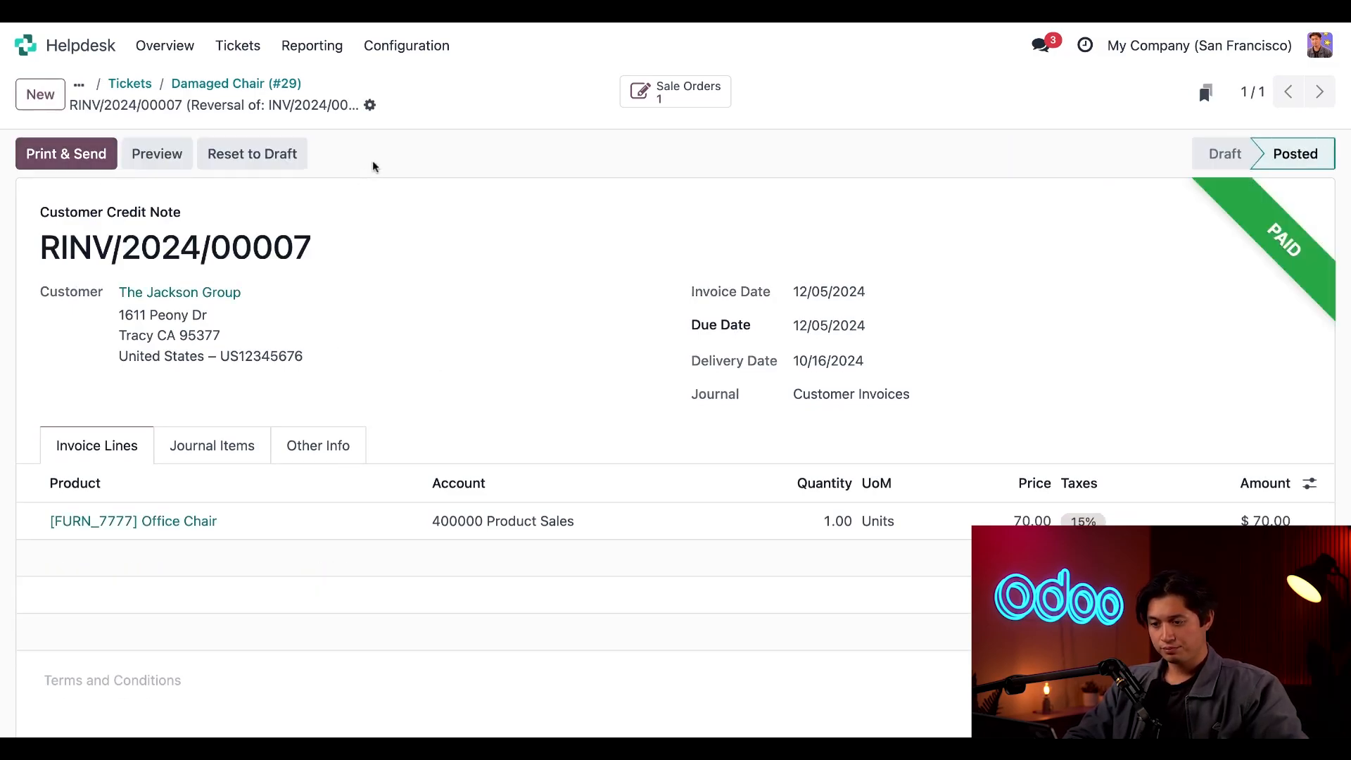
pyautogui.moveTo(412, 163)
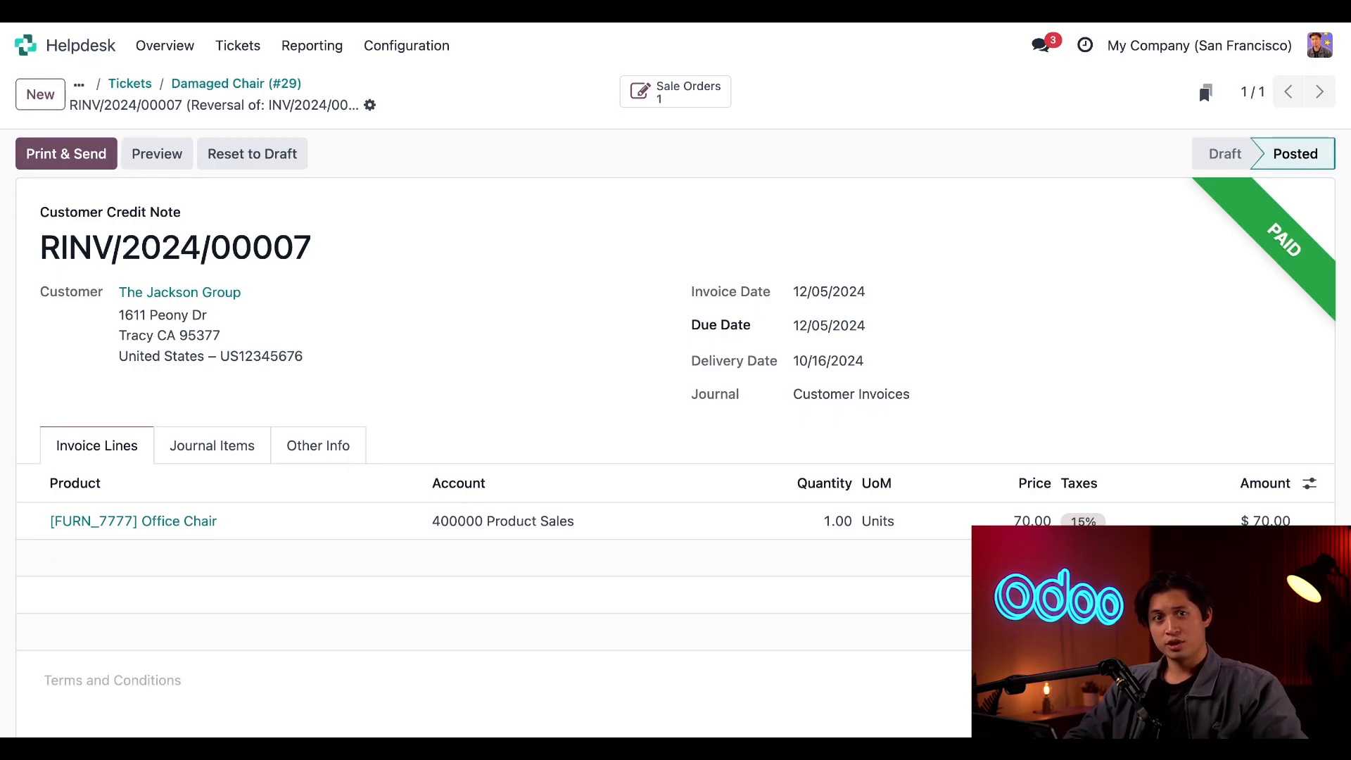
pyautogui.moveTo(235, 83)
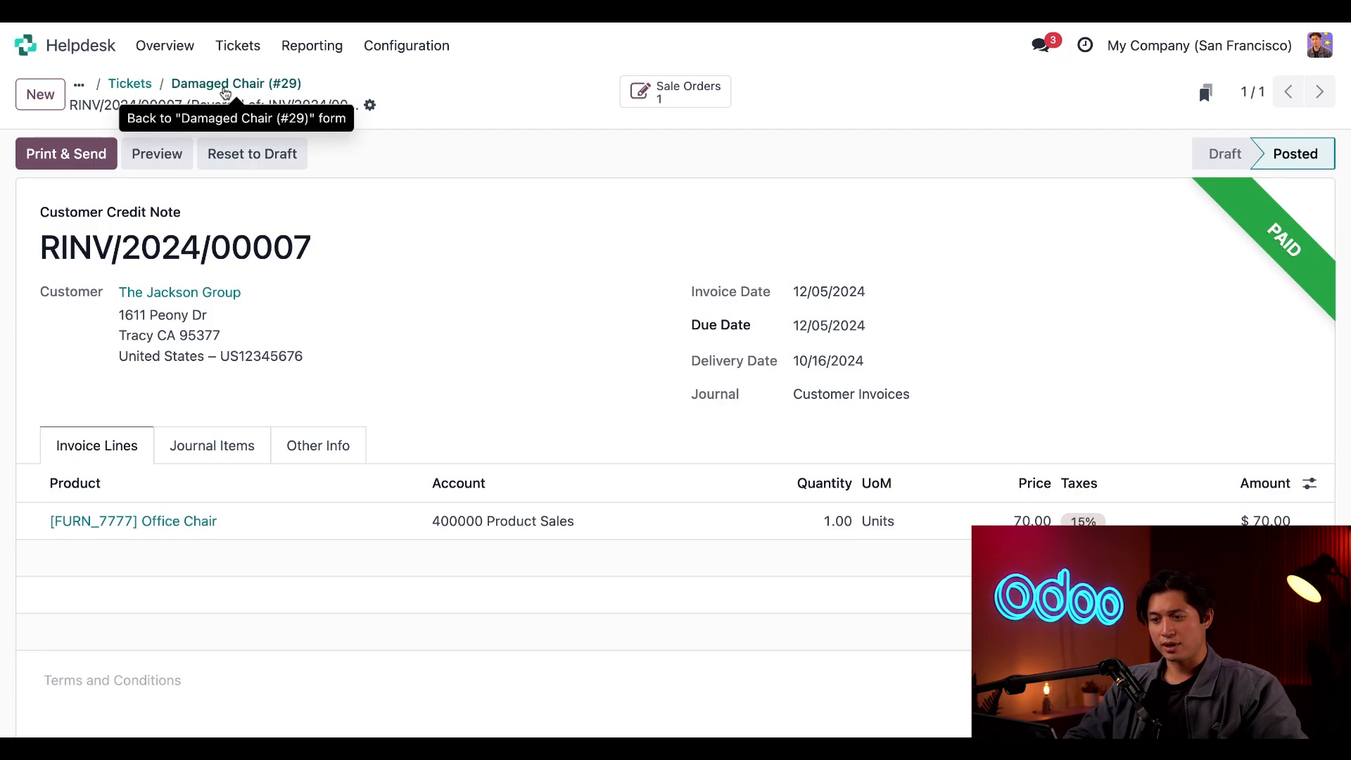
# Start a coupon for the Damaged Chair ticket, keeping the 10% Discount Coupons program.
pyautogui.click(235, 83)
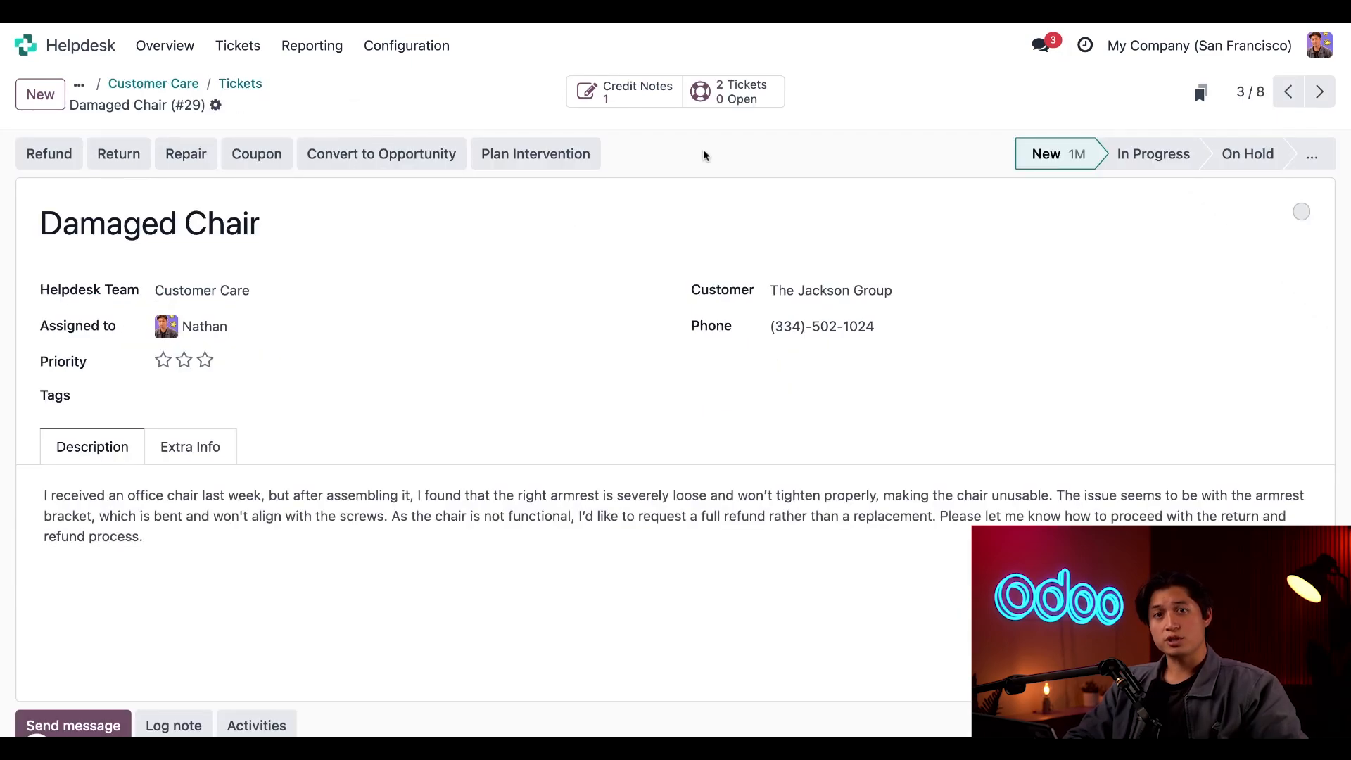
pyautogui.moveTo(704, 154)
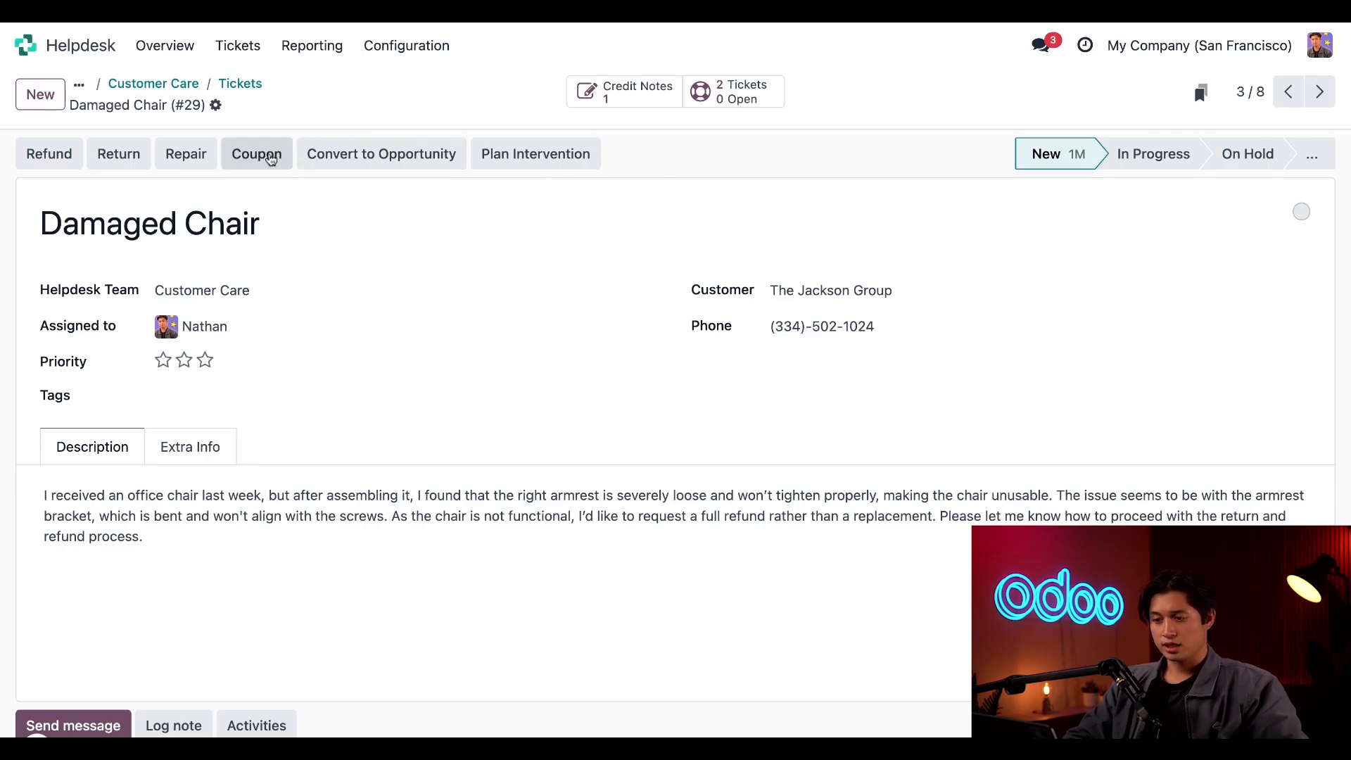
pyautogui.click(256, 153)
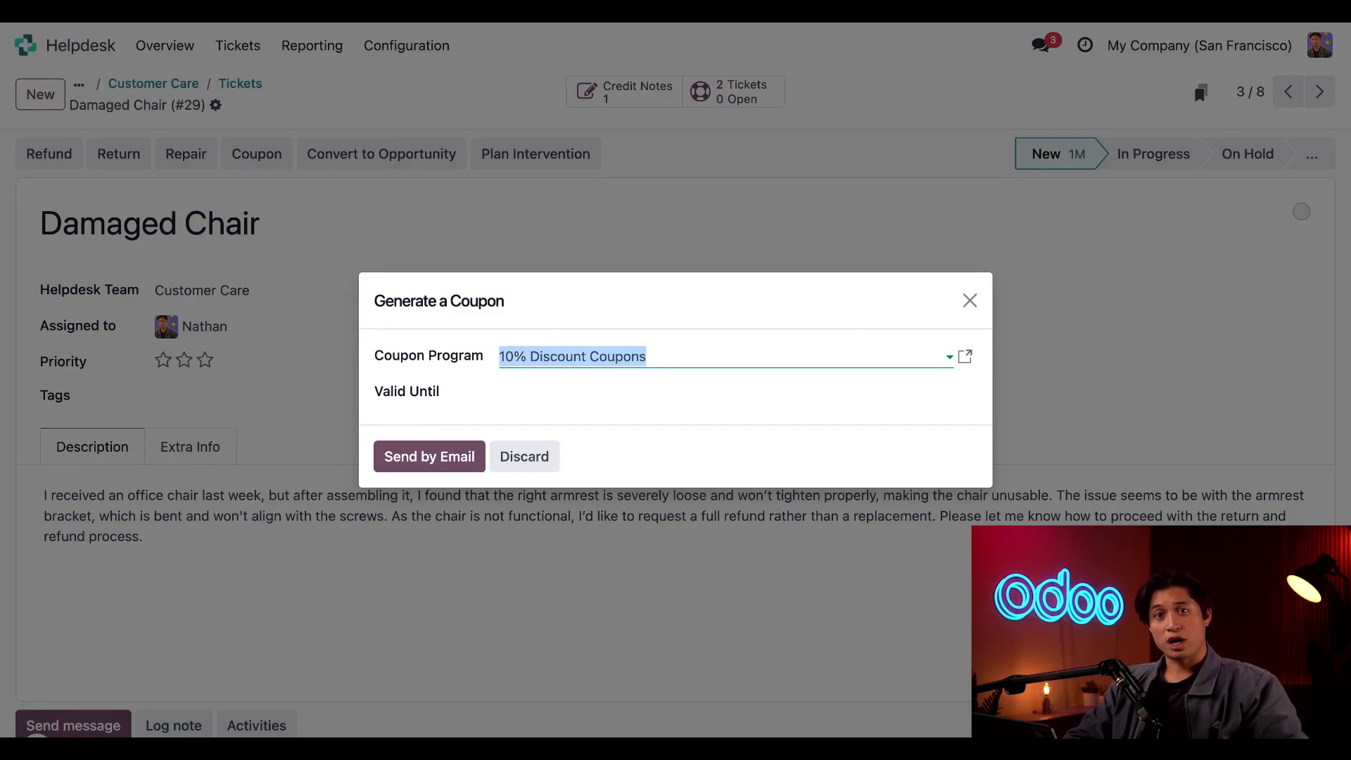
pyautogui.moveTo(612, 382)
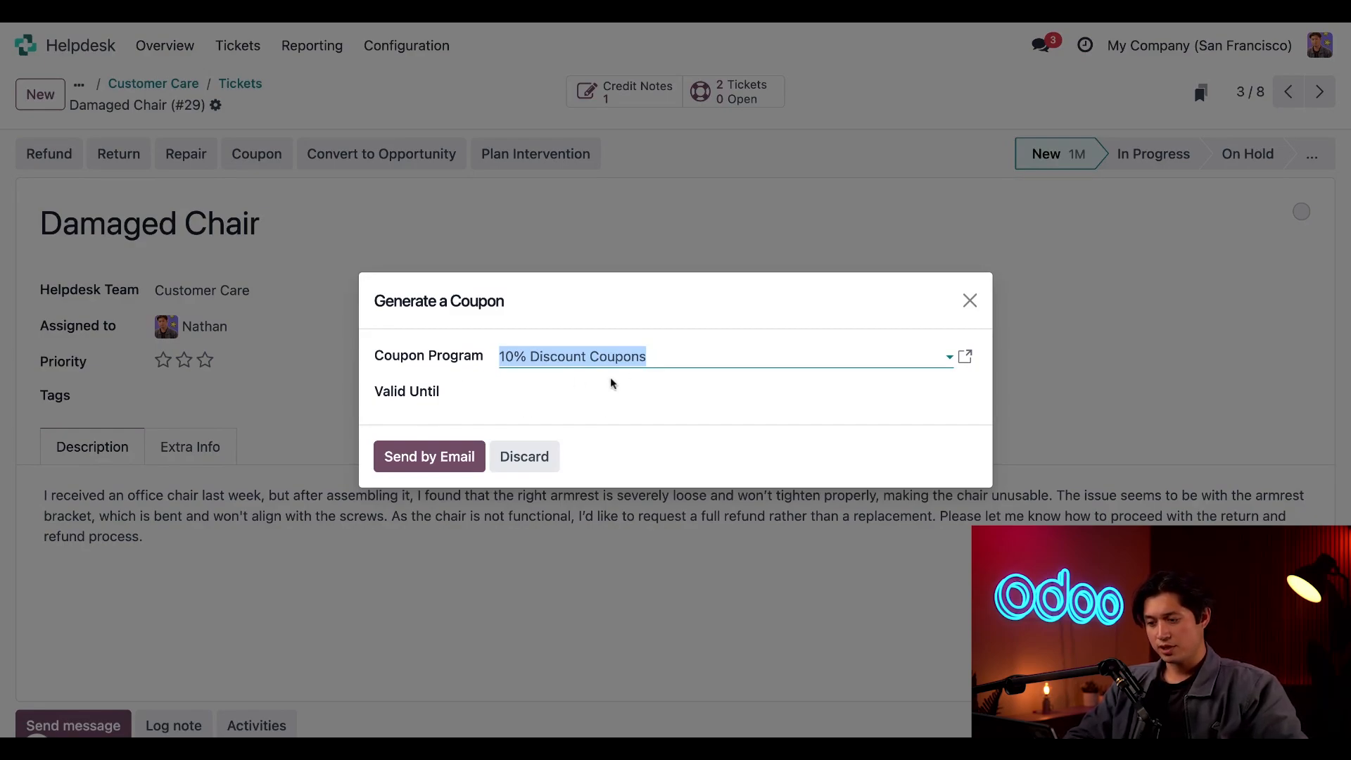
pyautogui.moveTo(612, 304)
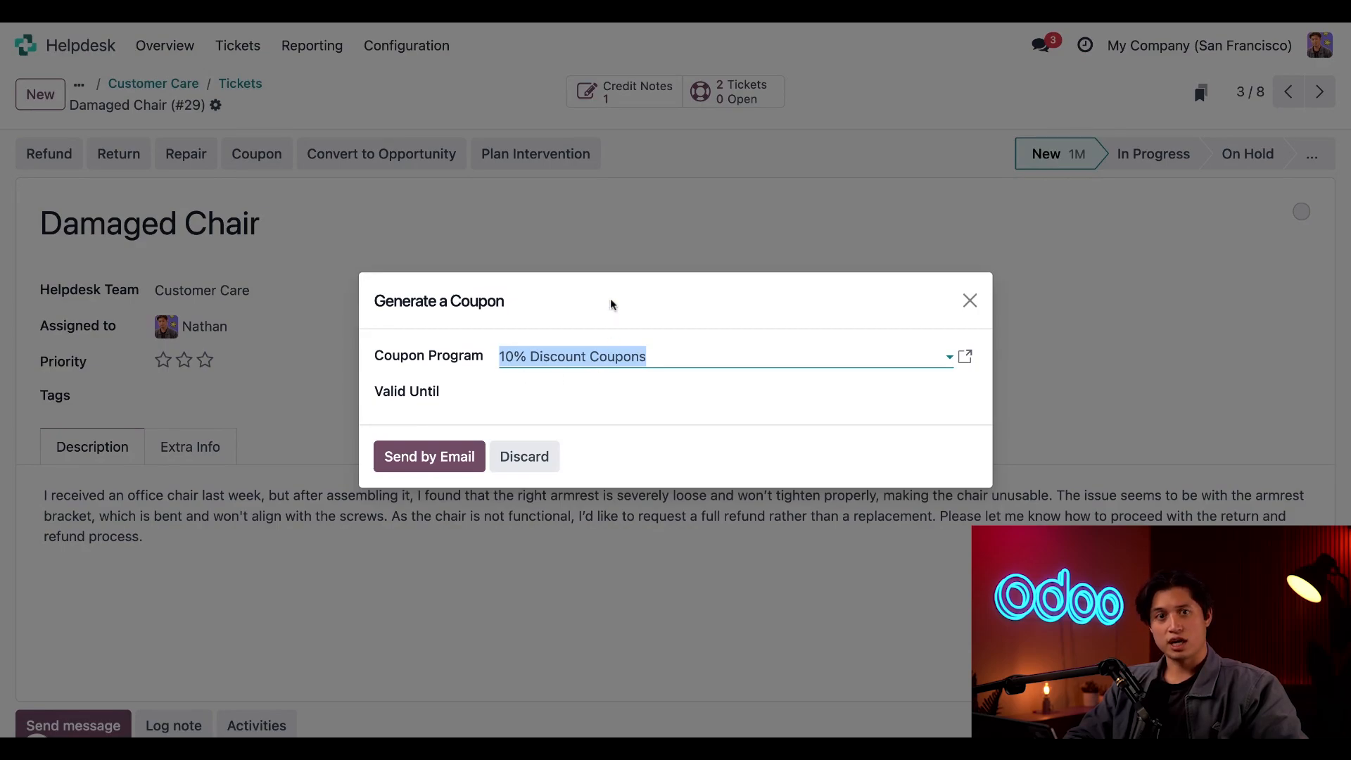
pyautogui.moveTo(484, 374)
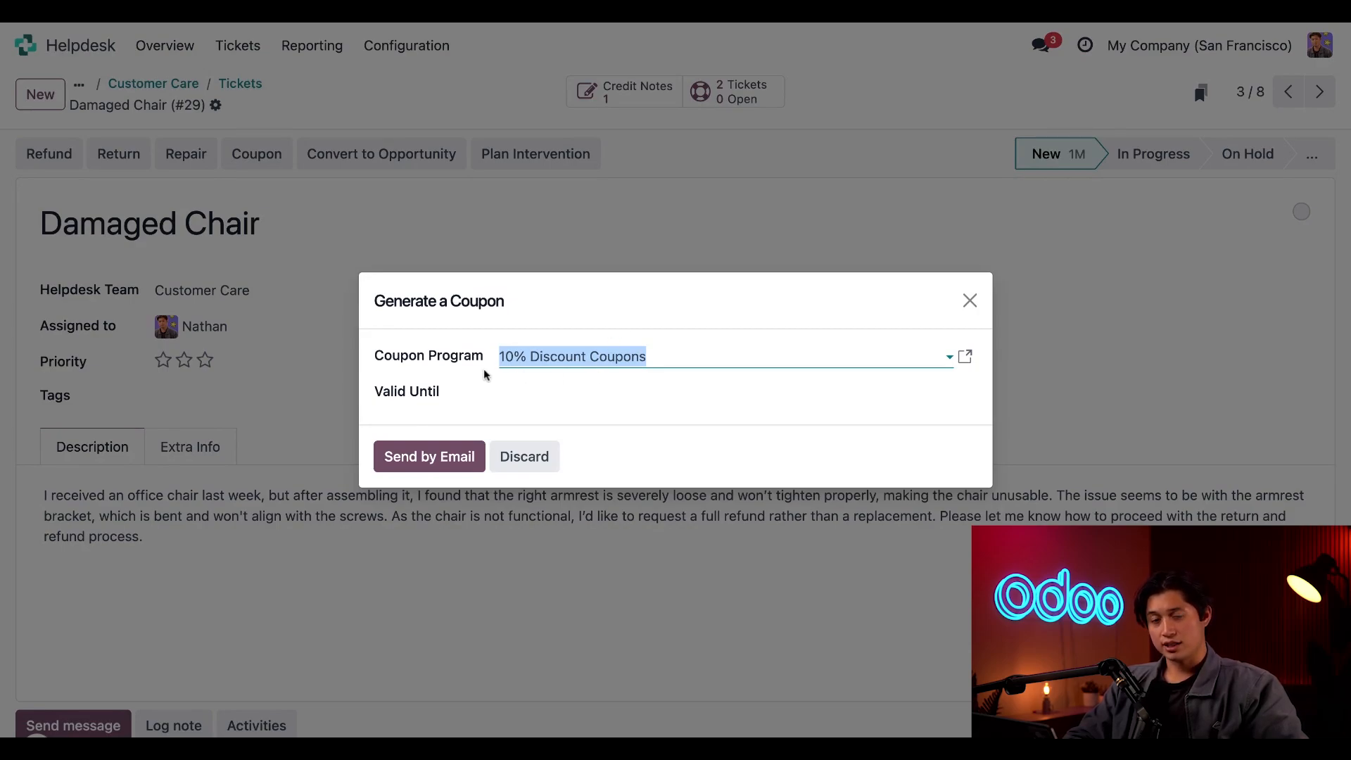
pyautogui.moveTo(482, 404)
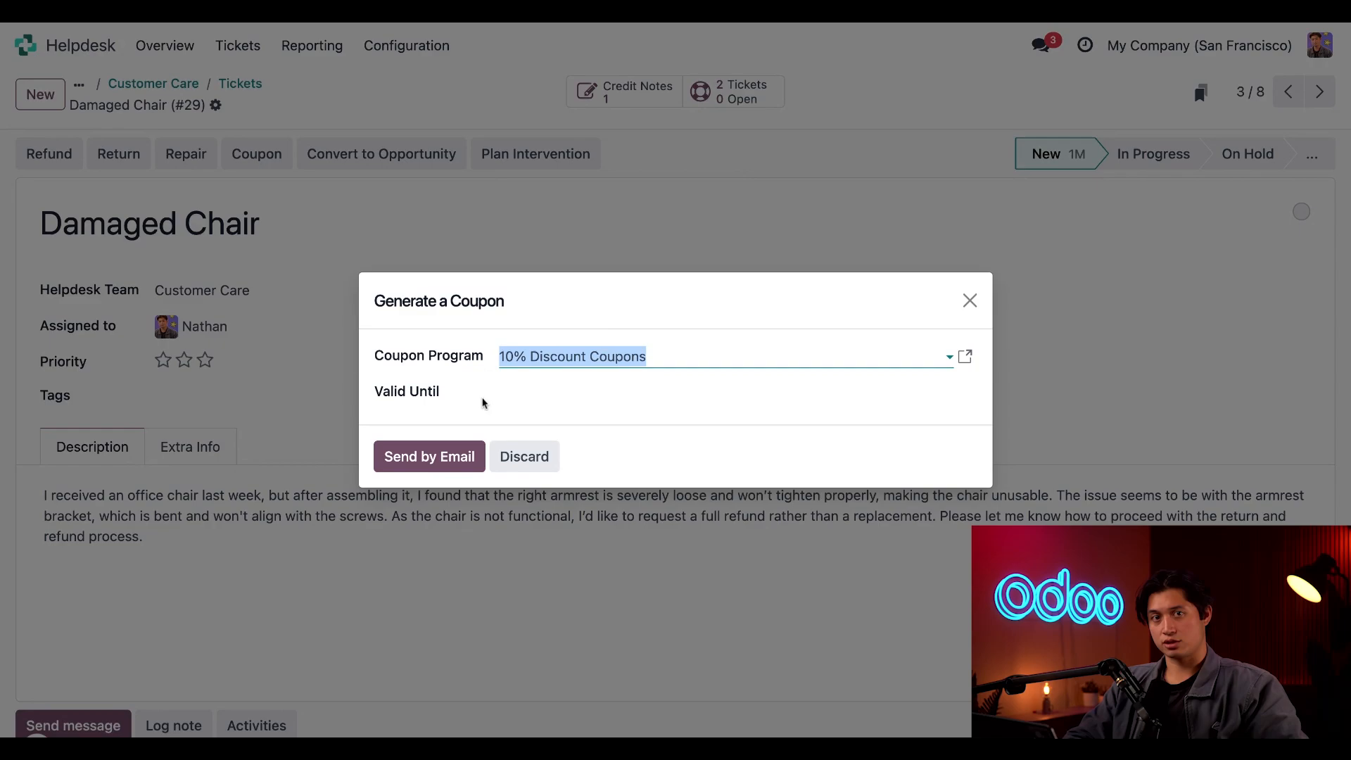
pyautogui.moveTo(478, 432)
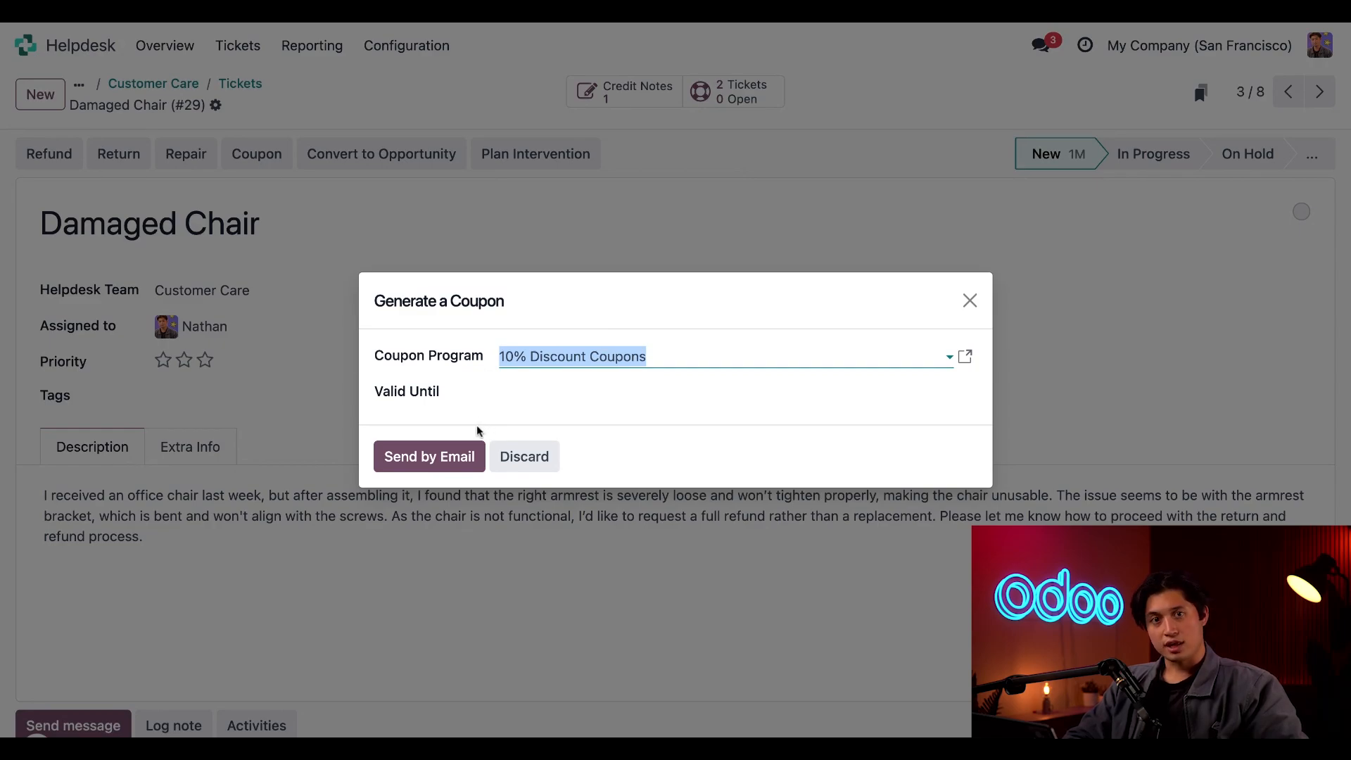
pyautogui.moveTo(430, 456)
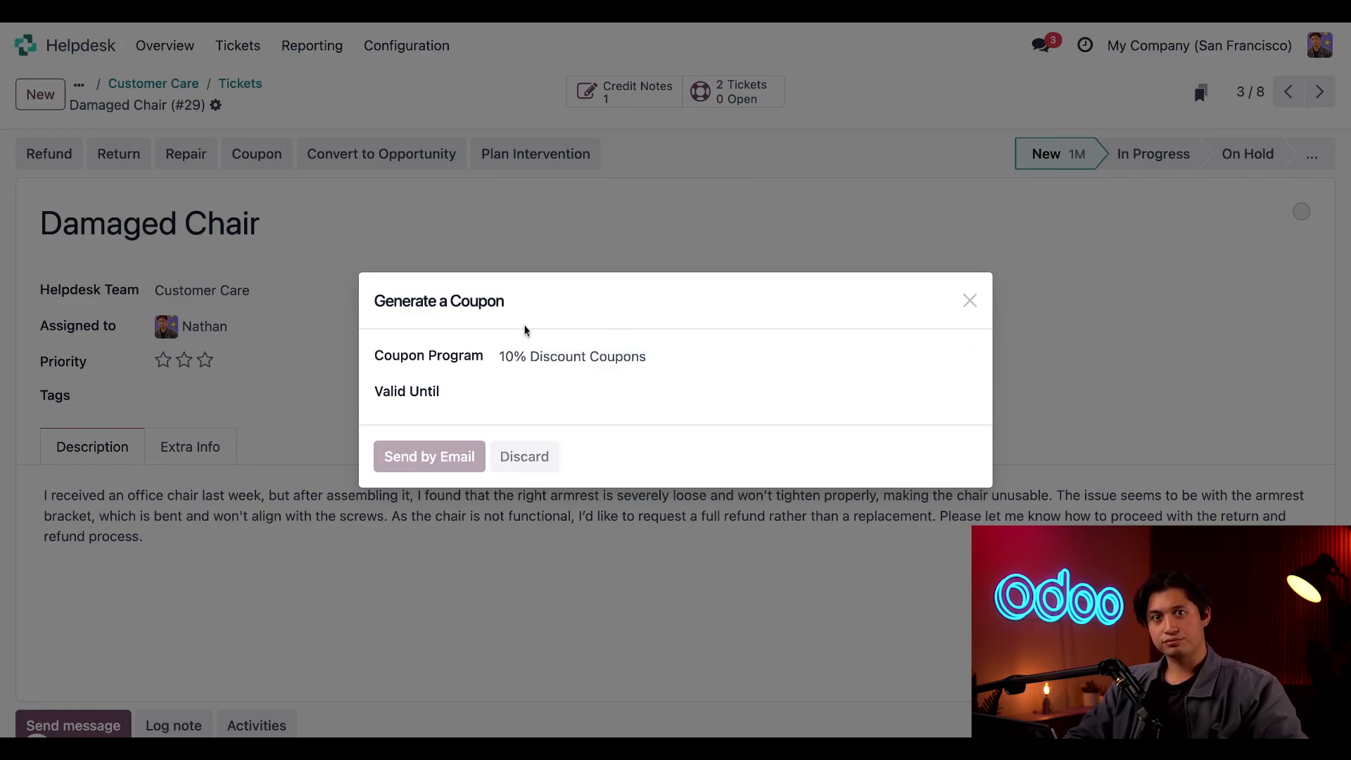
# Send the 10% discount coupon by email to The Jackson Group.
pyautogui.click(427, 456)
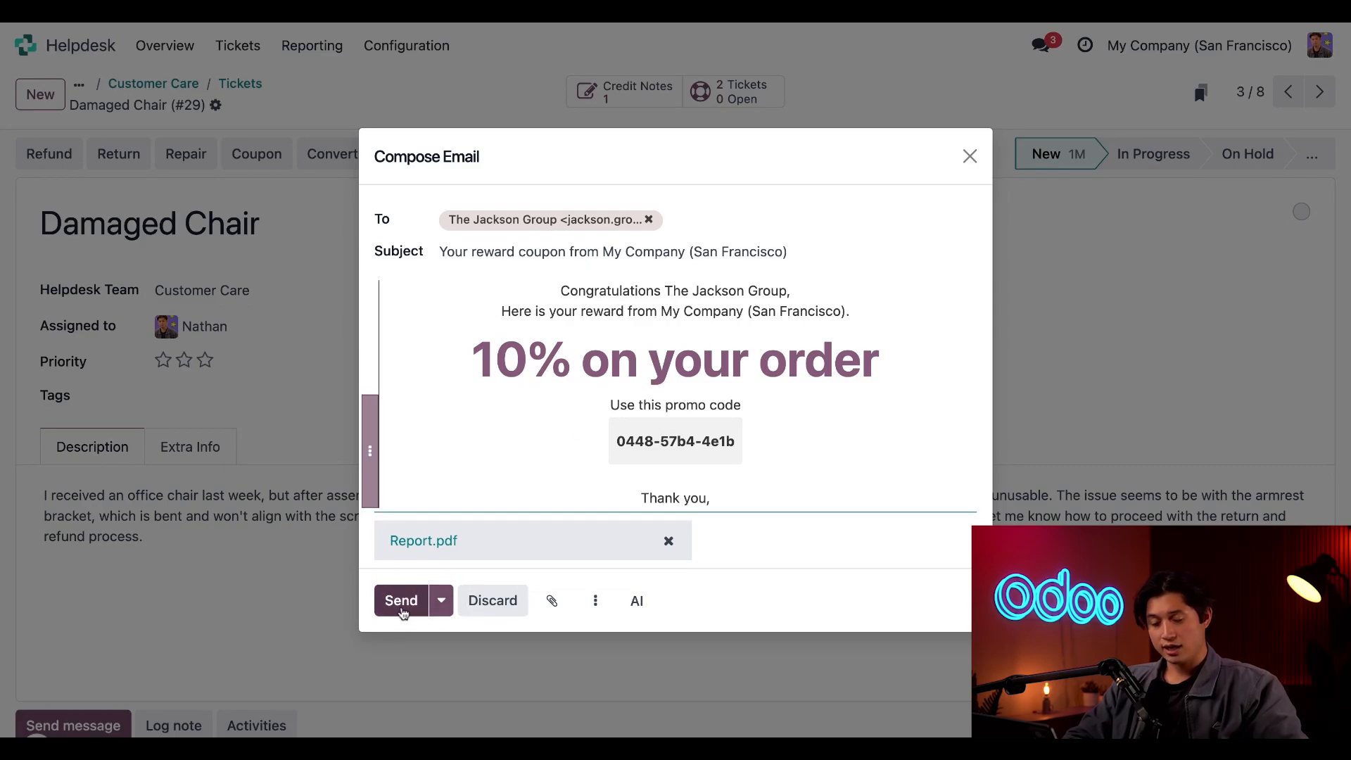
pyautogui.click(400, 601)
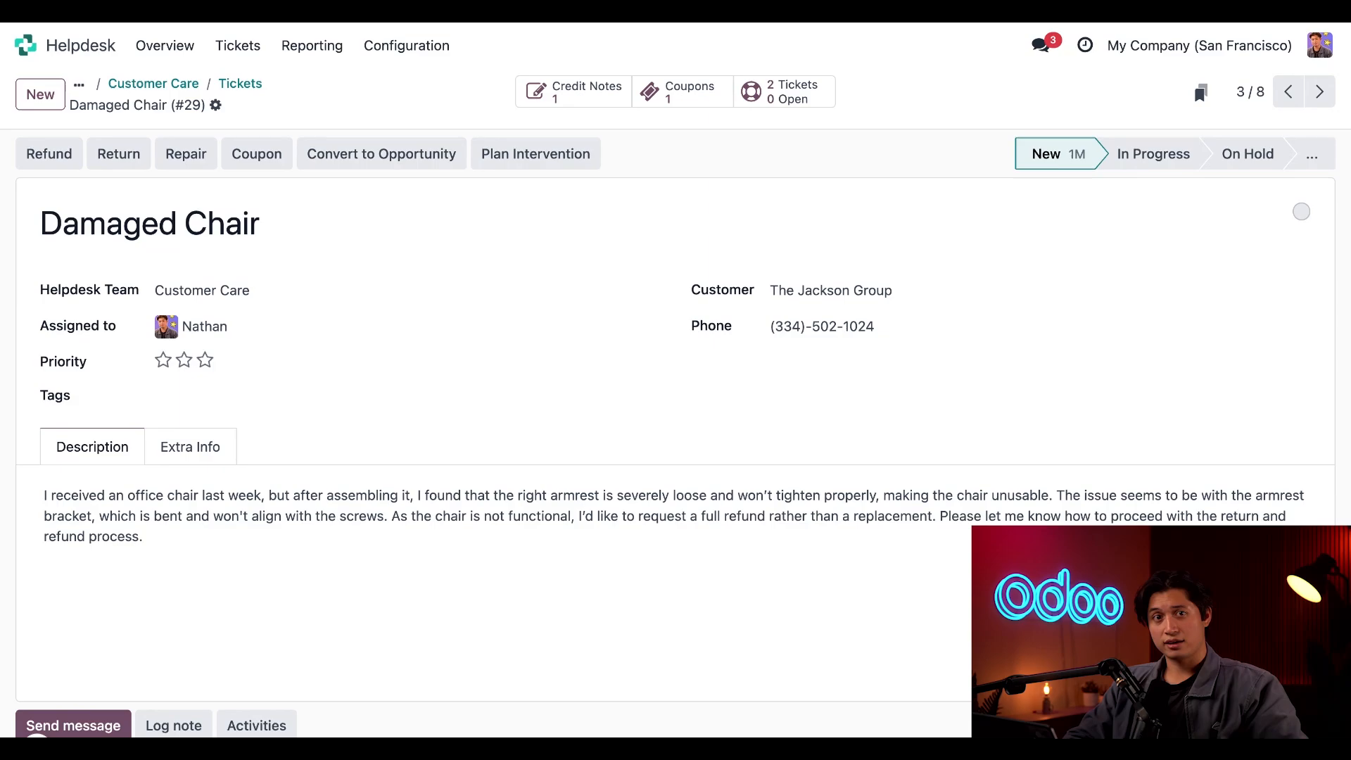
pyautogui.moveTo(118, 153)
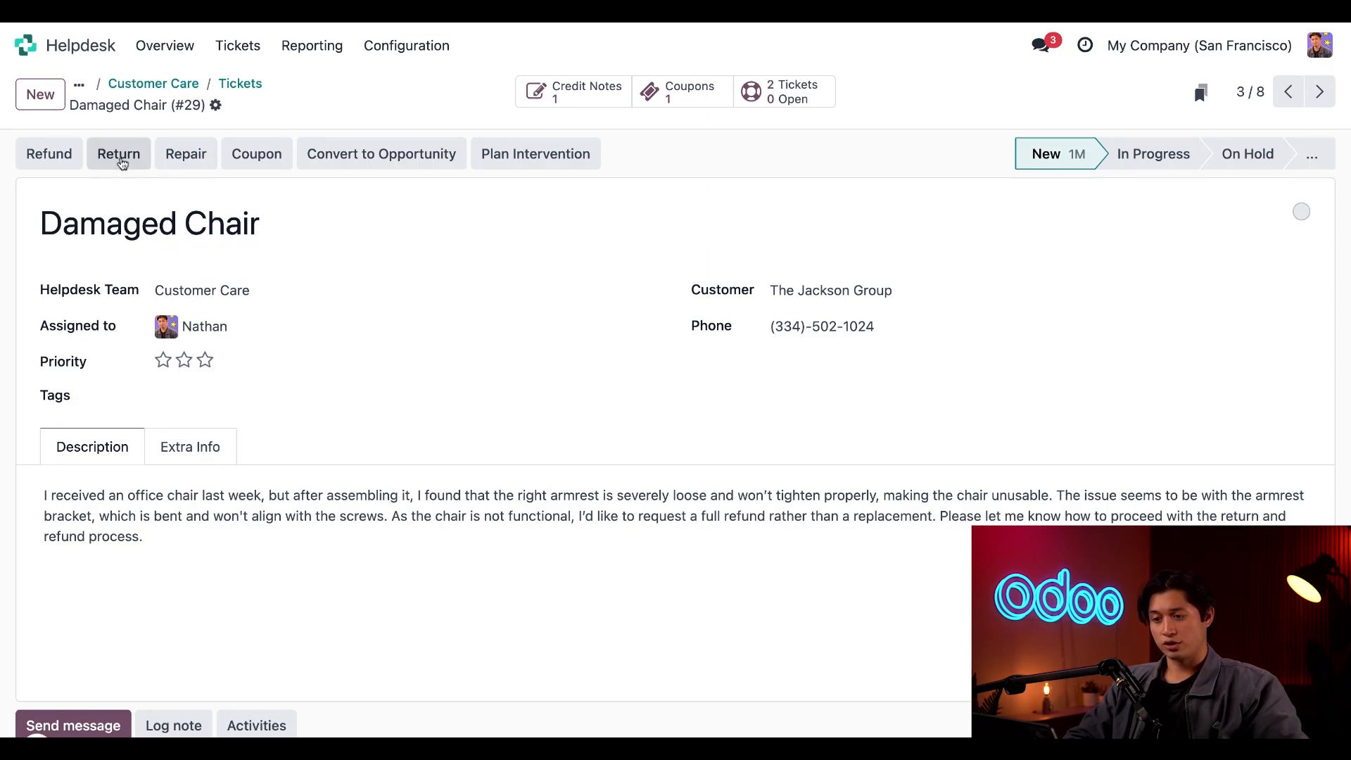
# Start a return of the Office Chair from order S00038 with quantity 1.
pyautogui.click(118, 153)
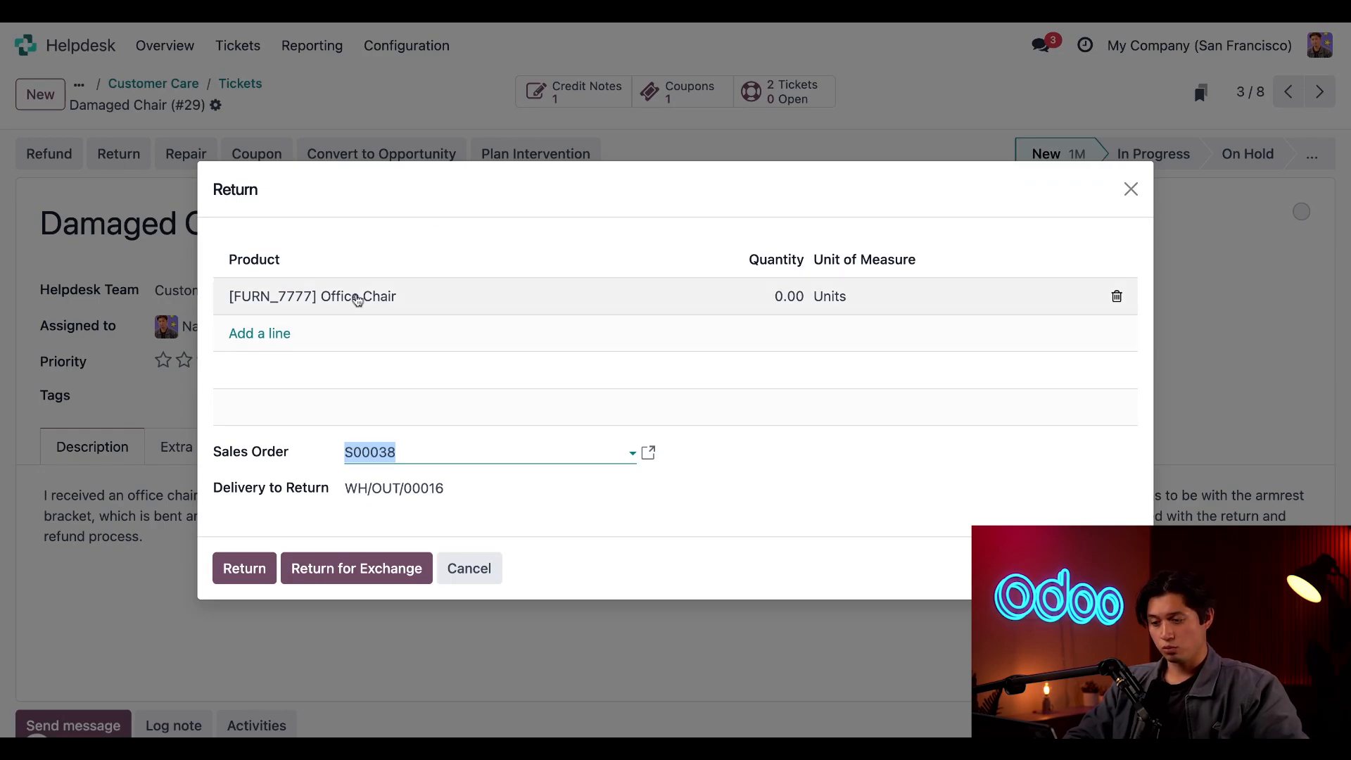
pyautogui.moveTo(468, 285)
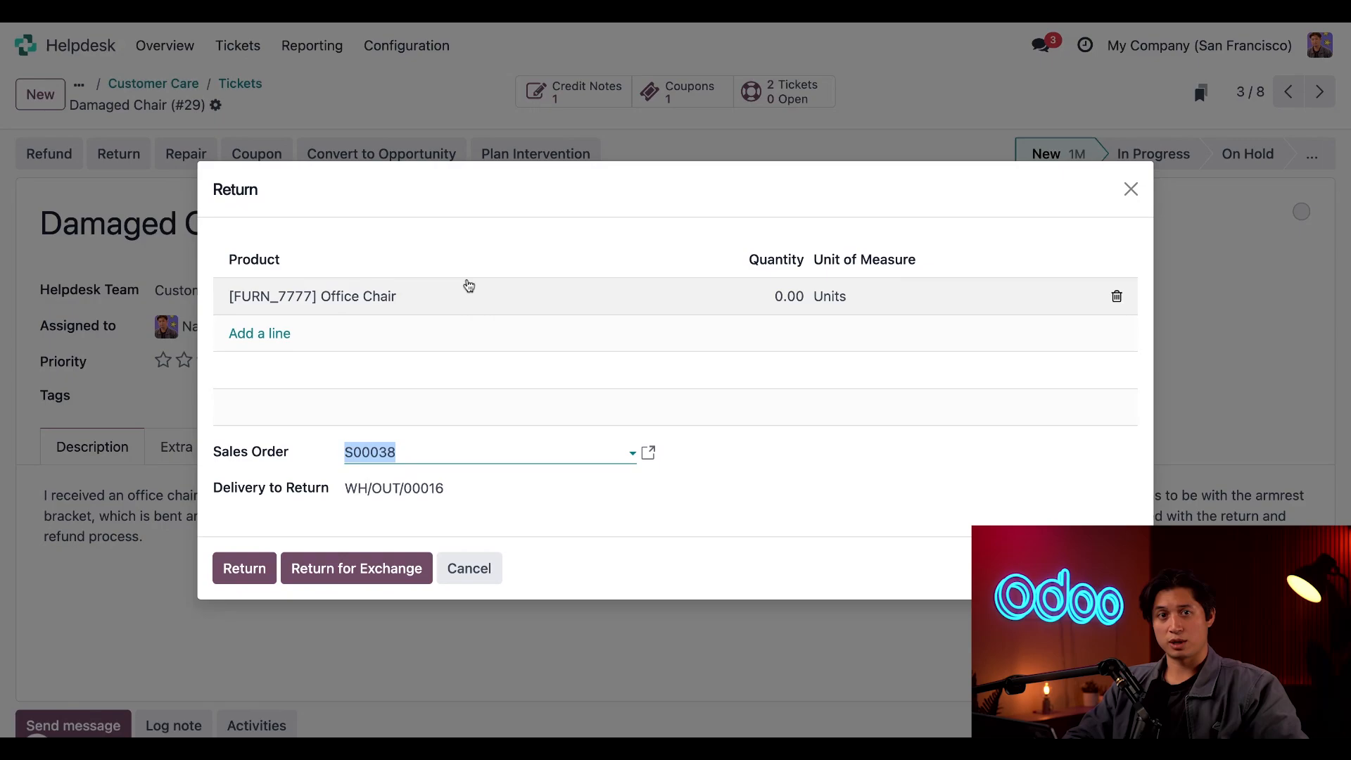
pyautogui.moveTo(763, 308)
pyautogui.write('1')
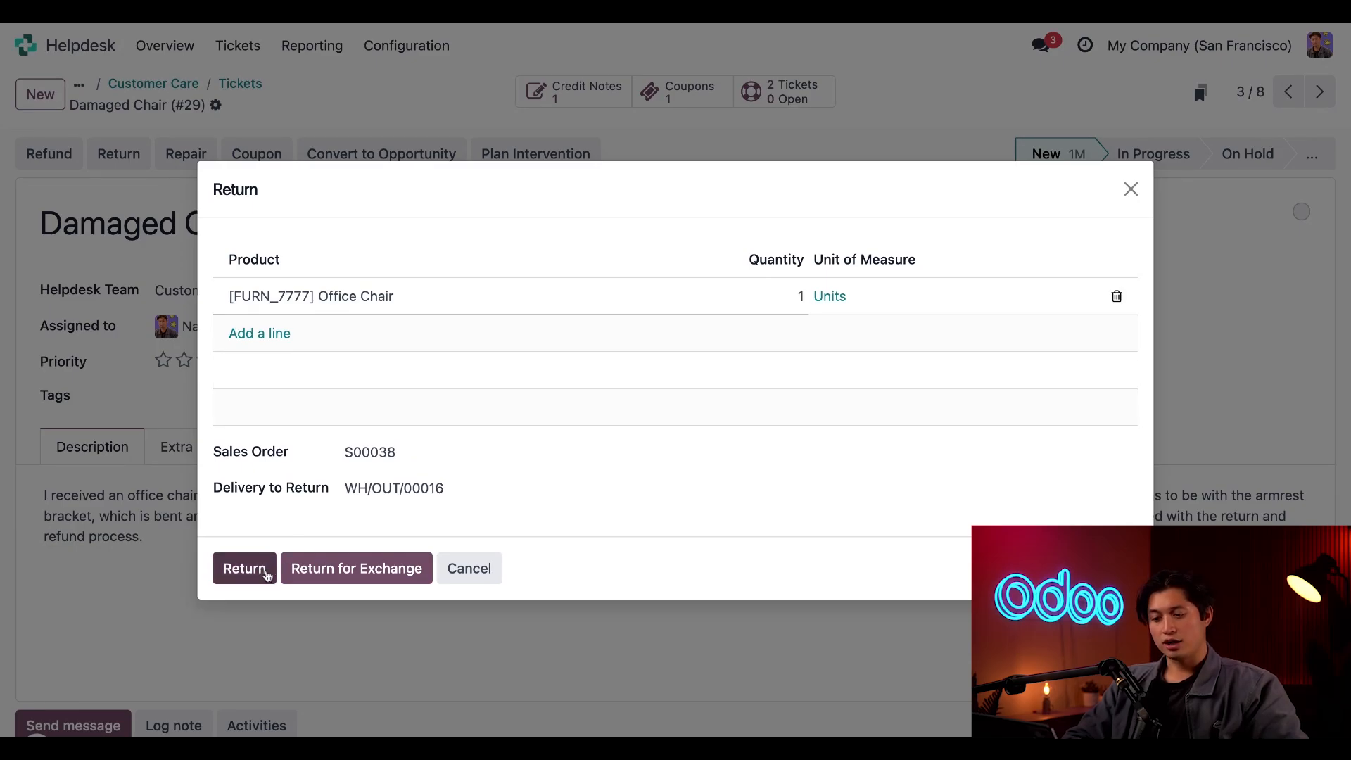
# Create return receipt WH/IN/00010 for the Office Chair and validate it as Done.
pyautogui.click(244, 567)
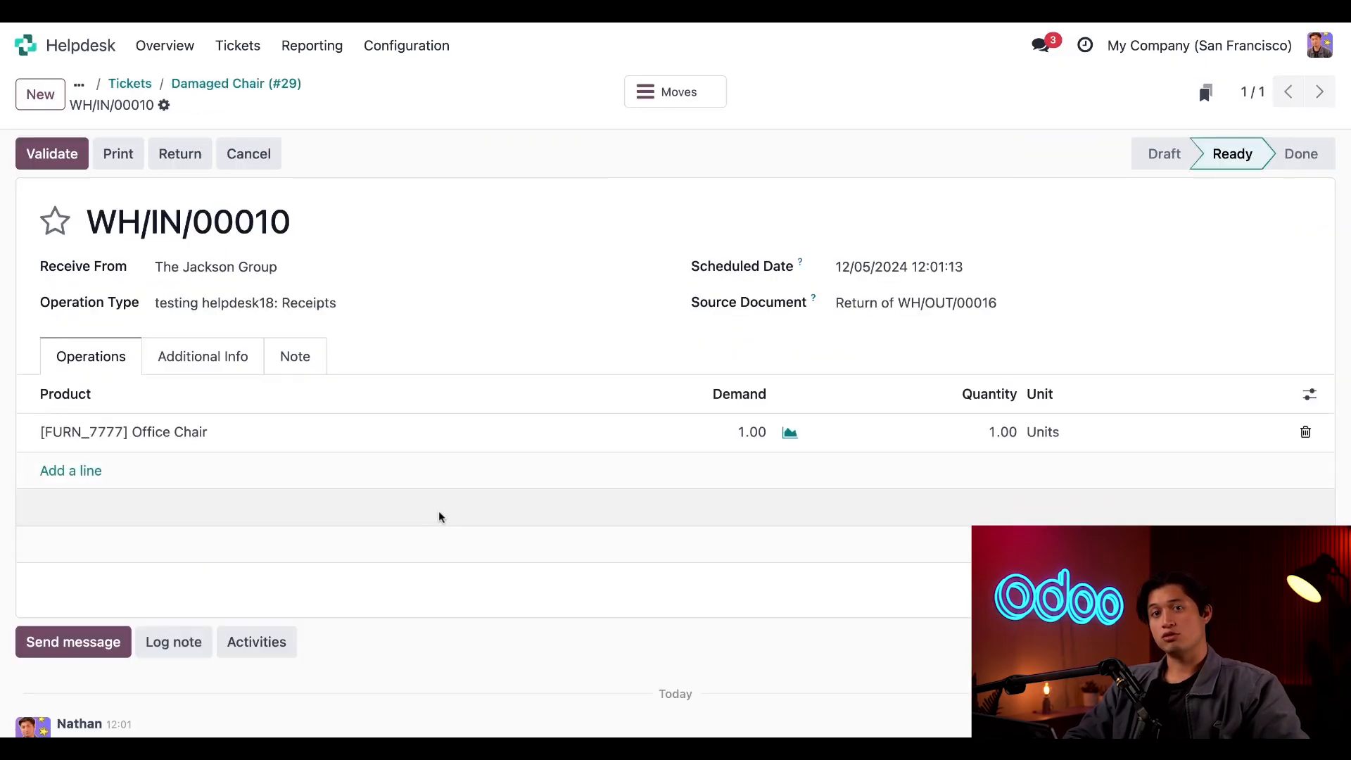
pyautogui.moveTo(449, 352)
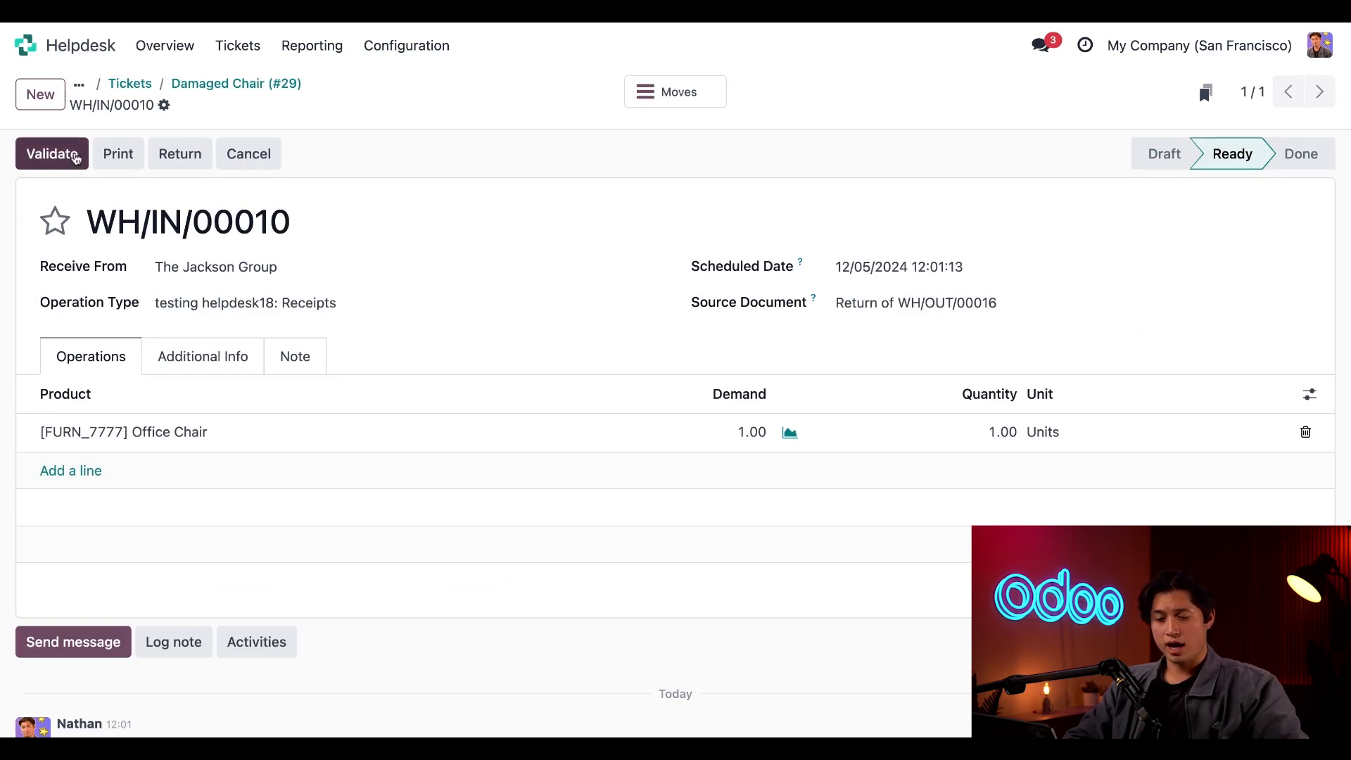
pyautogui.click(52, 153)
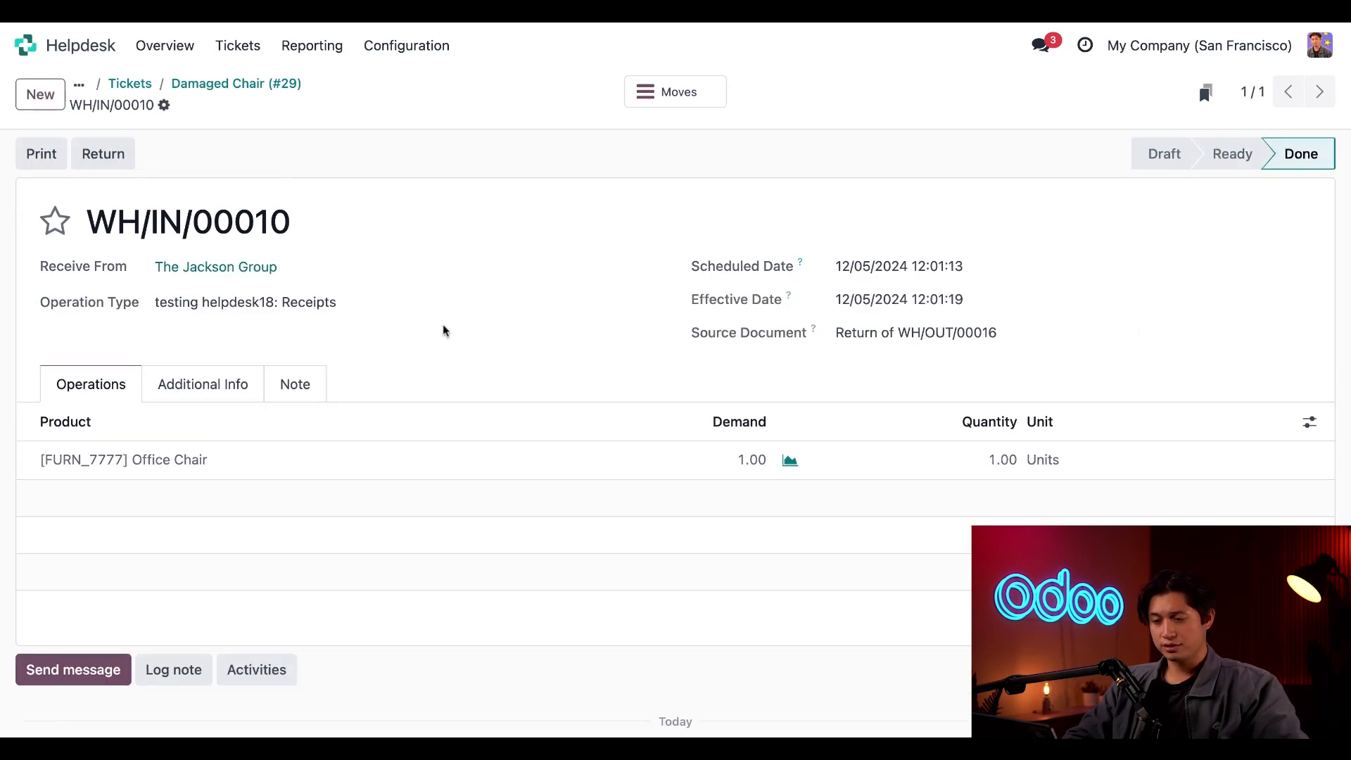
pyautogui.moveTo(415, 163)
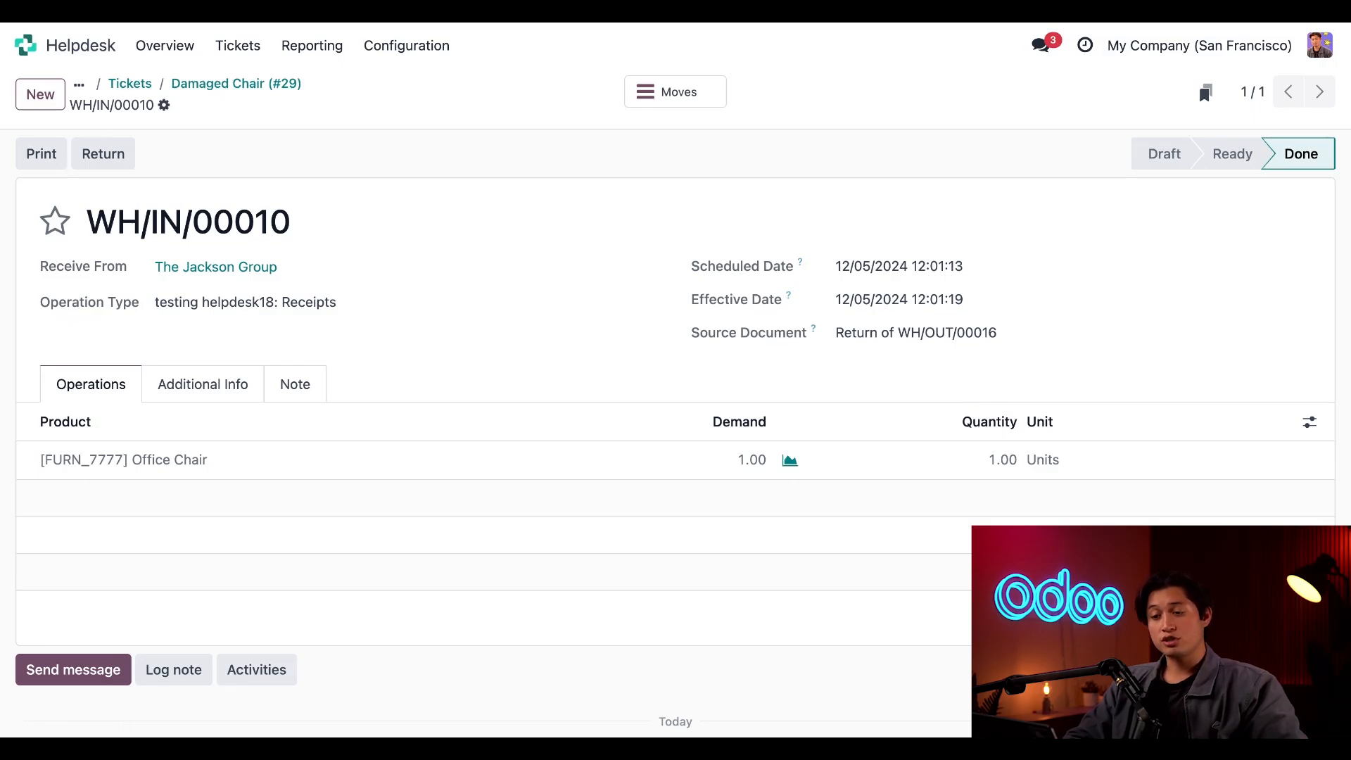
# Start a repair order from the ticket with Office Chair as the product to repair.
pyautogui.click(235, 83)
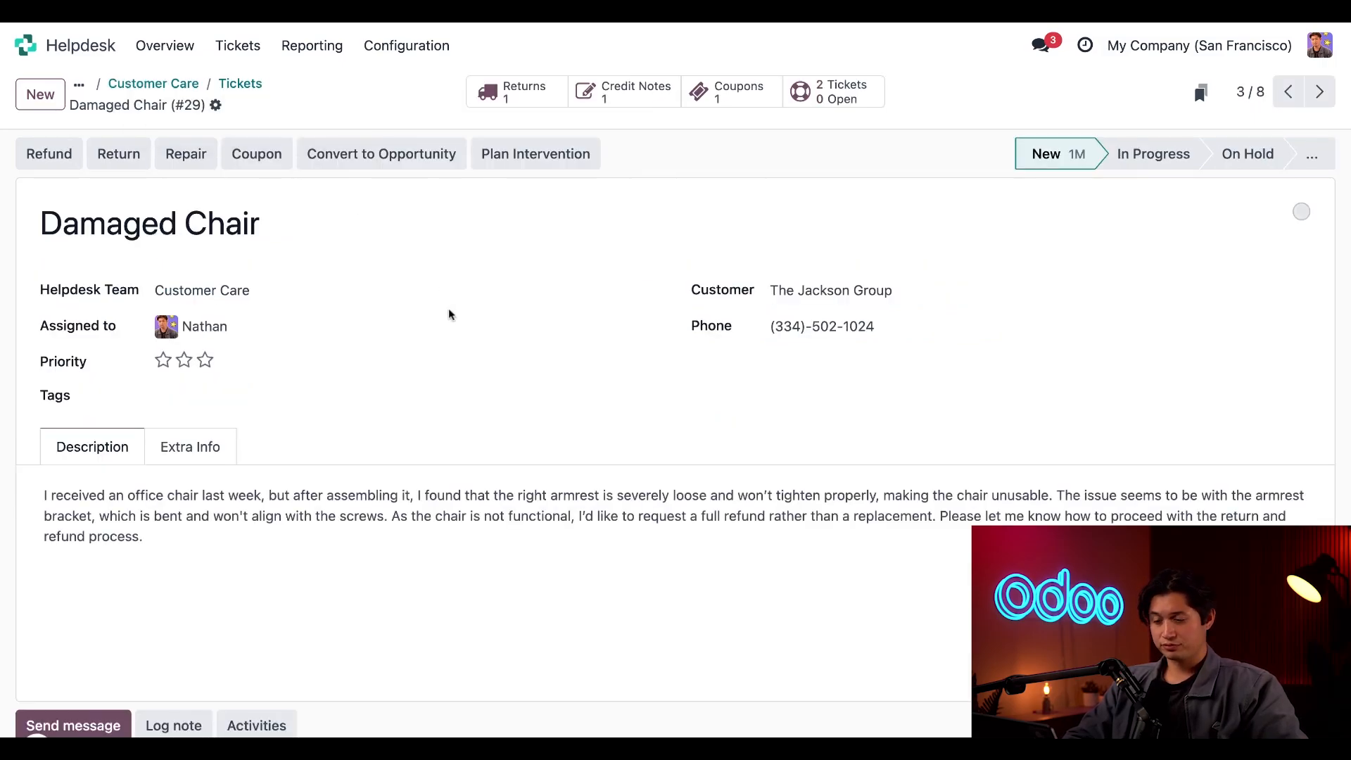
pyautogui.moveTo(443, 206)
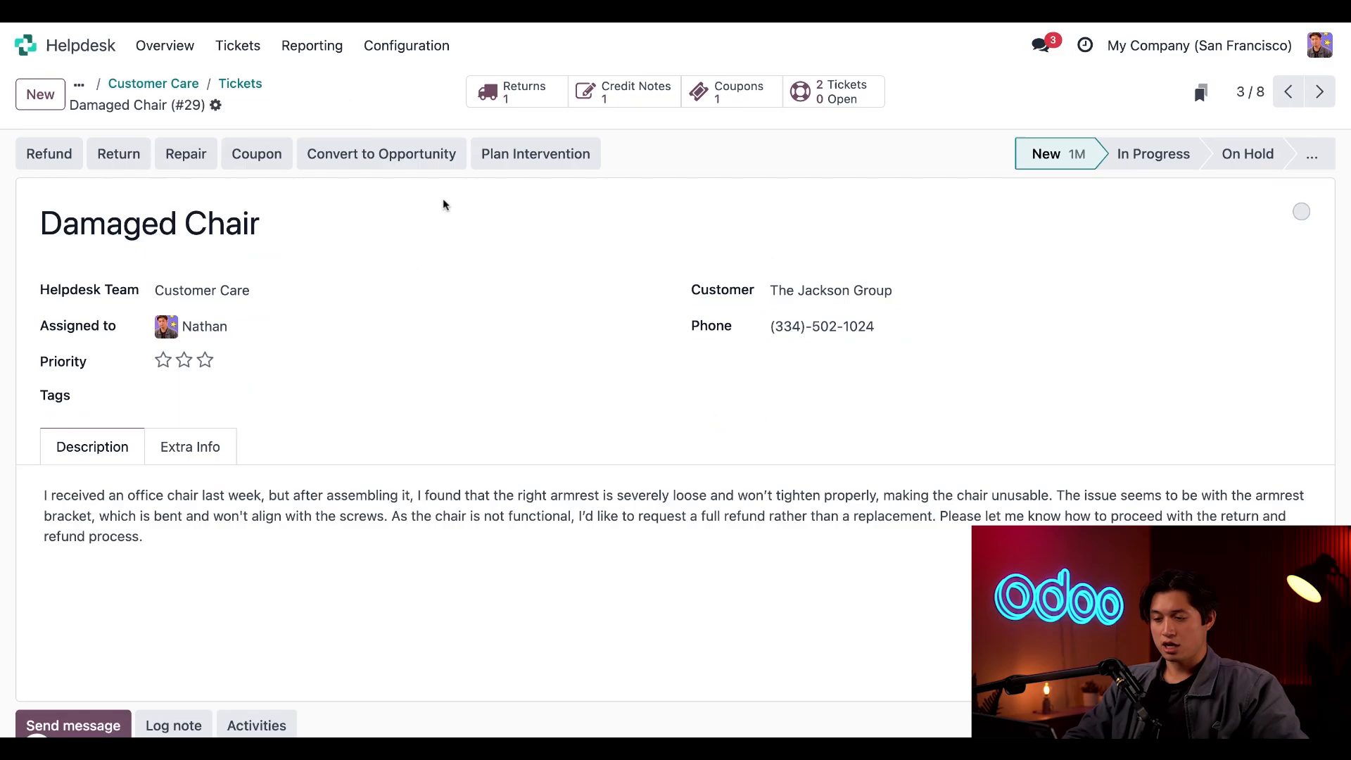
pyautogui.click(186, 153)
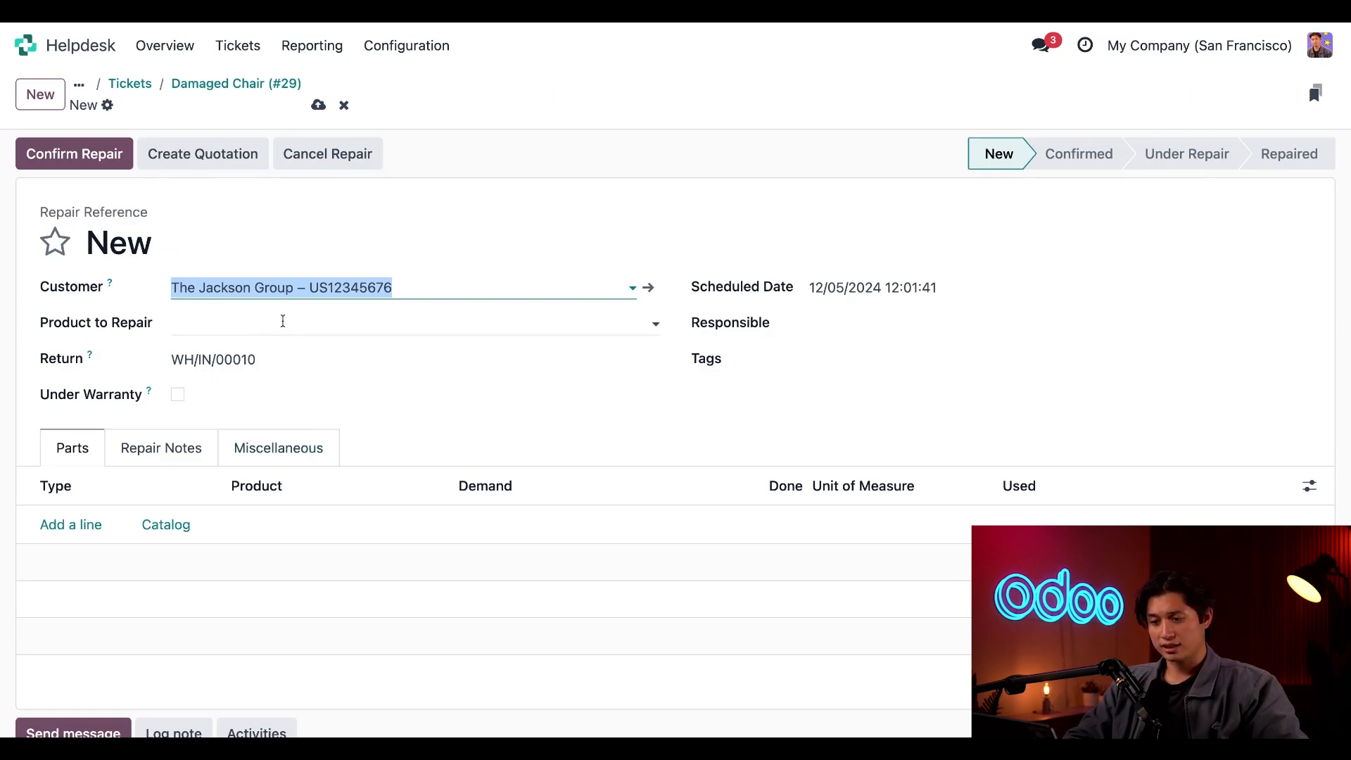
pyautogui.click(413, 322)
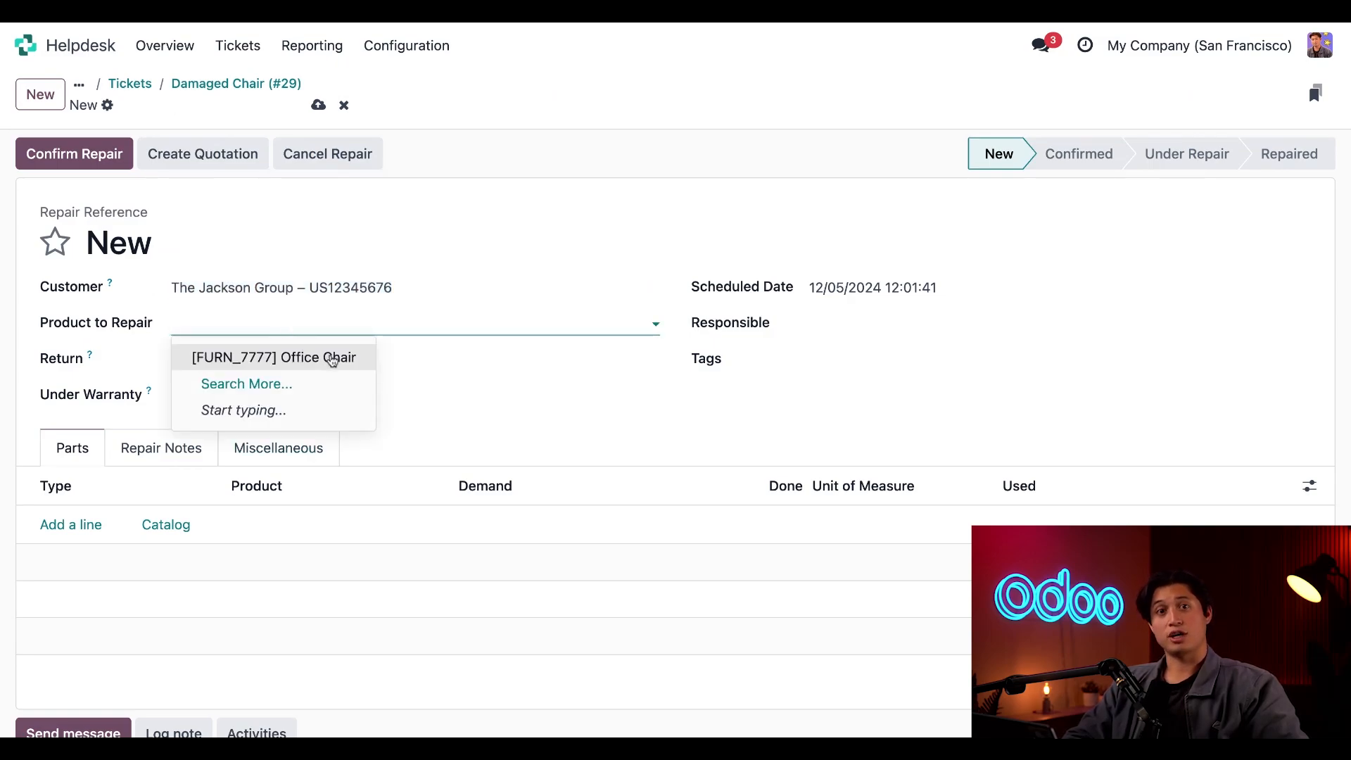
pyautogui.click(271, 356)
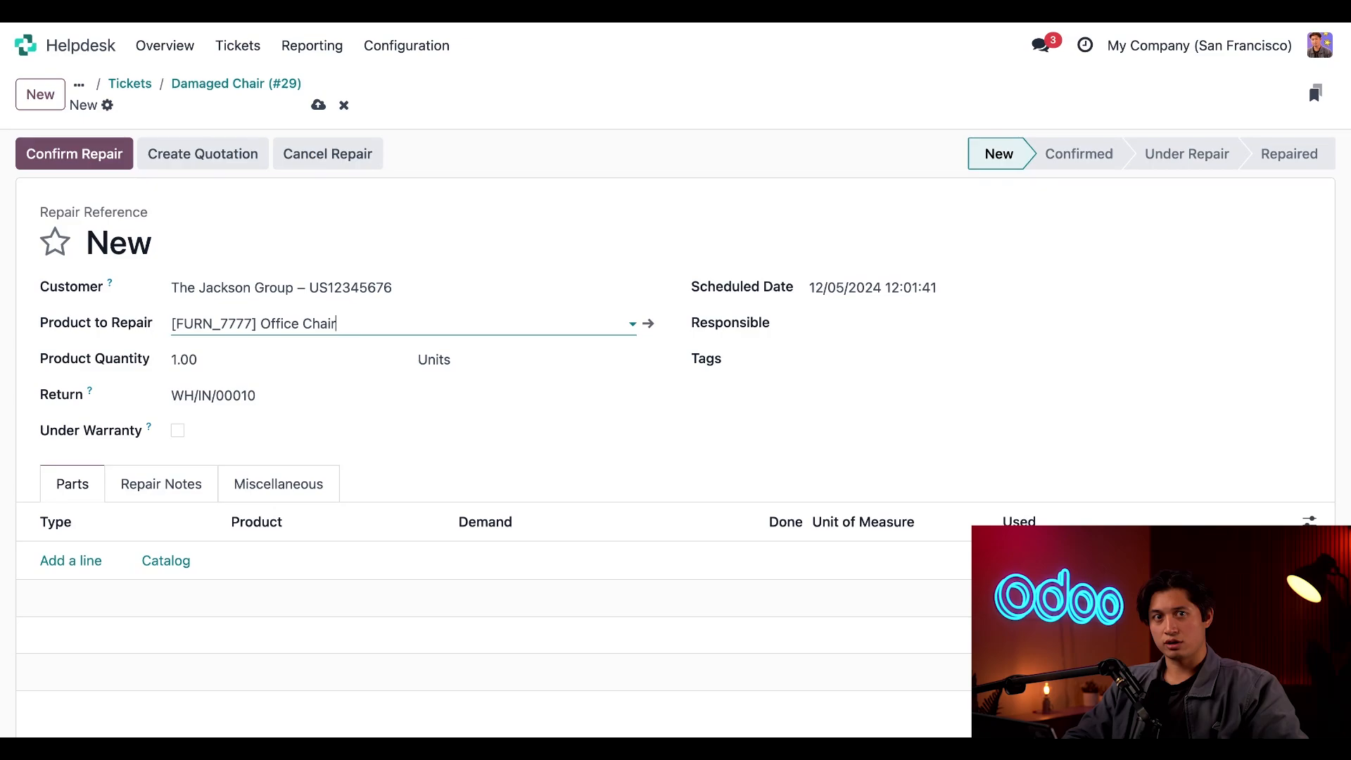
pyautogui.moveTo(411, 197)
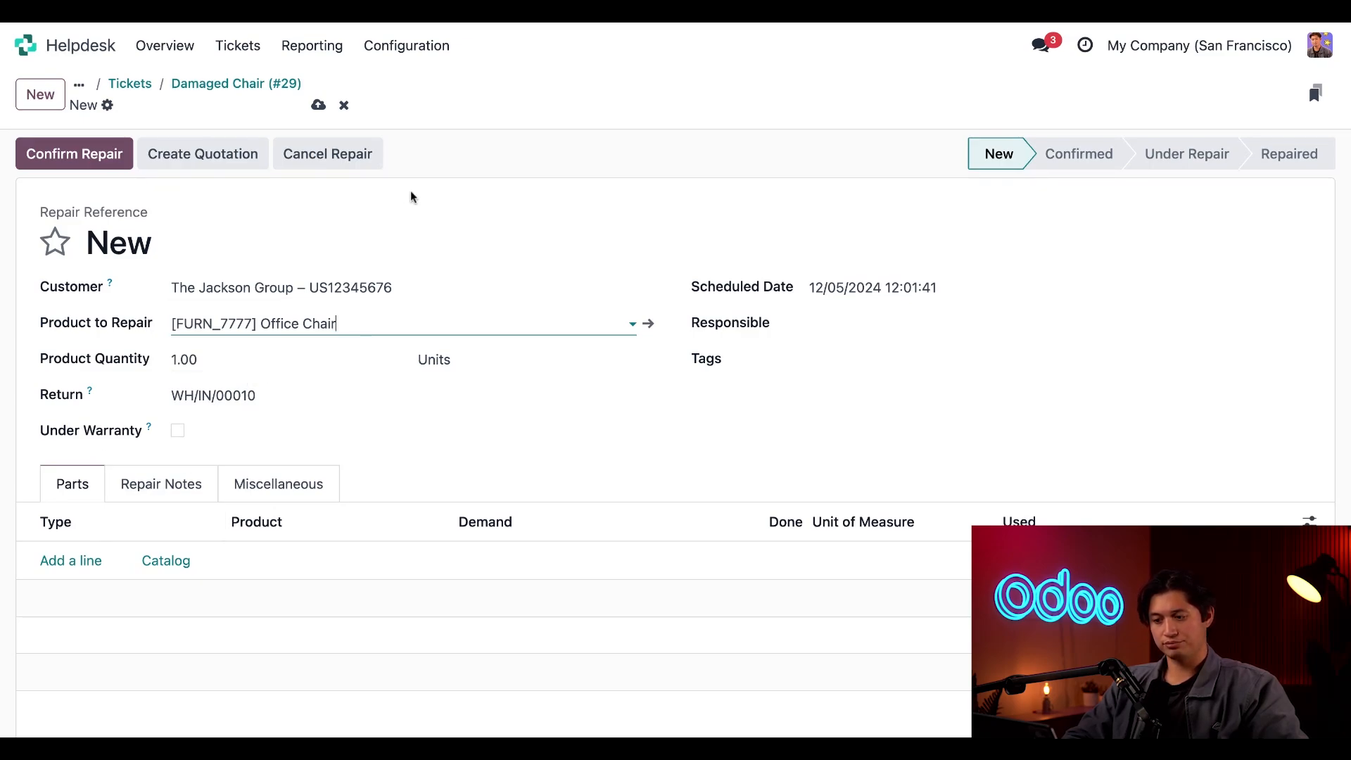
pyautogui.moveTo(305, 330)
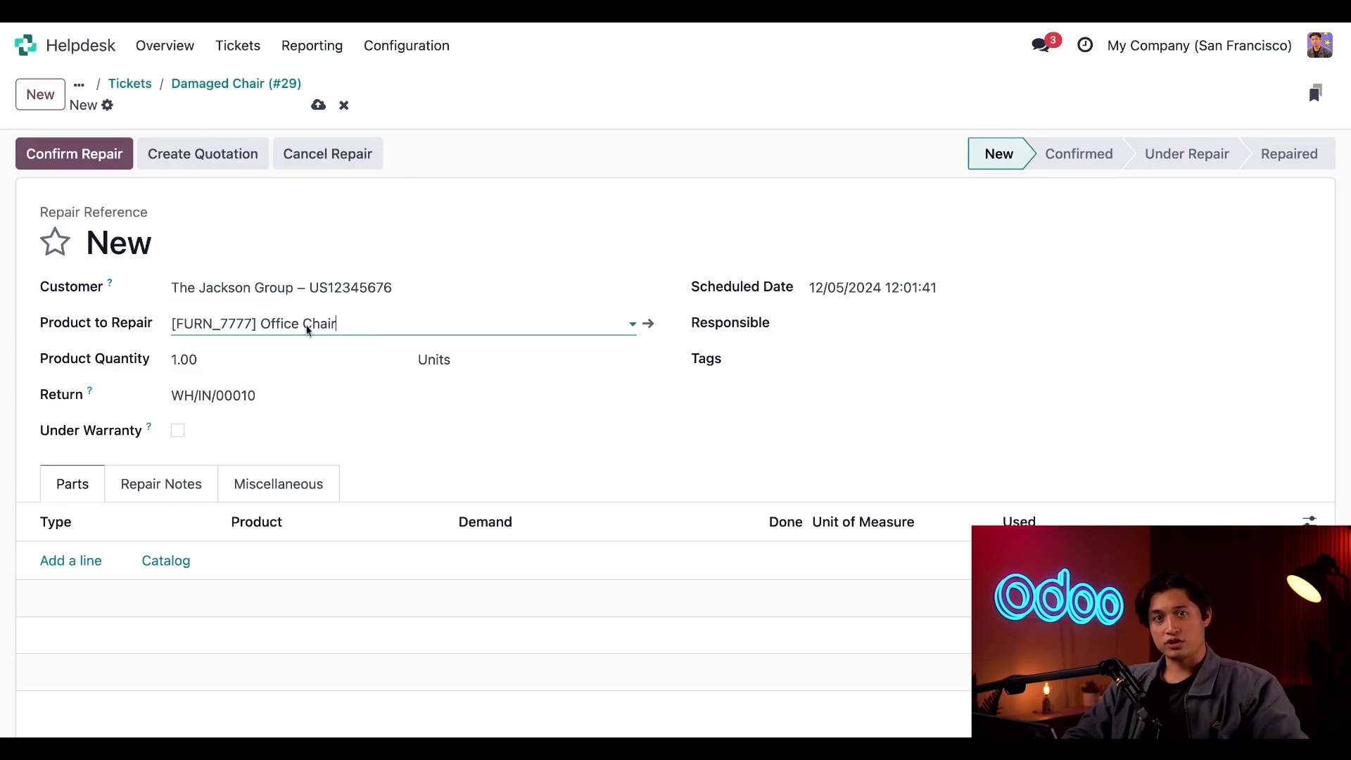
# Review the Repair Notes copied from the ticket's complaint.
pyautogui.click(160, 482)
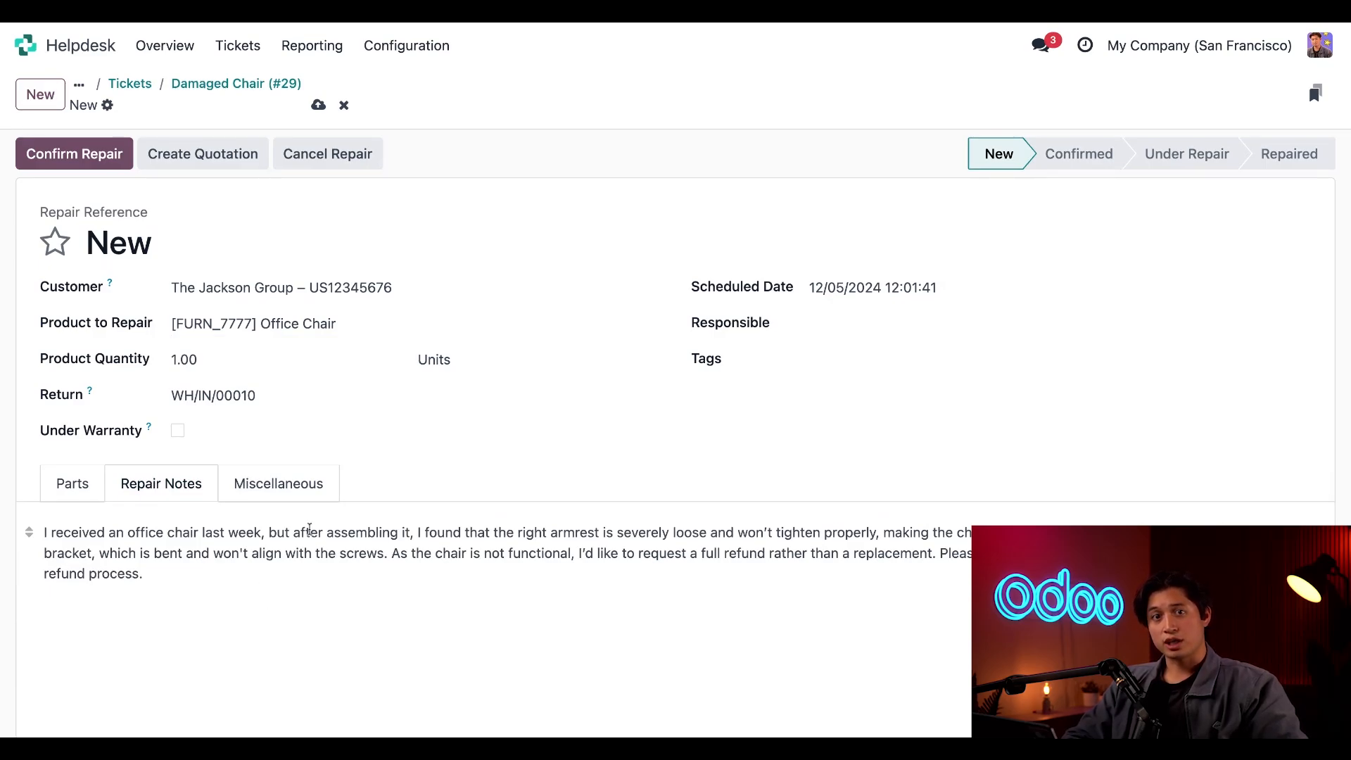
pyautogui.scroll(-3)
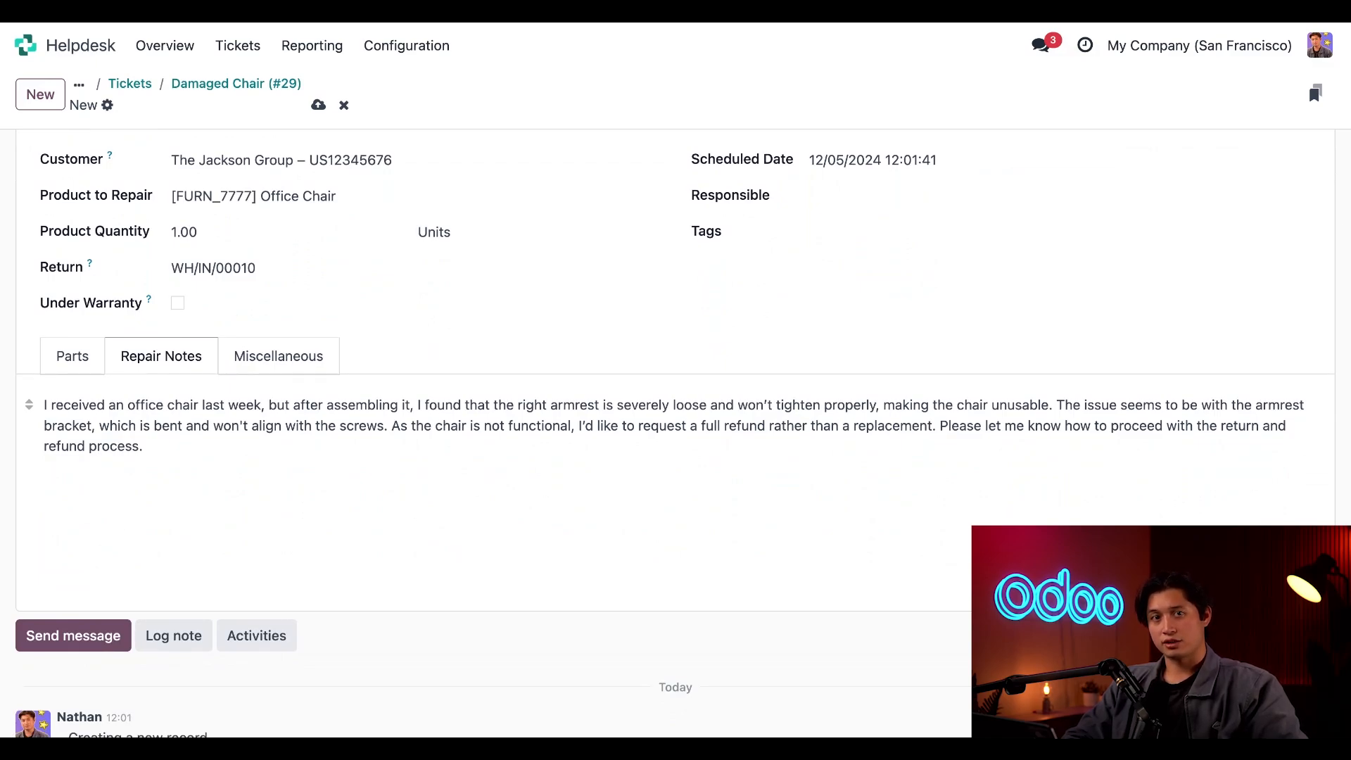
pyautogui.scroll(-3)
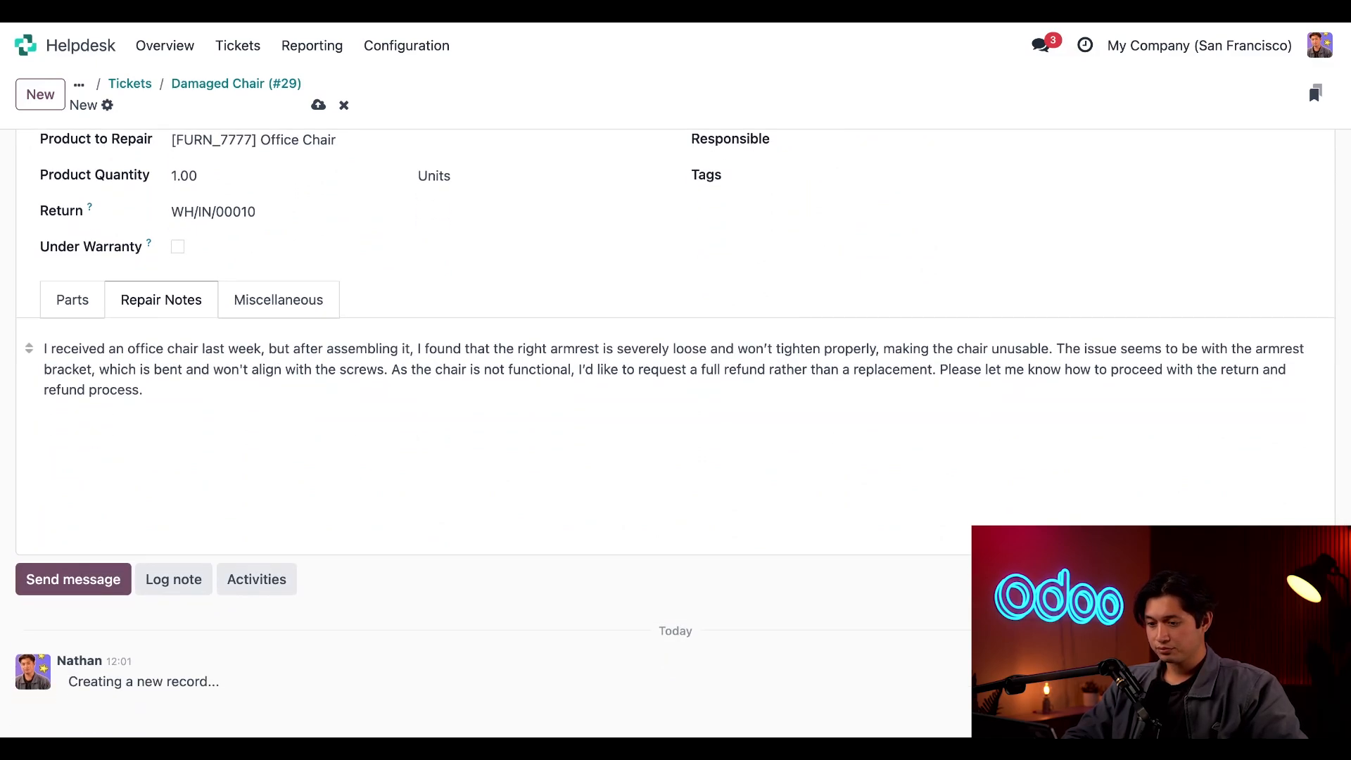
pyautogui.scroll(3)
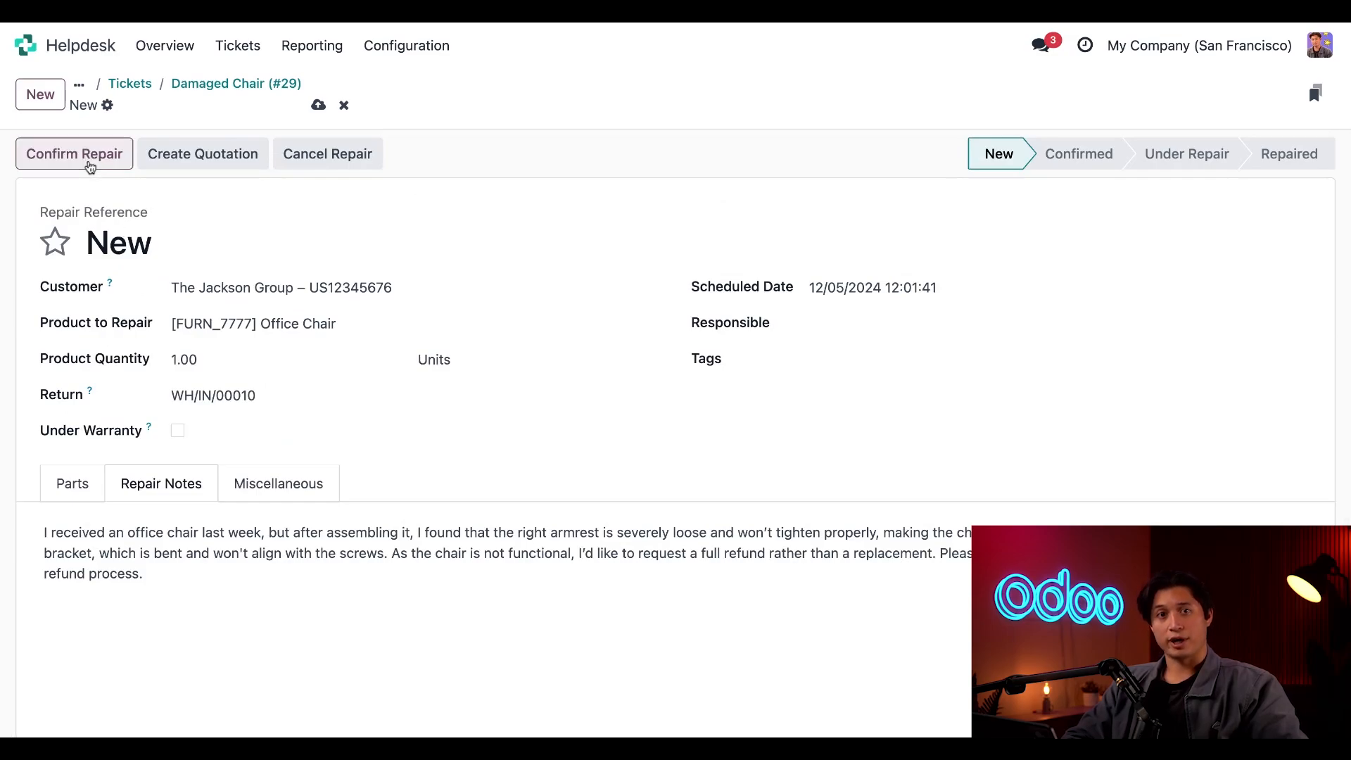
# Confirm repair order WH/RO/00007 for the Office Chair, accepting the insufficient-quantity warning.
pyautogui.click(74, 154)
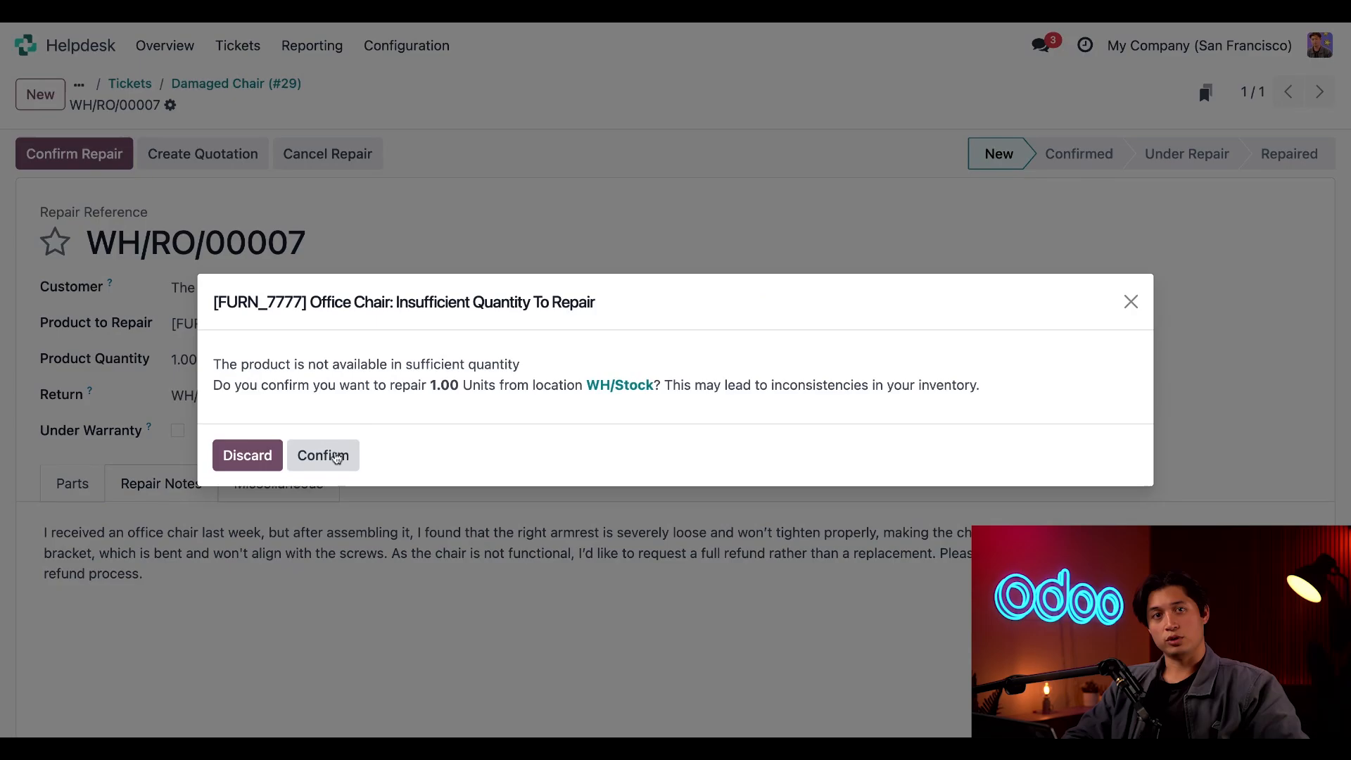
pyautogui.click(322, 454)
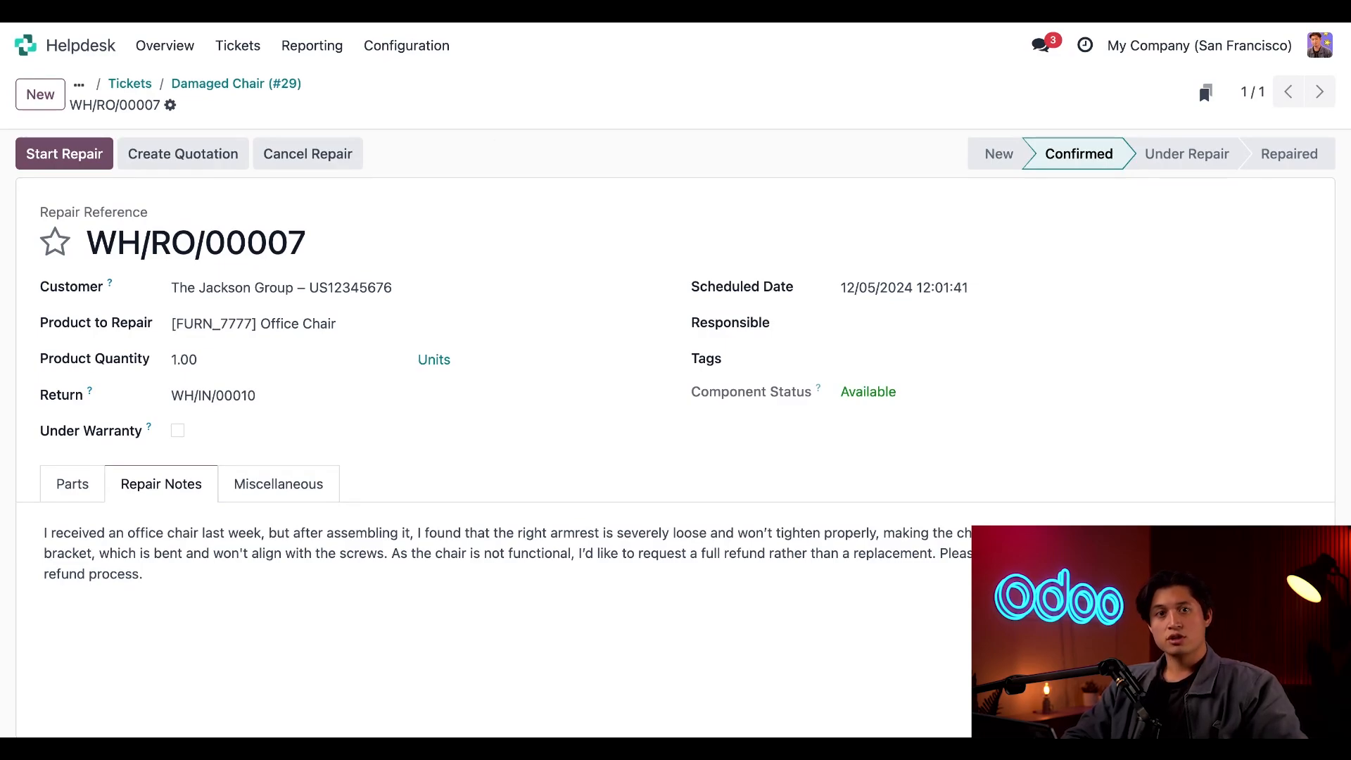
# Show My Tickets and open the Kitchen collapsing ticket.
pyautogui.click(238, 45)
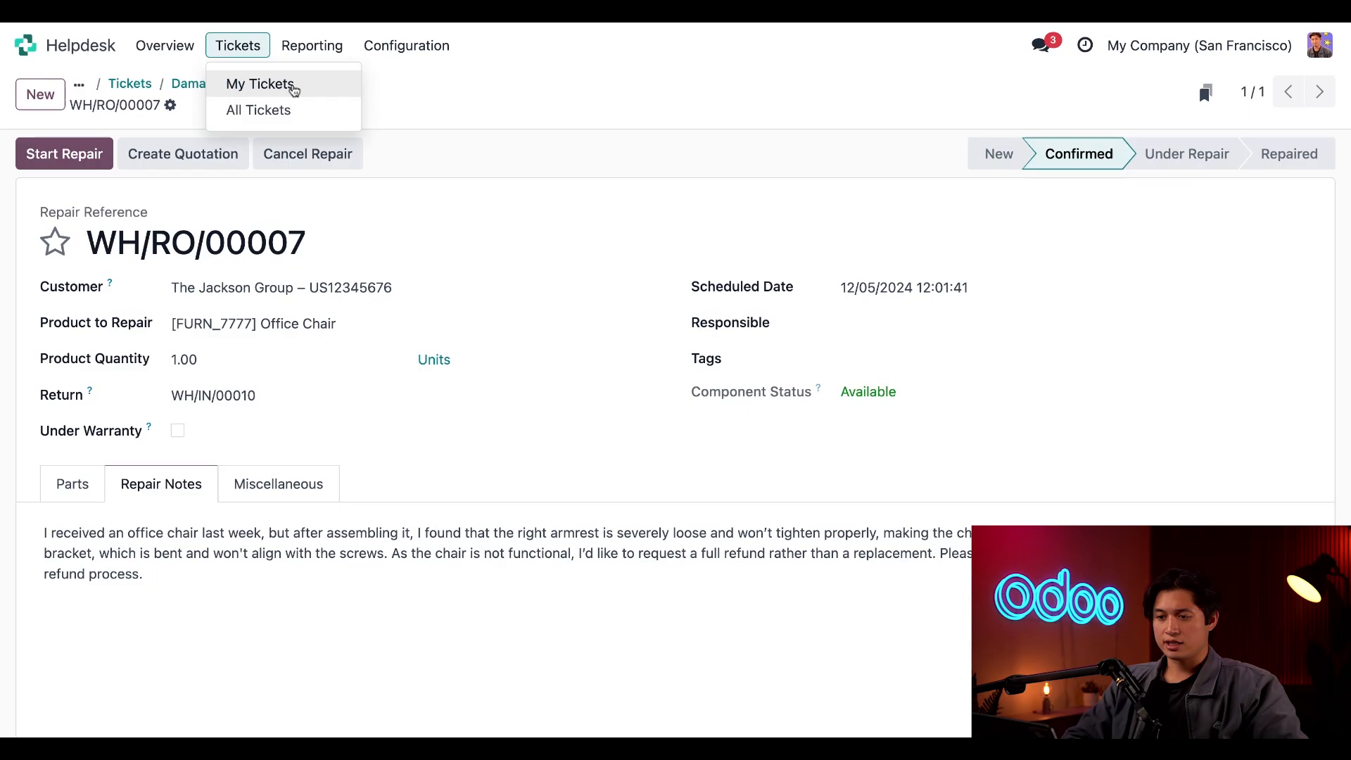
pyautogui.click(262, 83)
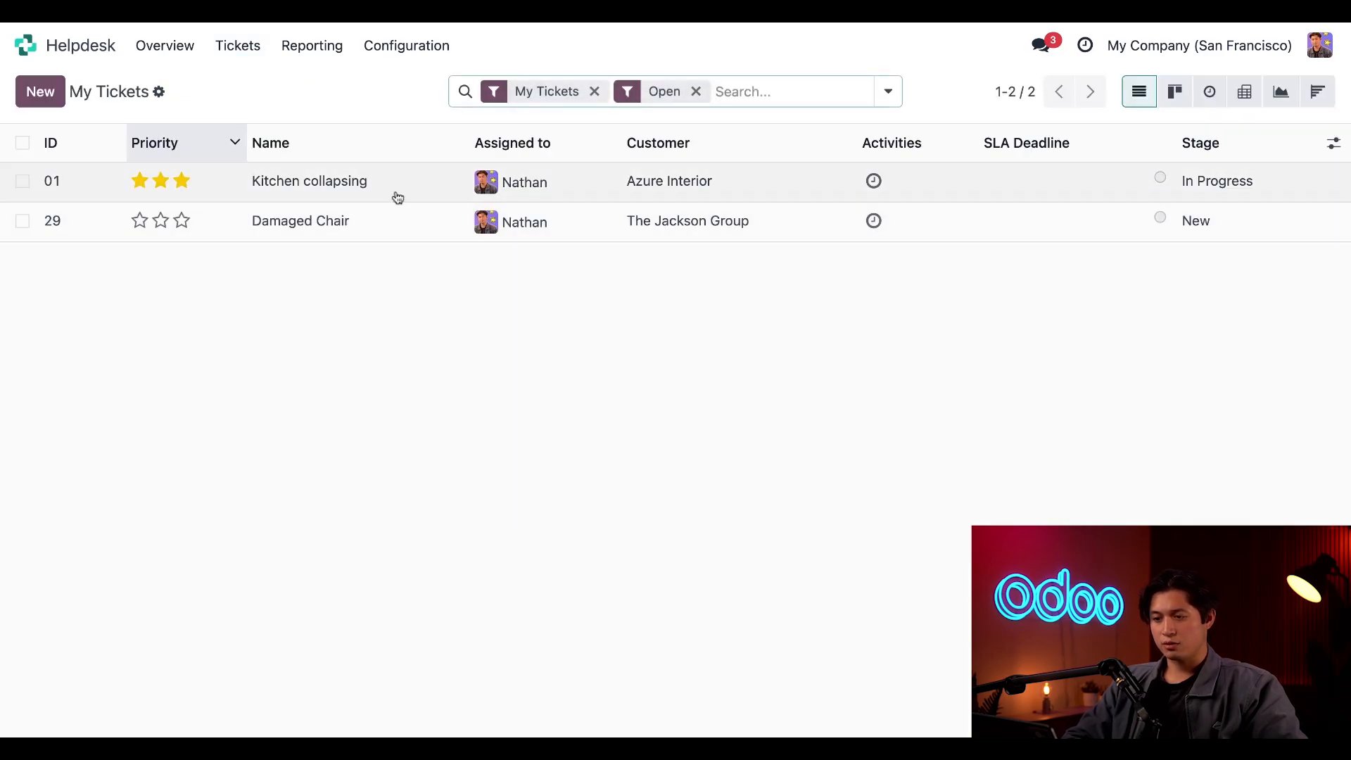
pyautogui.click(308, 181)
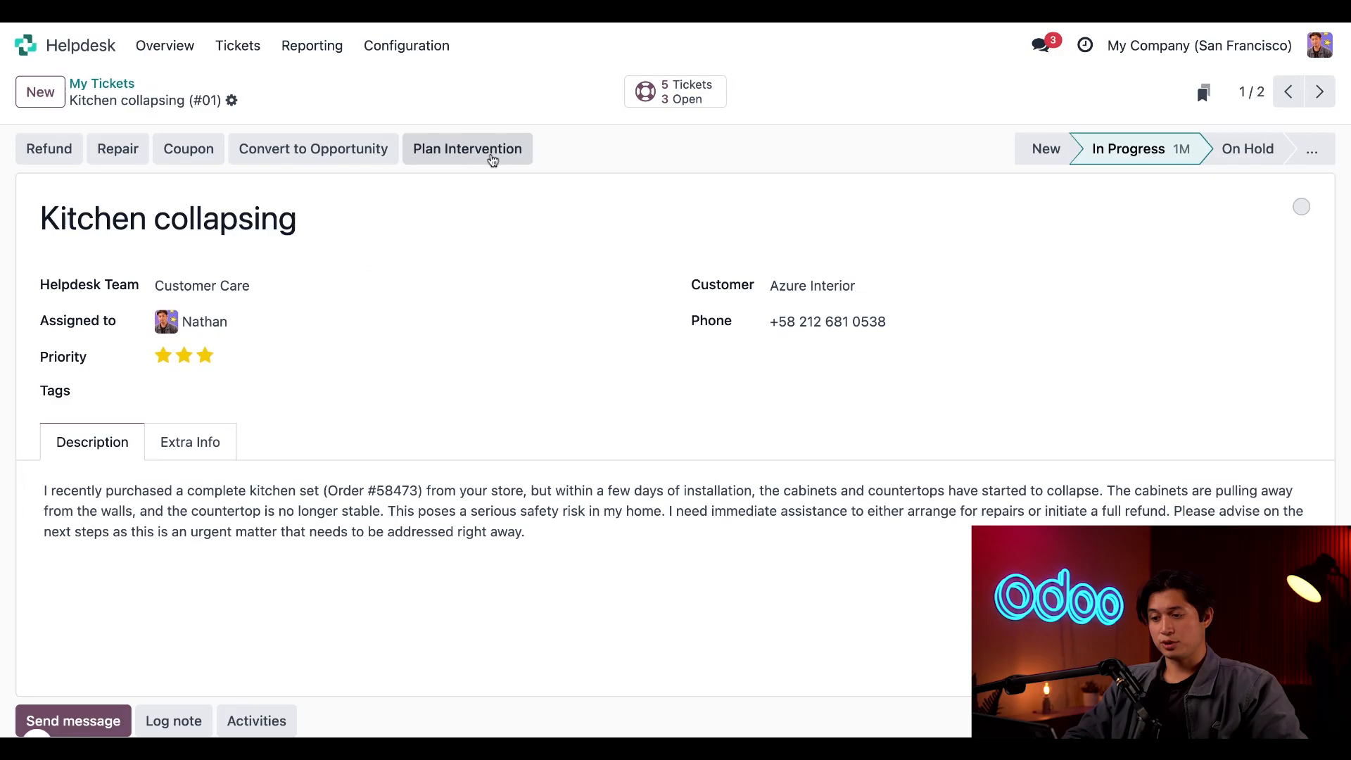
# Plan an intervention, filling the Field Service task for Azure Interior with the On Site Services worksheet.
pyautogui.click(467, 148)
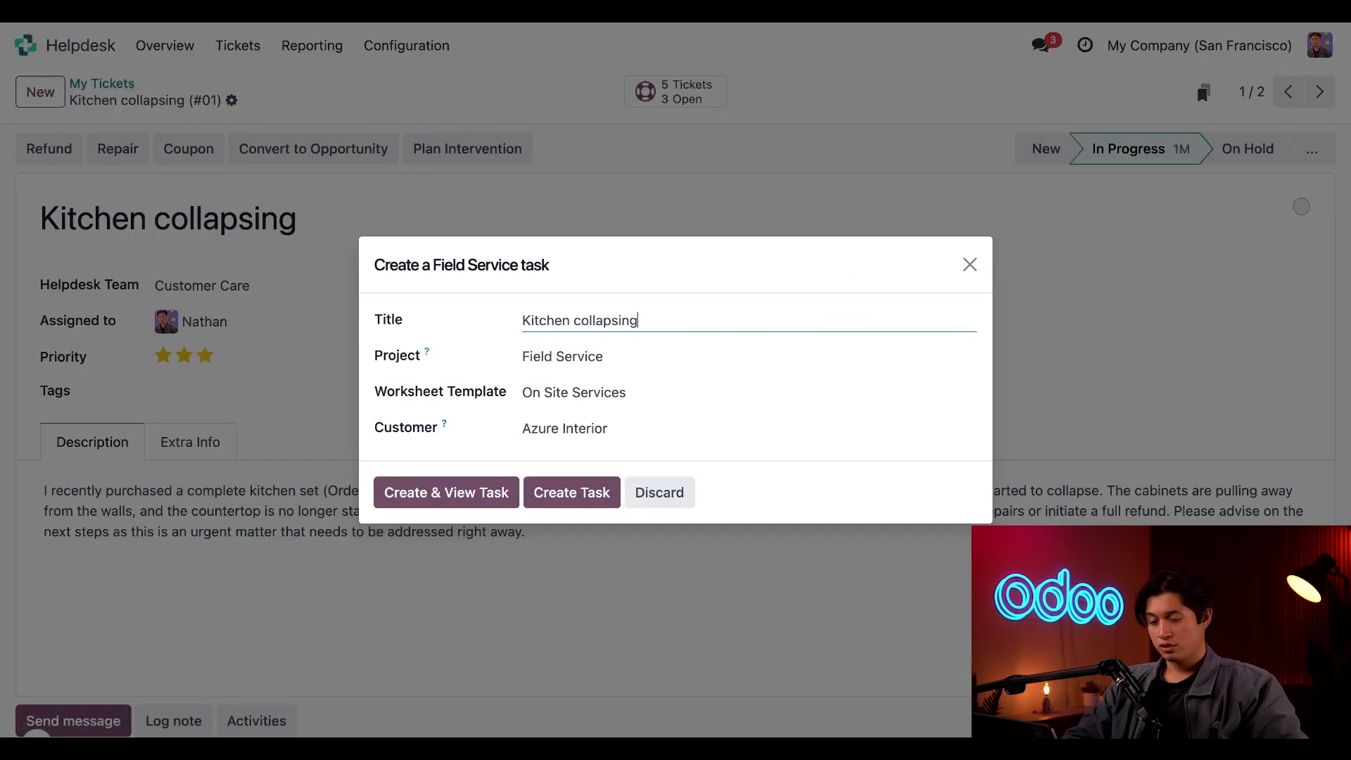
pyautogui.moveTo(637, 270)
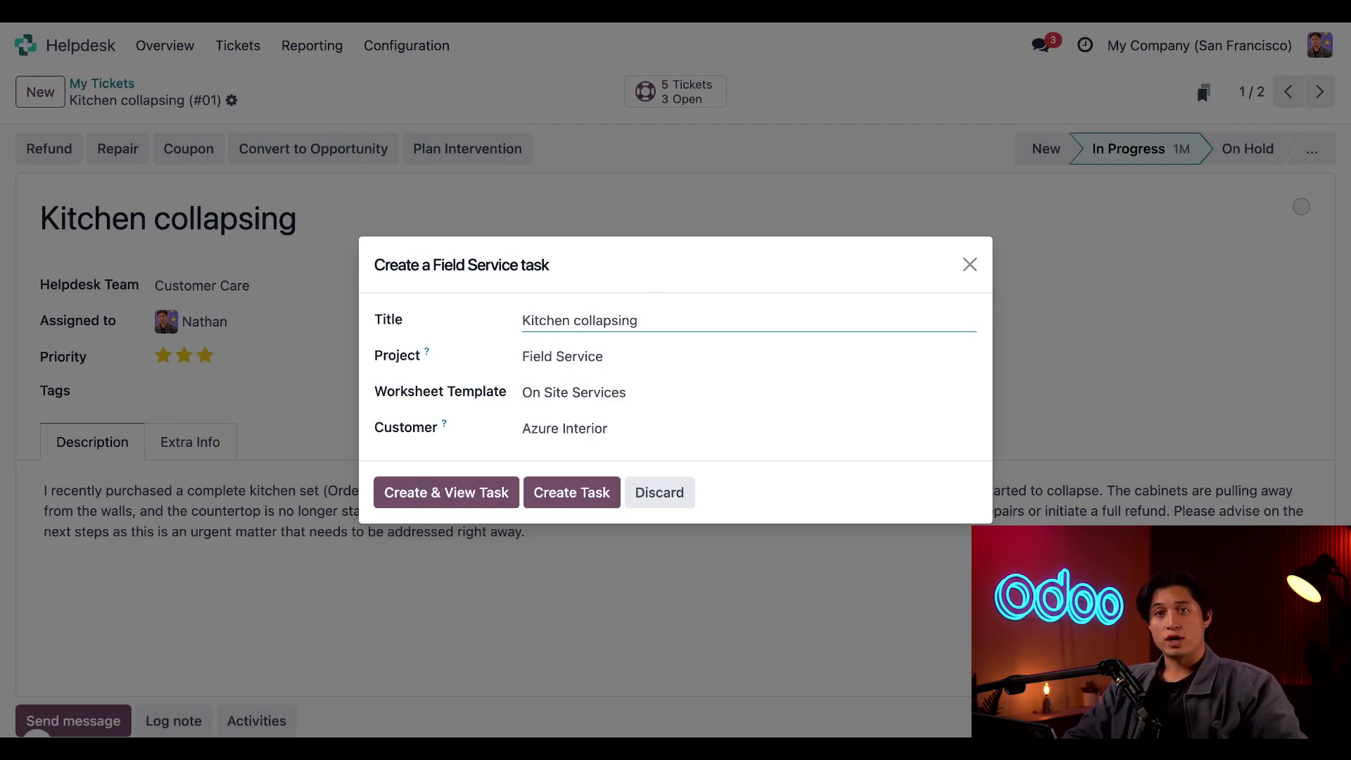
pyautogui.click(711, 427)
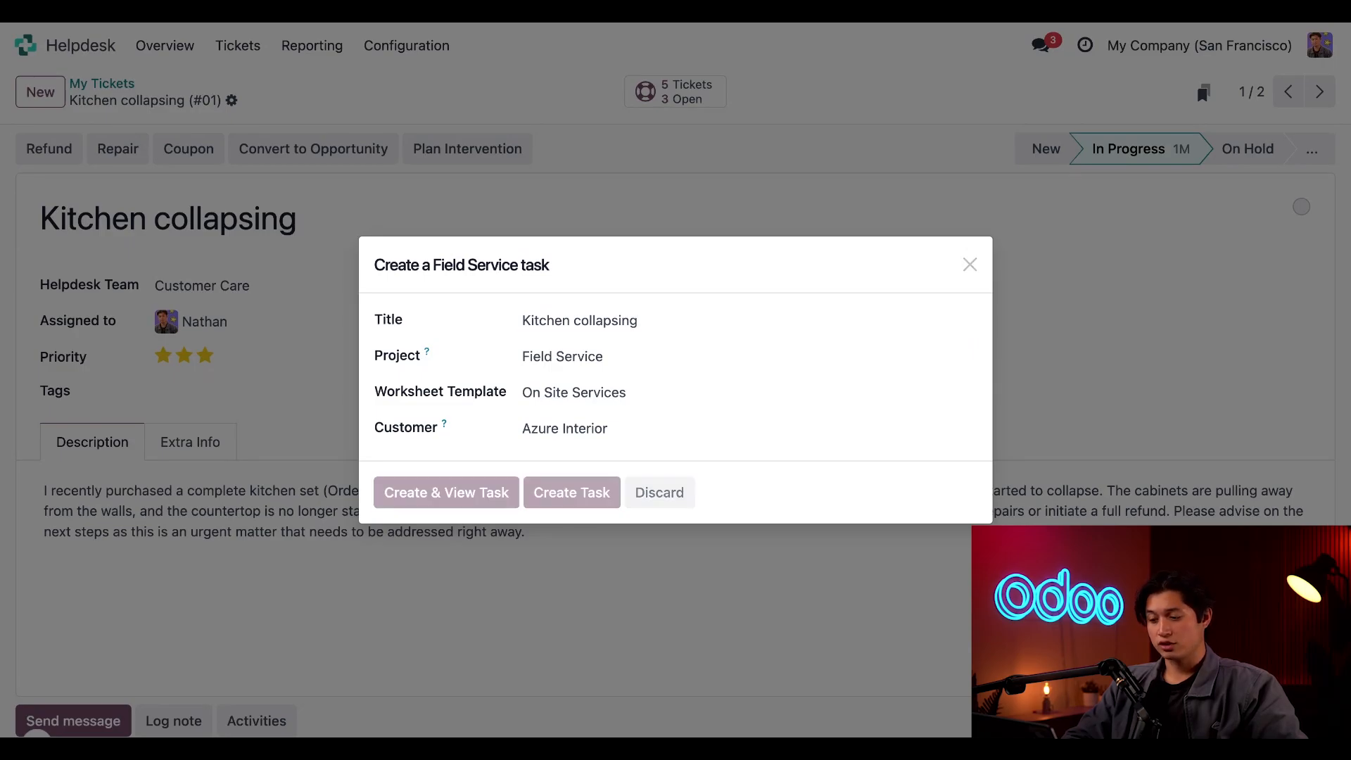
# Create the Kitchen collapsing field service task and open it from the ticket's Tasks button.
pyautogui.click(572, 493)
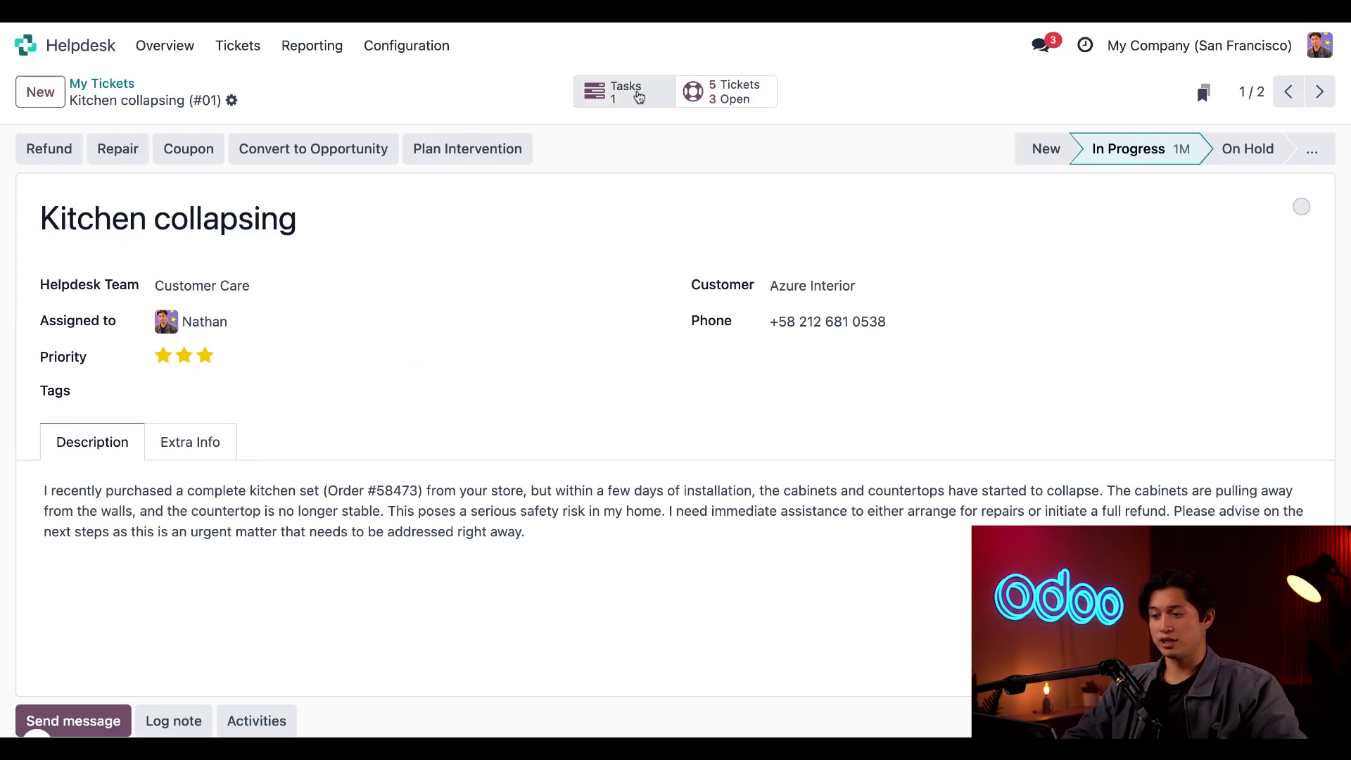
pyautogui.click(623, 91)
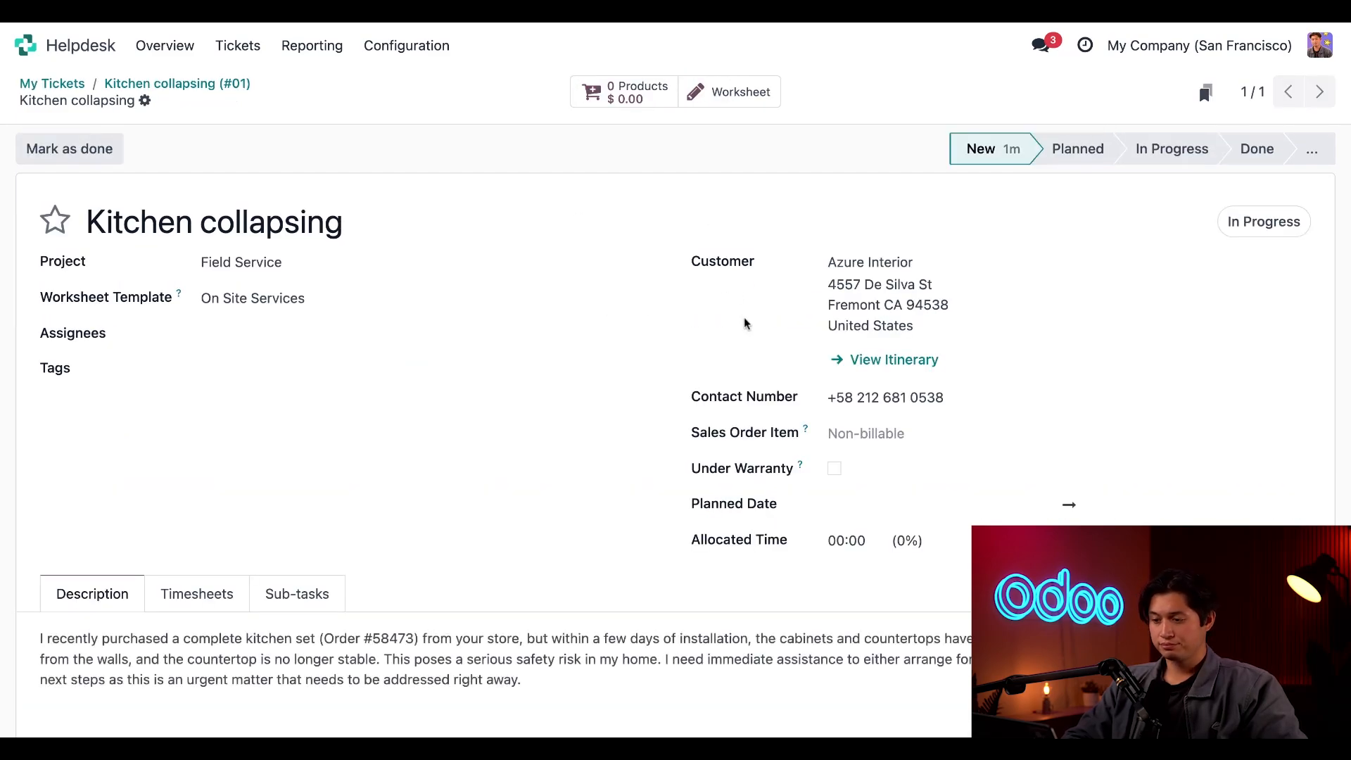